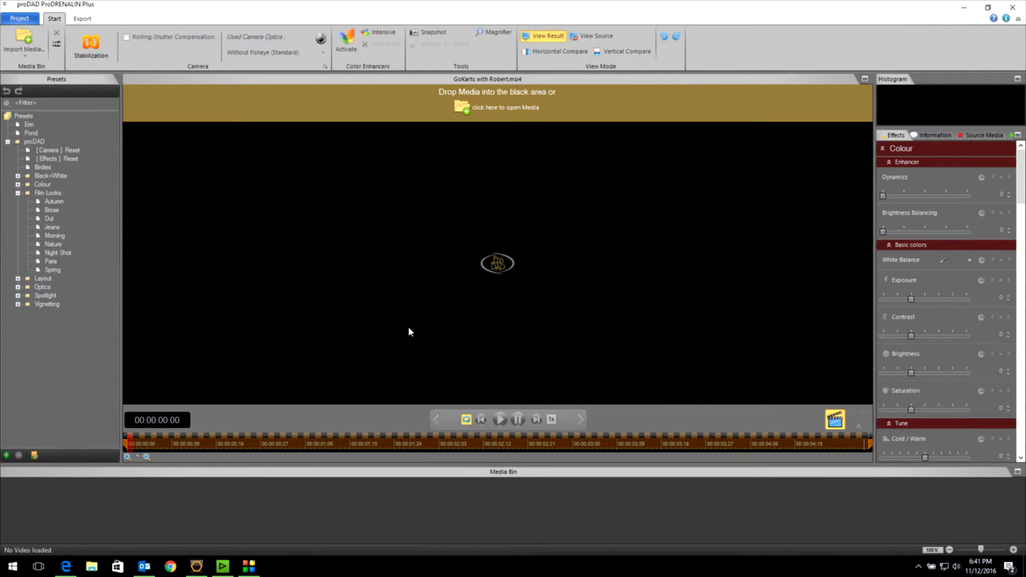
mouse_move(401, 326)
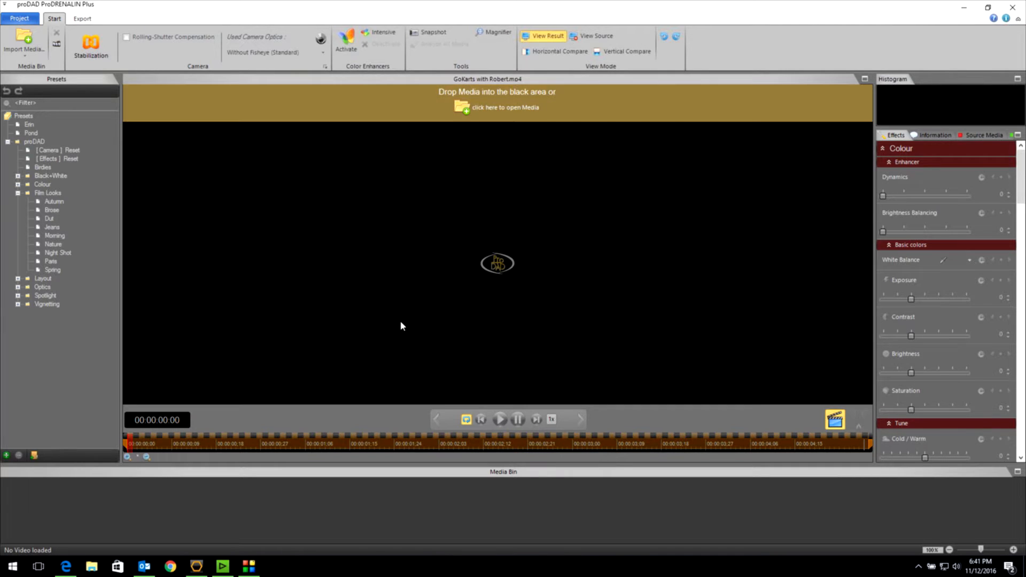
mouse_move(371, 318)
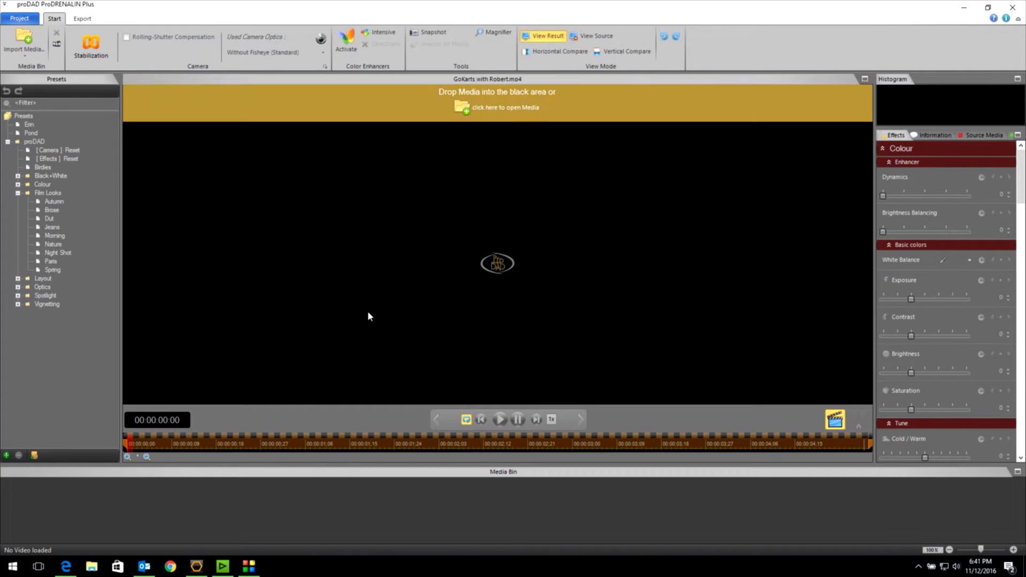
mouse_move(375, 367)
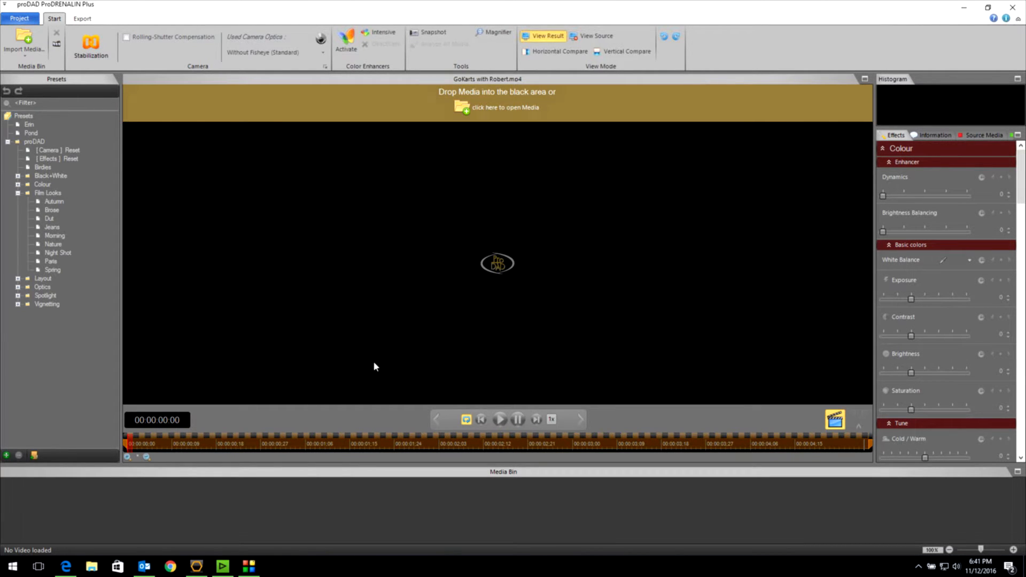
mouse_move(675, 505)
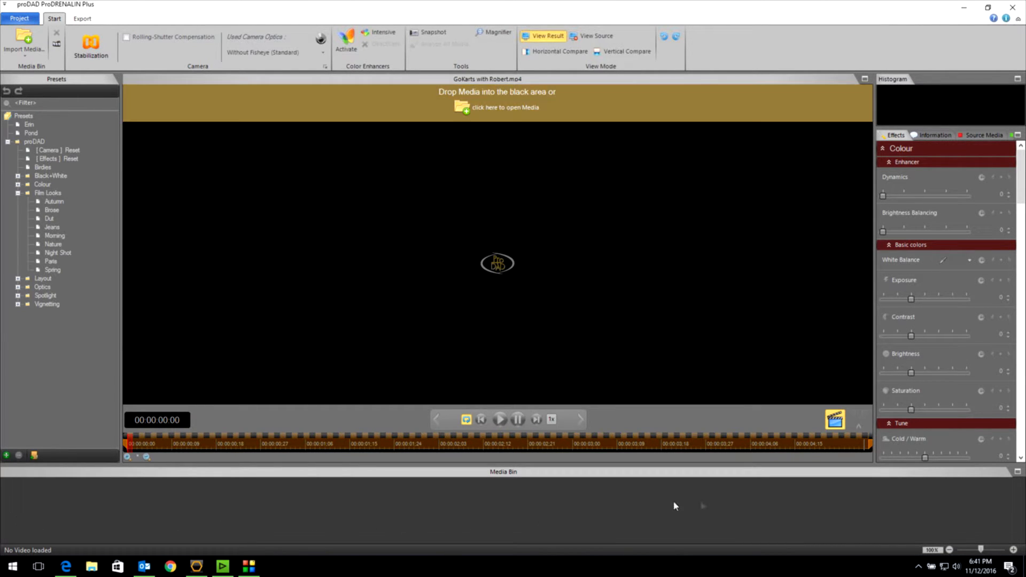
mouse_move(130, 515)
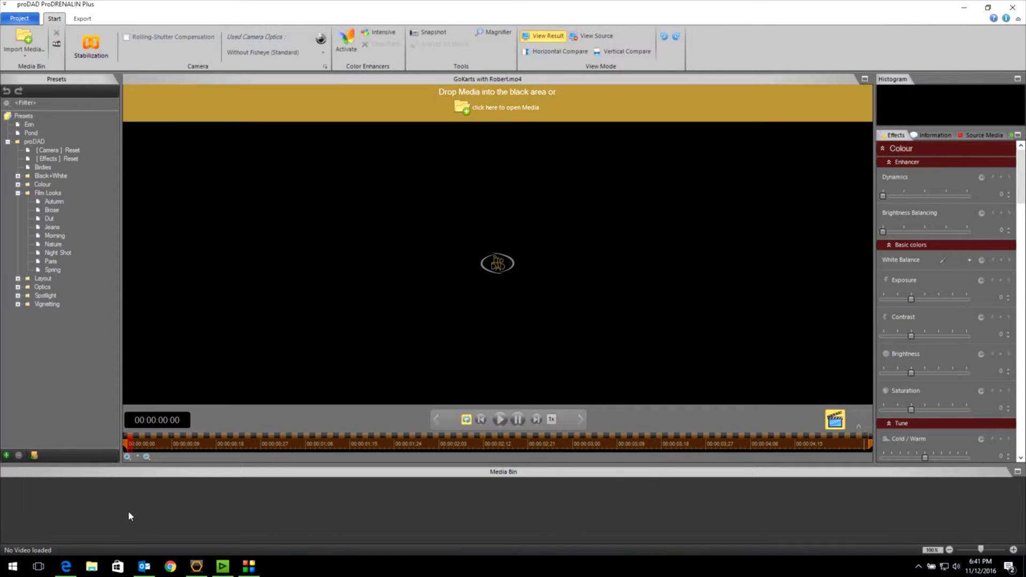
mouse_move(336, 352)
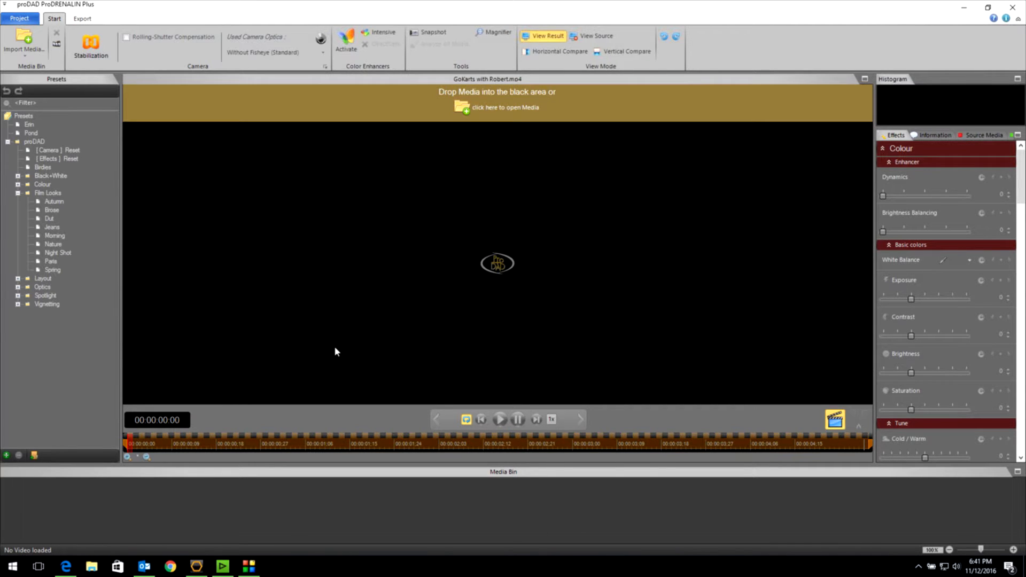
mouse_move(323, 343)
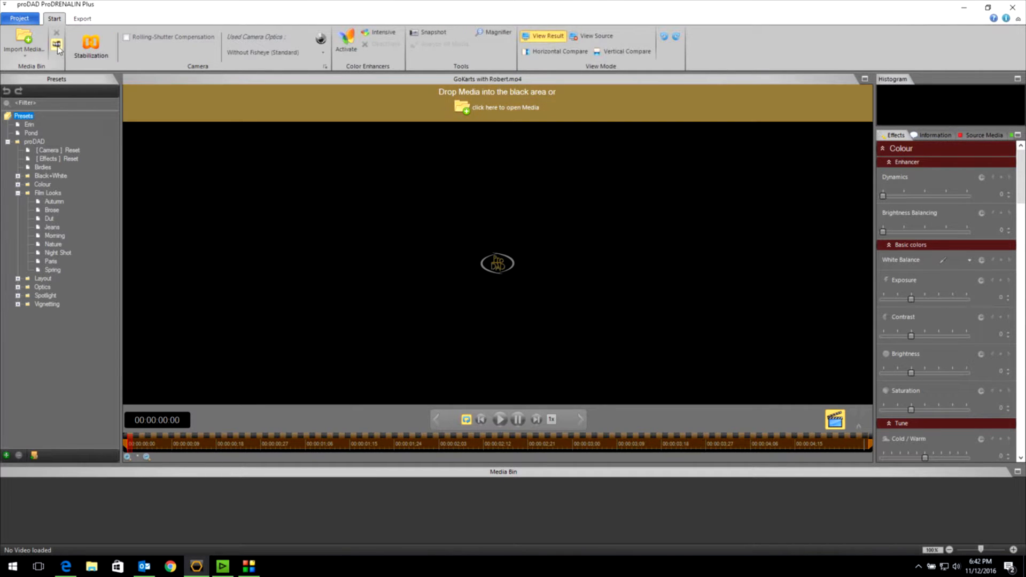
mouse_move(57, 44)
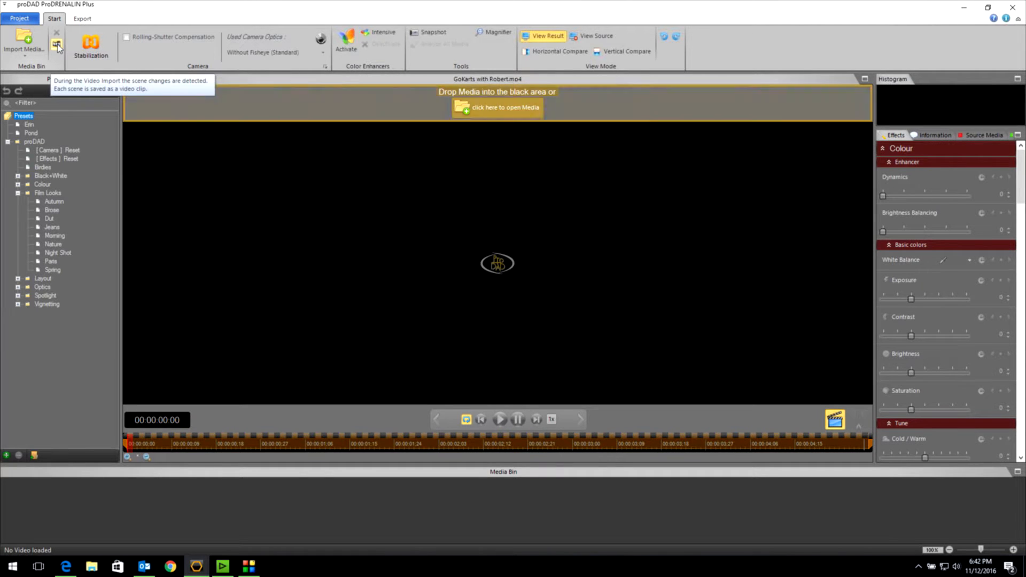
mouse_move(247, 274)
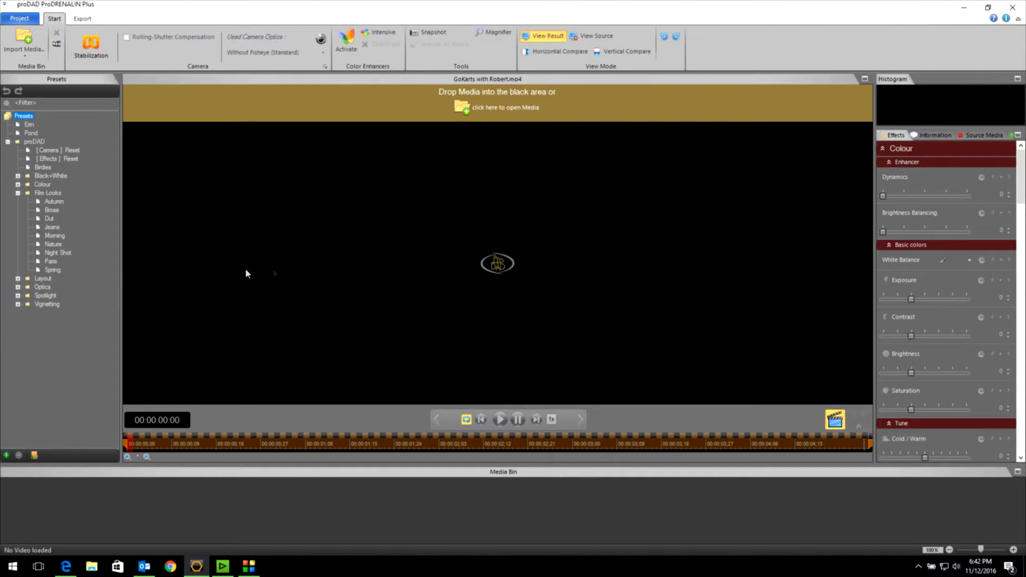
mouse_move(322, 339)
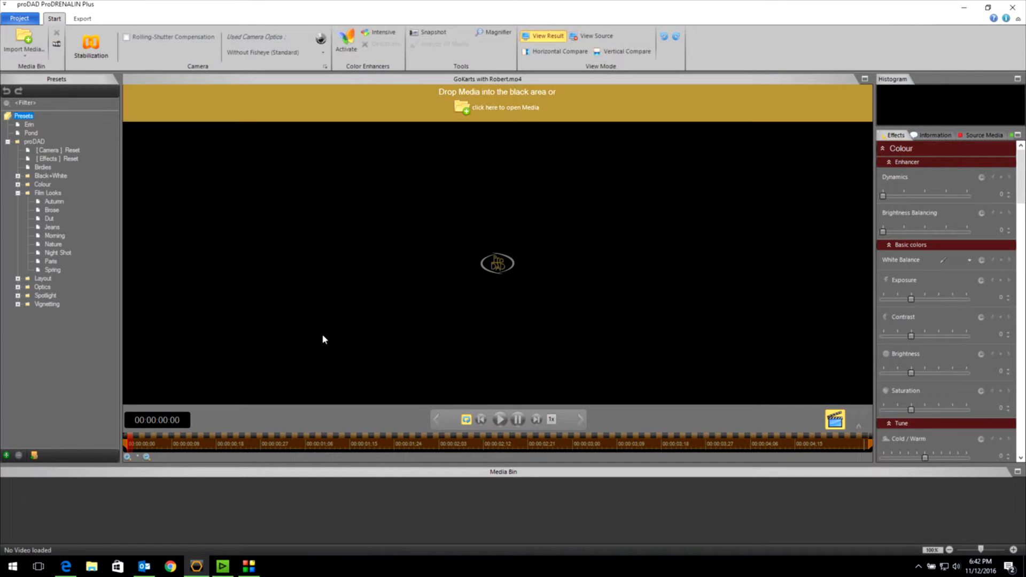
mouse_move(272, 316)
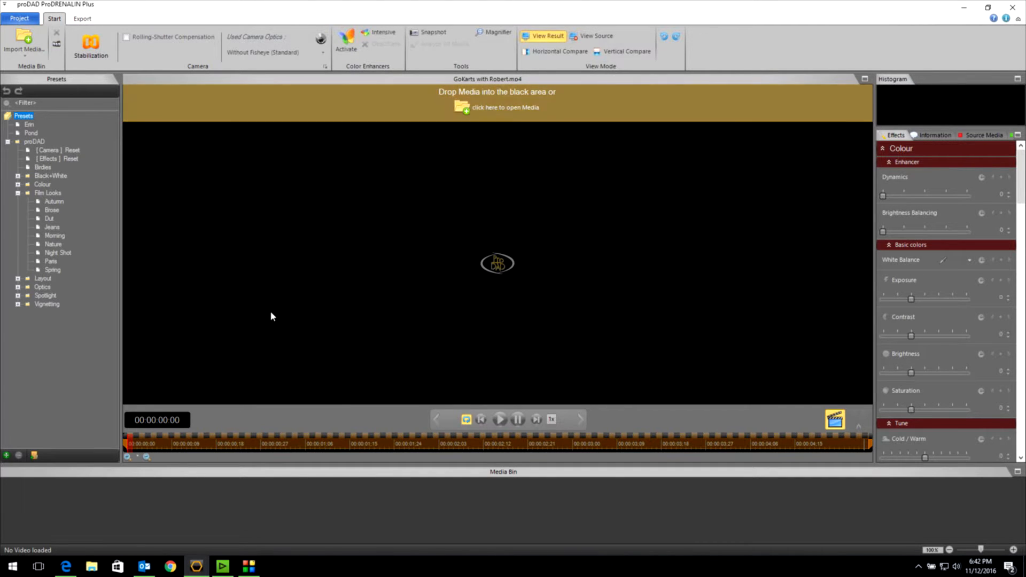
mouse_move(213, 321)
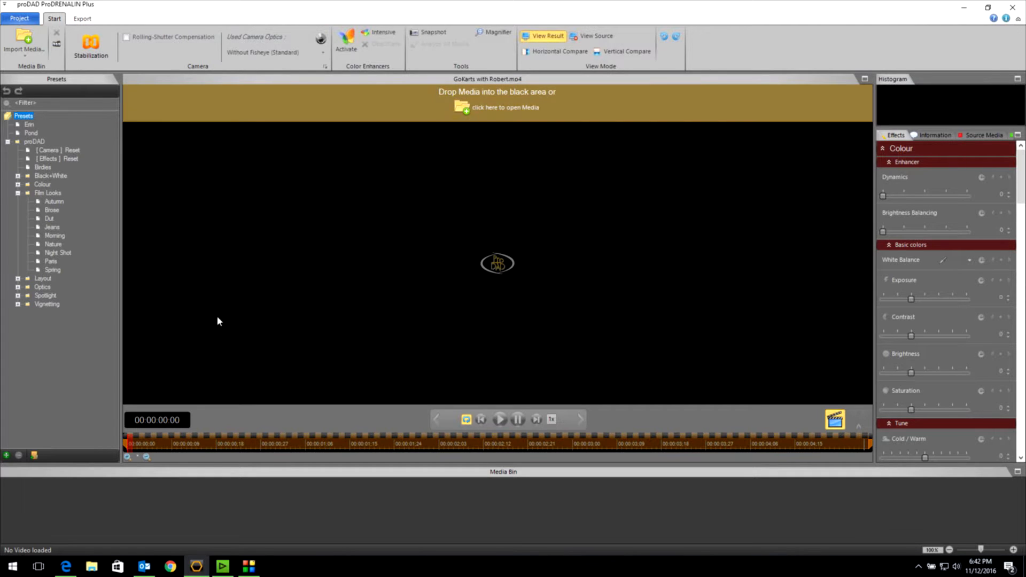
Switch to EDIUS and scrub the Sequence1 ruler from start to end and back to the beginning
left_click(223, 567)
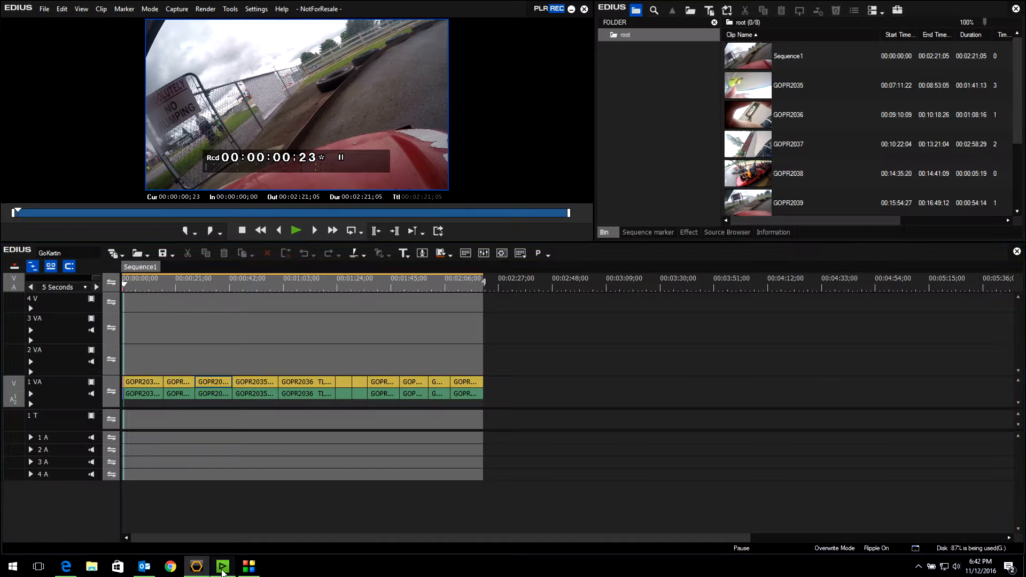
left_click(124, 278)
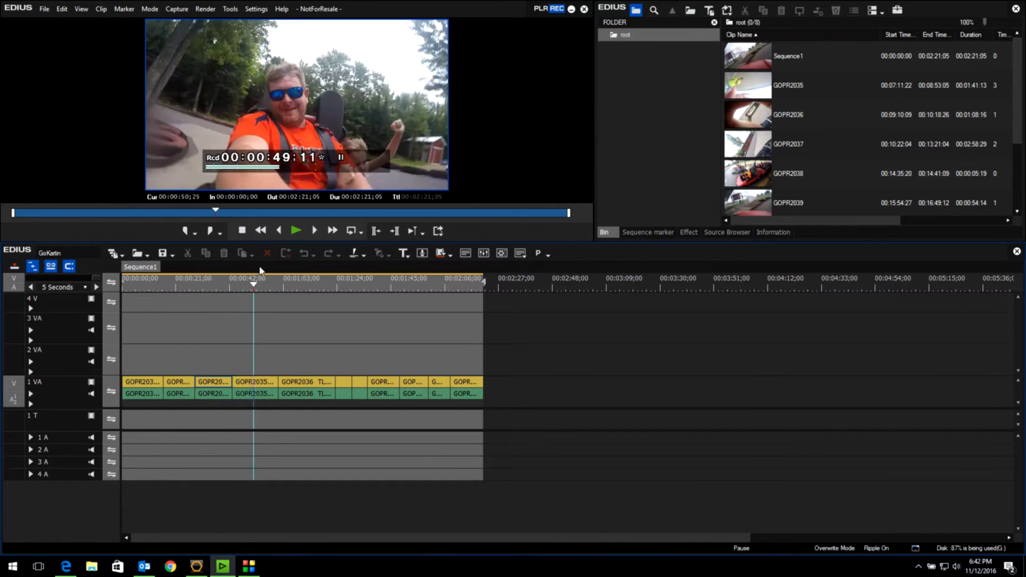
left_click(399, 278)
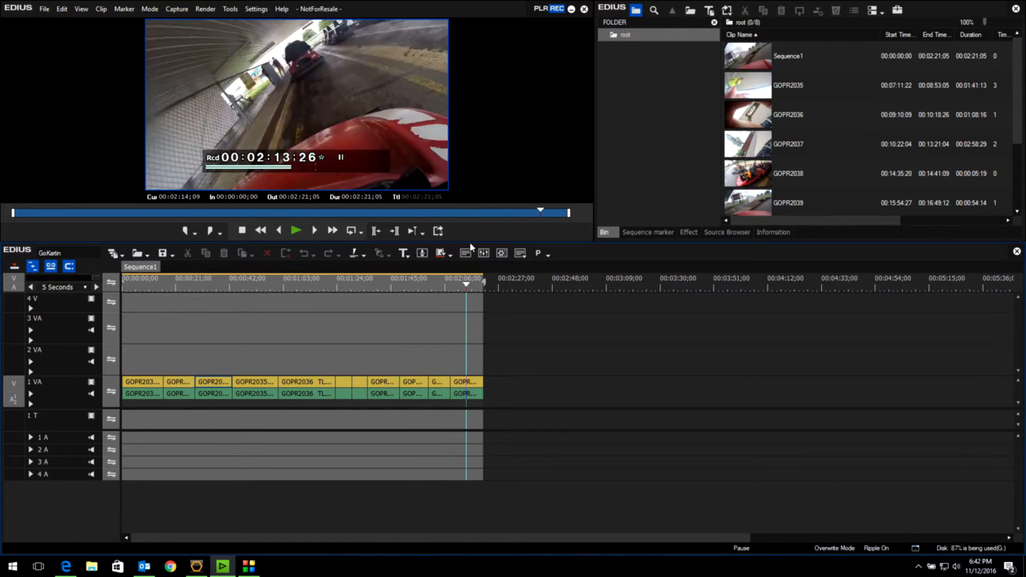
left_click(301, 278)
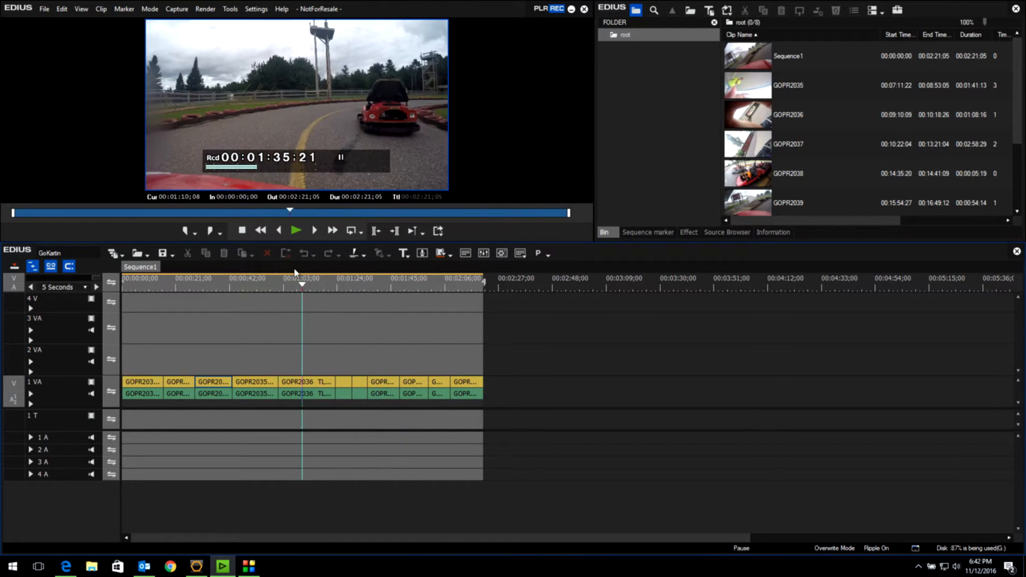
left_click(201, 278)
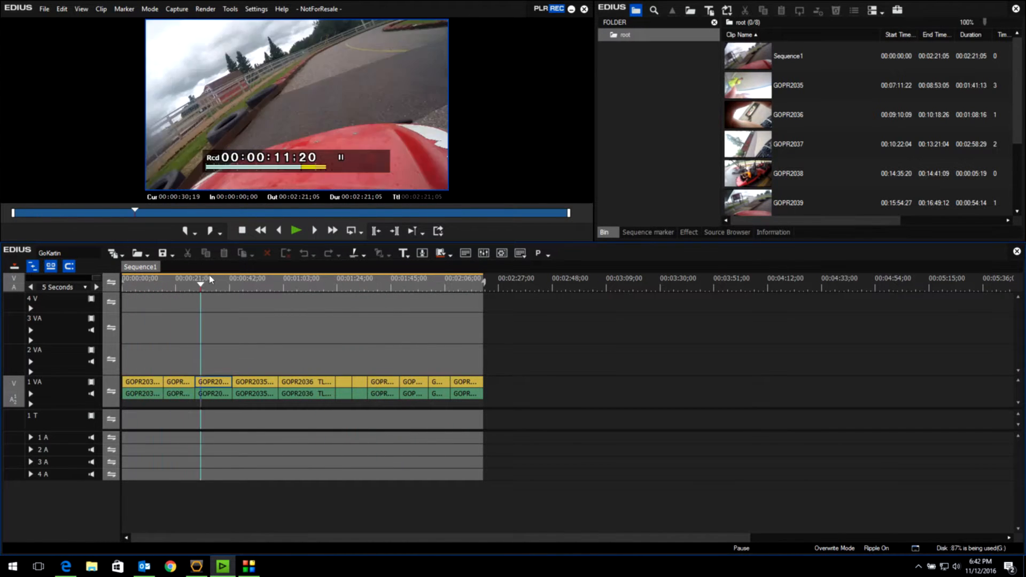
left_click(302, 278)
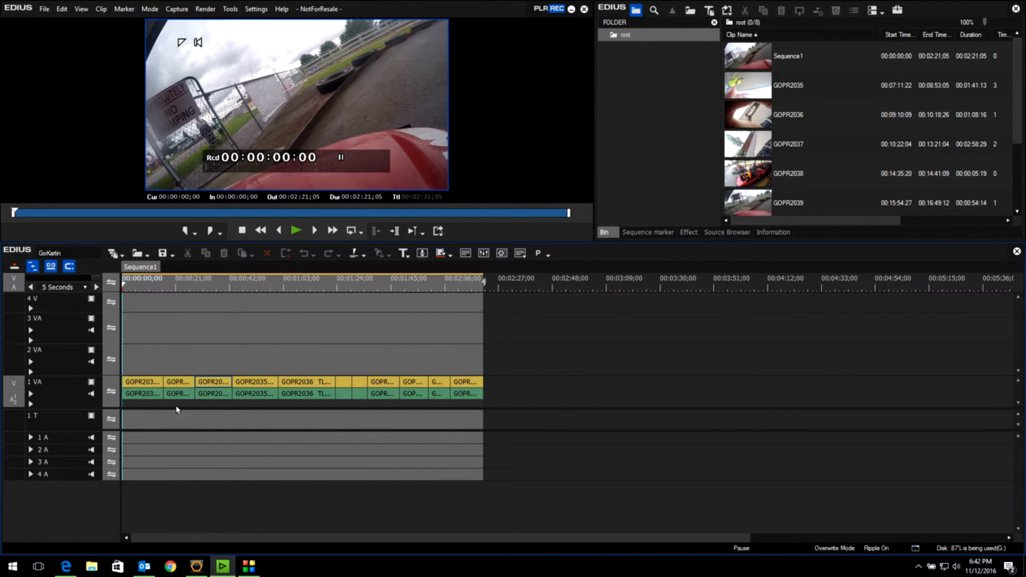
mouse_move(213, 486)
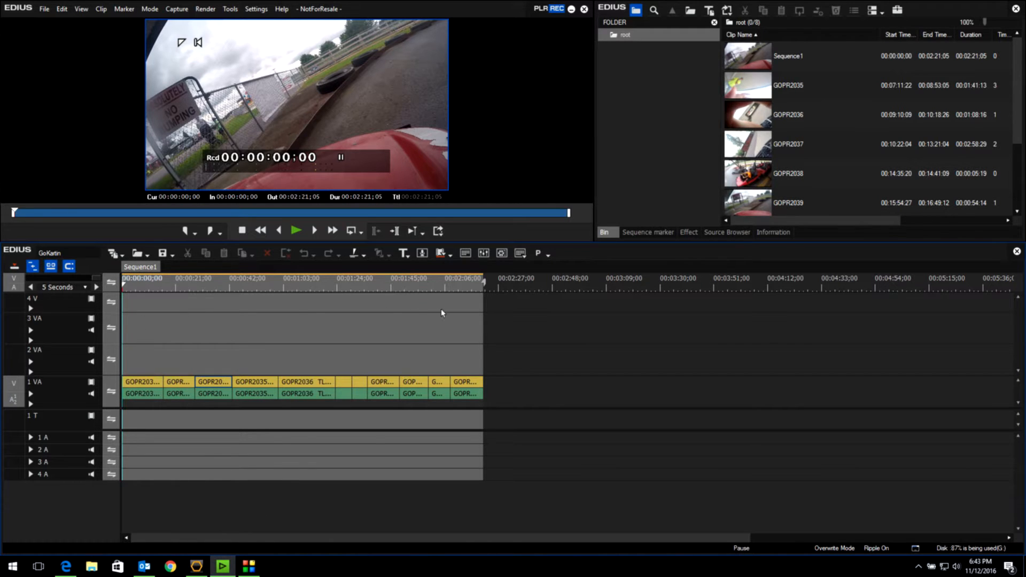
mouse_move(158, 430)
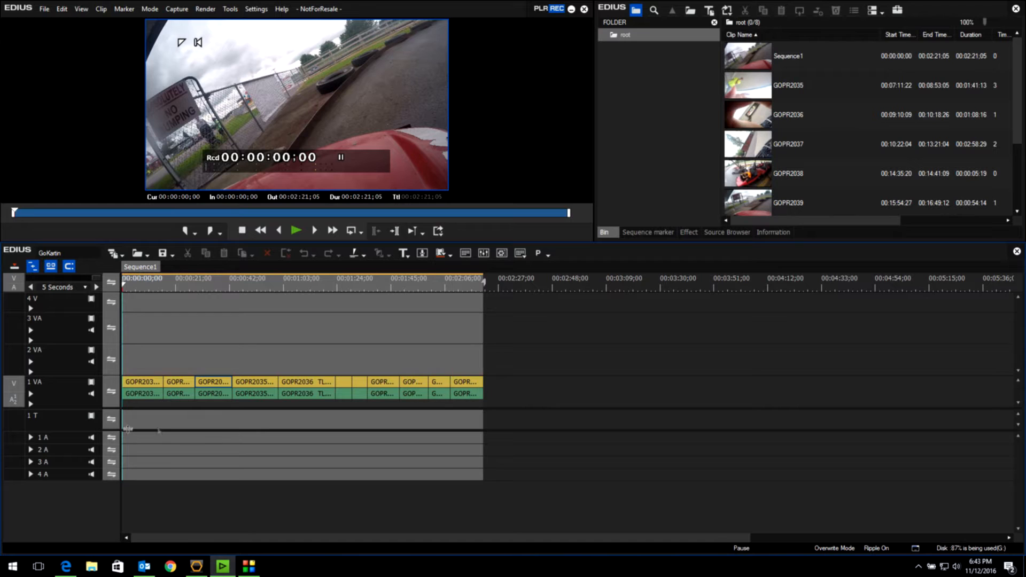
Select the third, a later, the short, and the last GoPro clip on track 1 VA
left_click(212, 382)
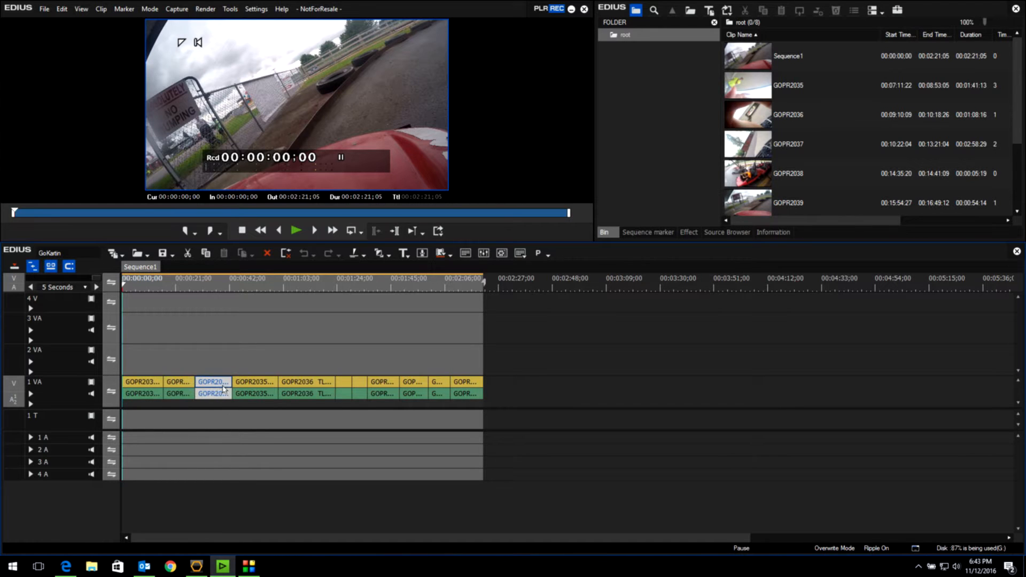
left_click(306, 382)
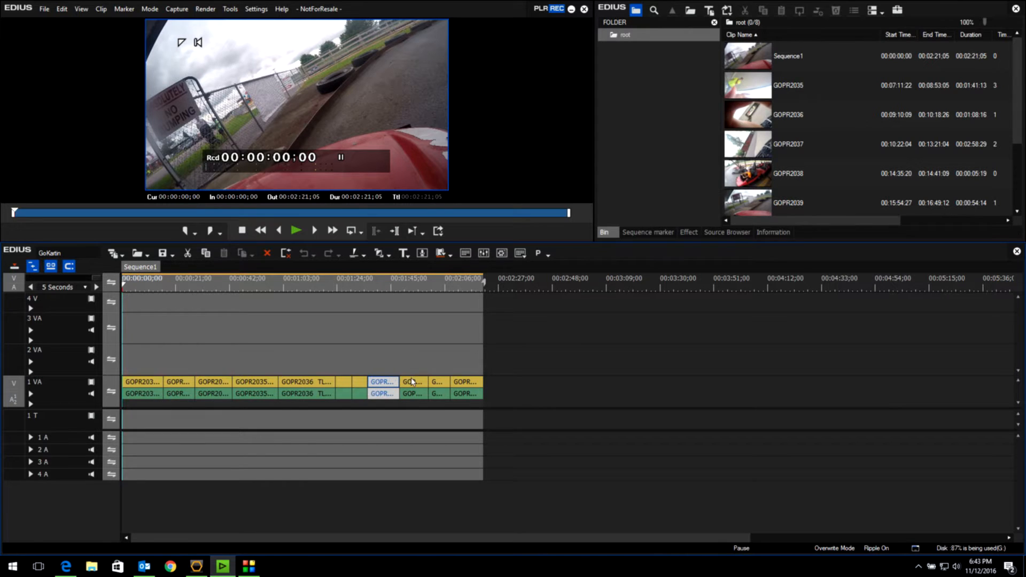
left_click(437, 387)
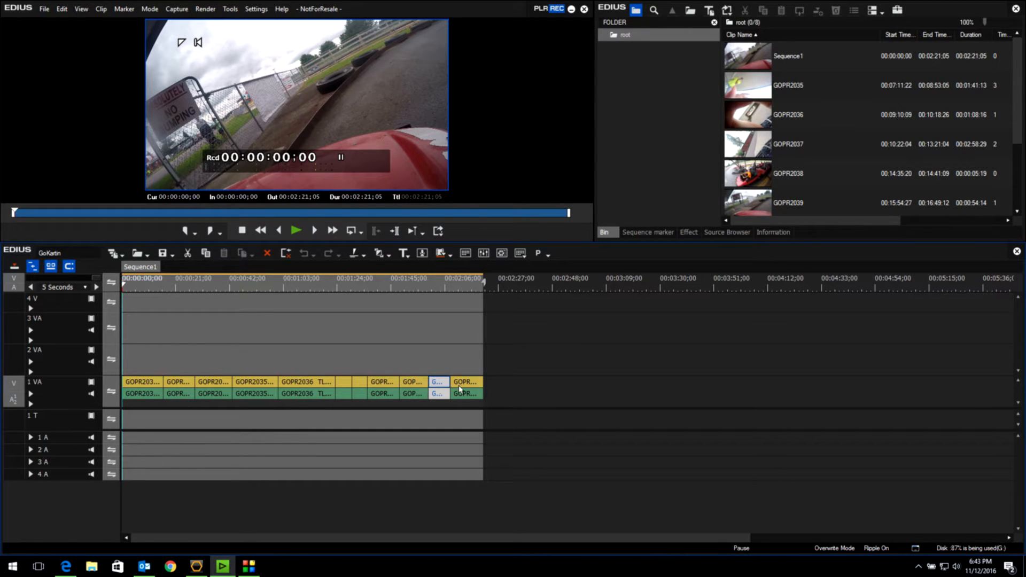
left_click(465, 382)
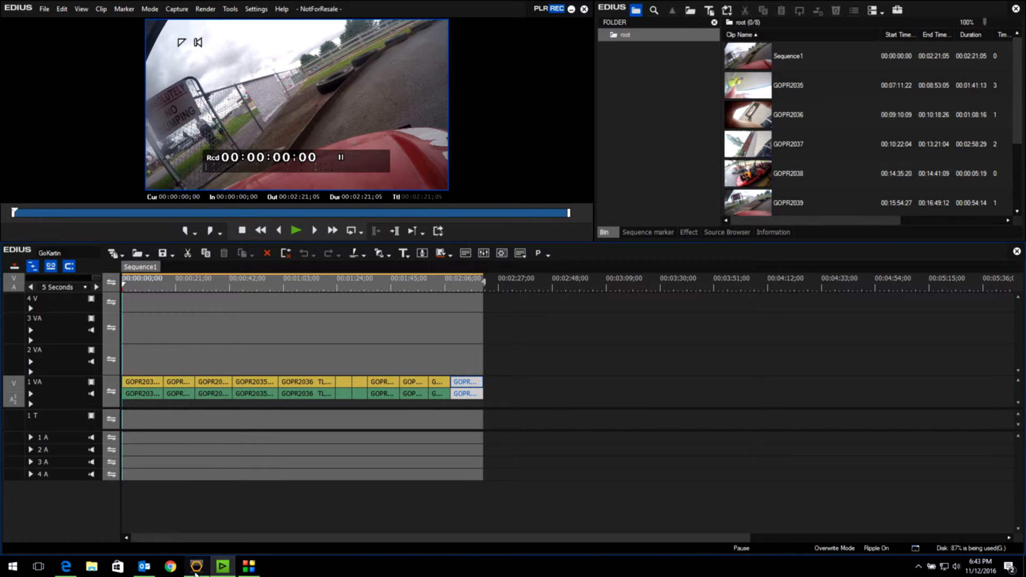
Back in ProDRENALIN Plus, open GoKarts with Robert.mp4 so its scenes fill the media bin
left_click(223, 567)
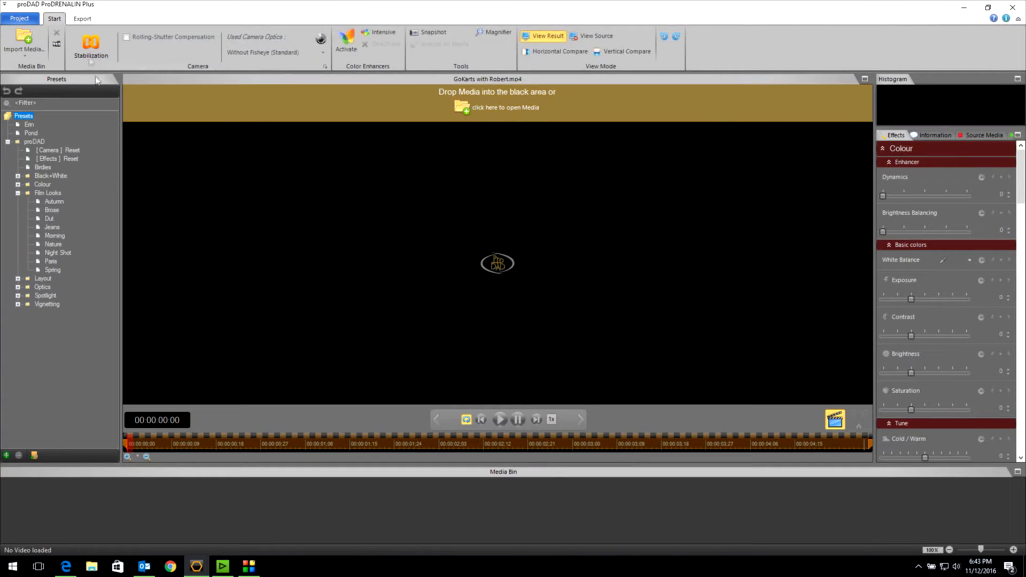
mouse_move(102, 153)
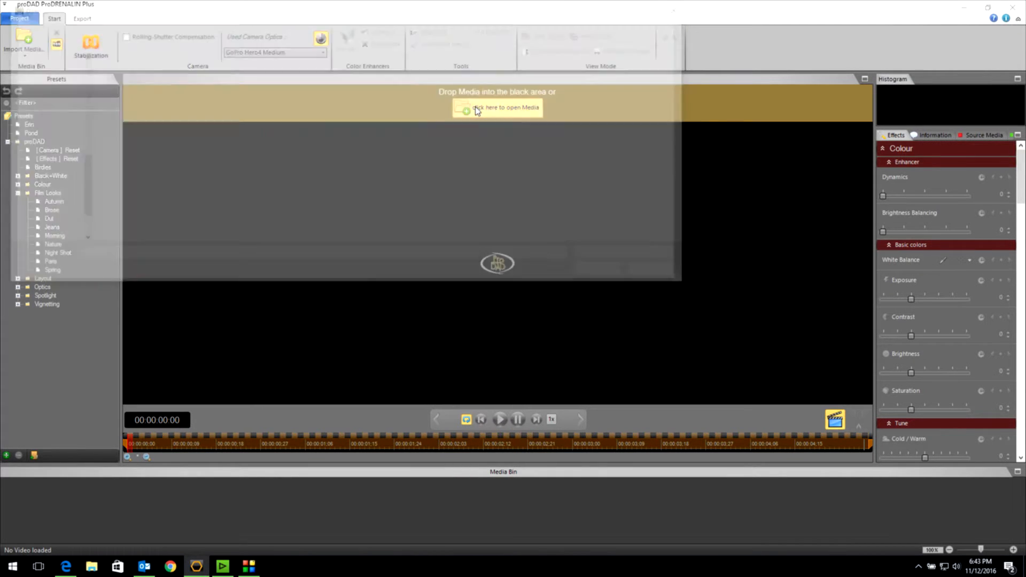
left_click(497, 106)
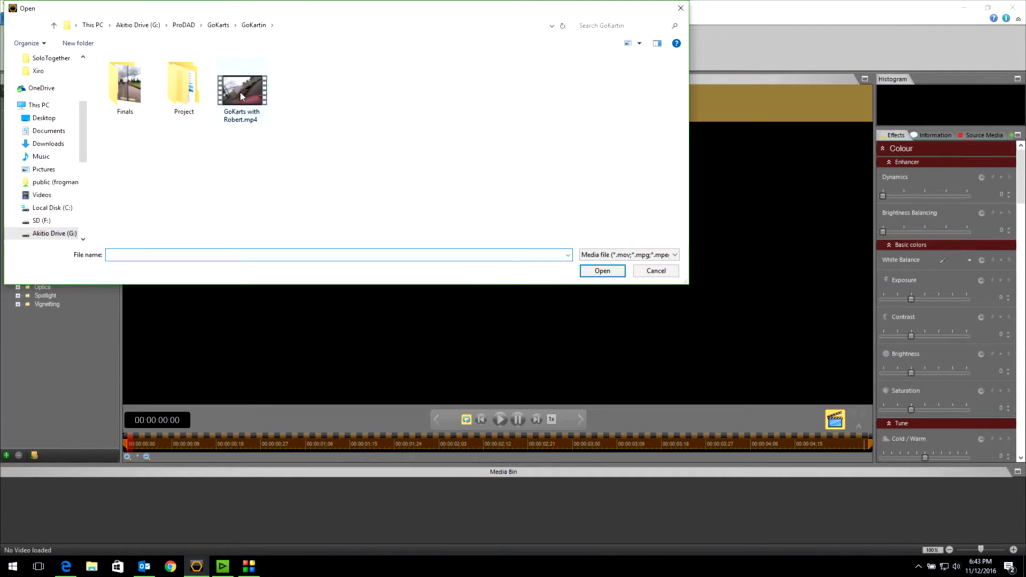
left_click(241, 88)
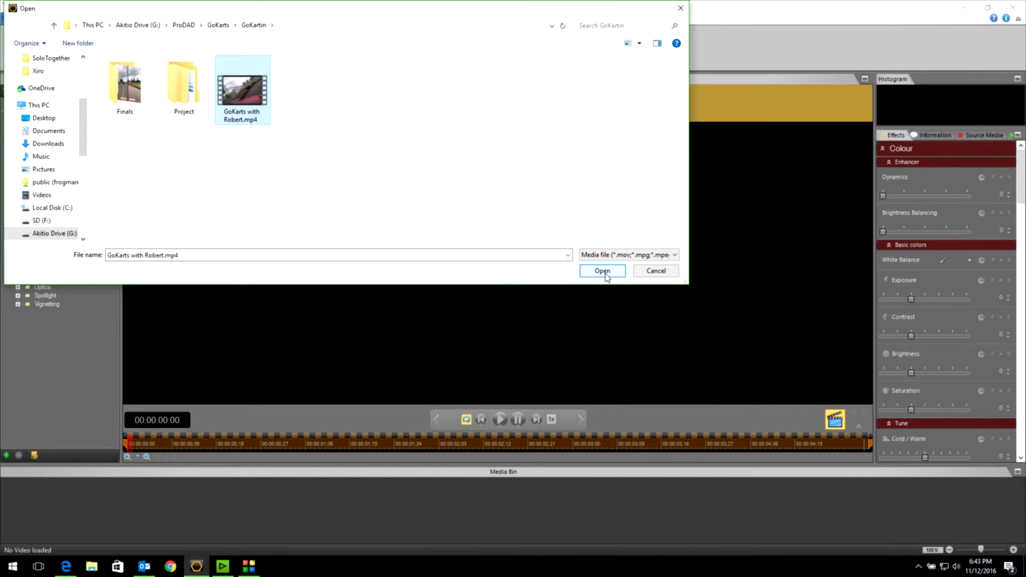
left_click(602, 270)
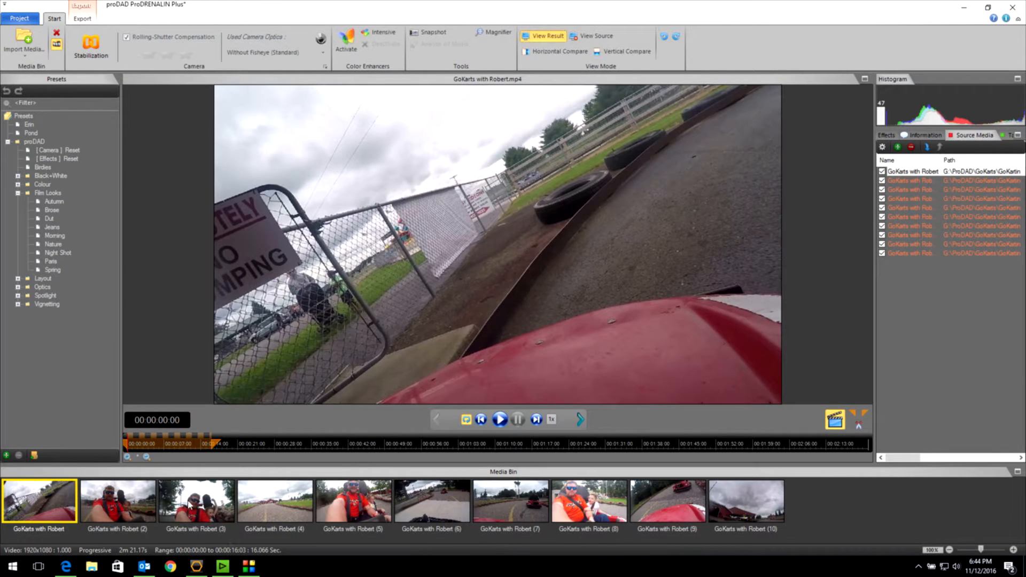
mouse_move(664, 288)
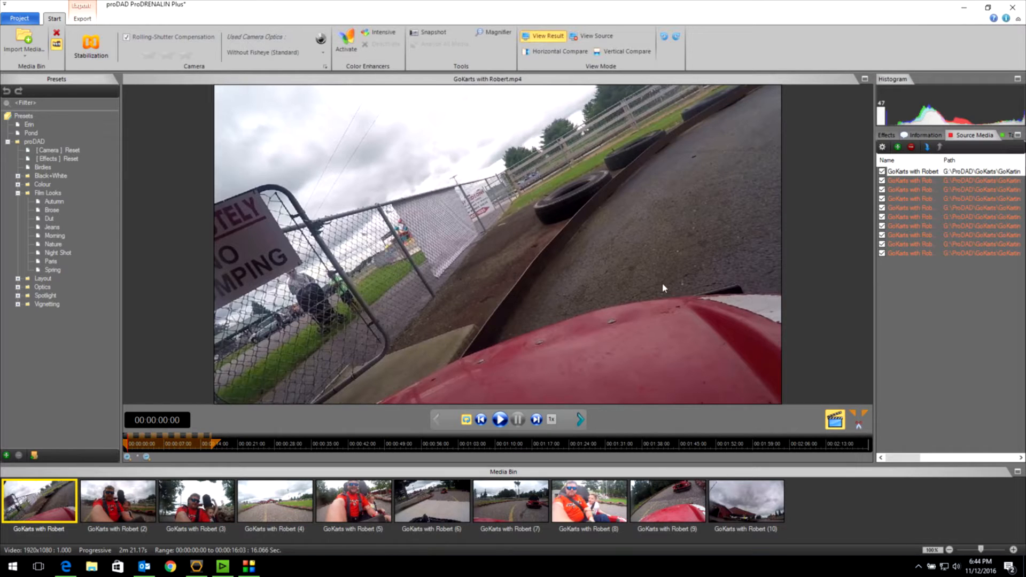
mouse_move(38, 512)
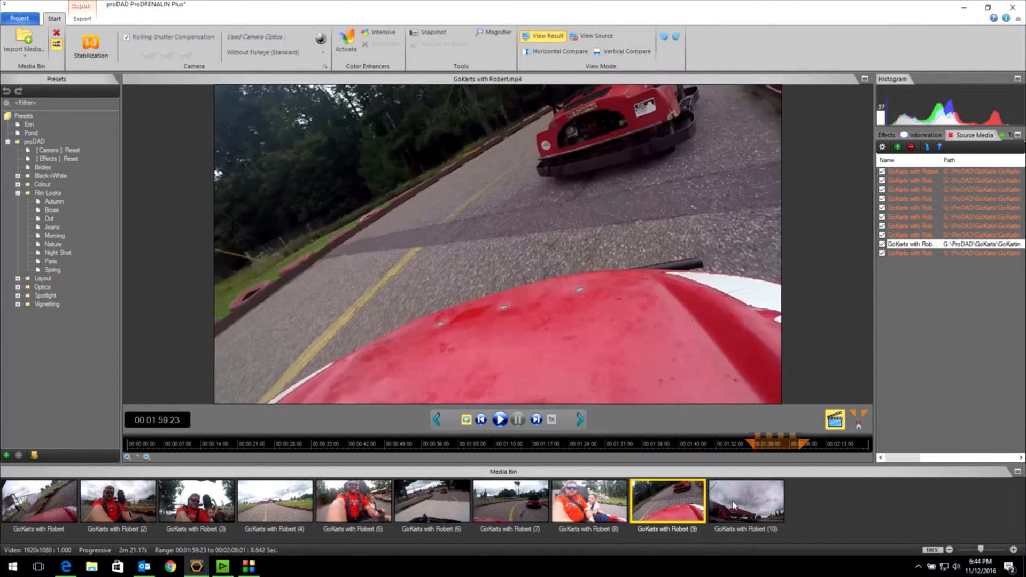
Preview GoKarts with Robert (10), then load GoKarts with Robert (2) for editing
left_click(745, 500)
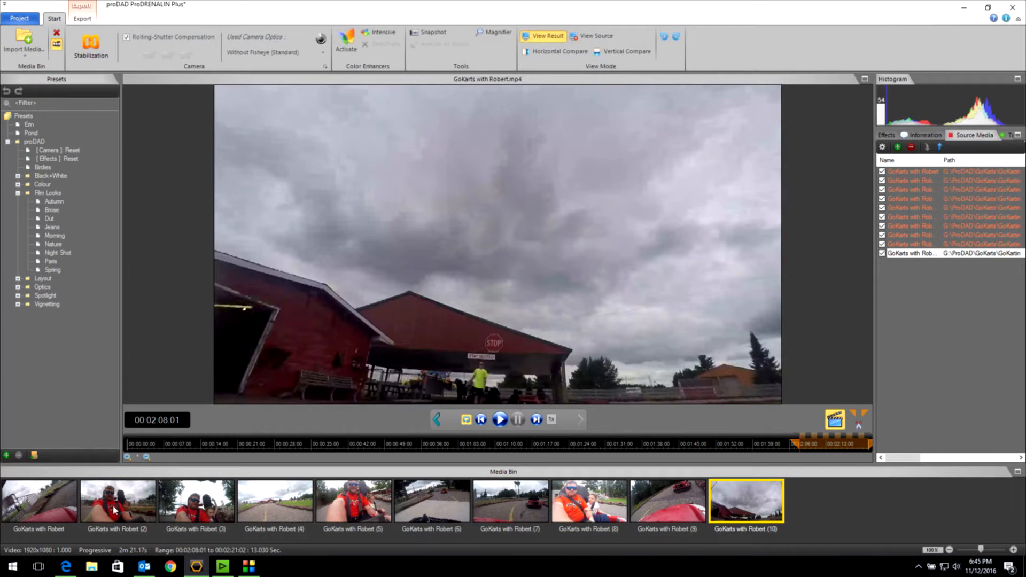
left_click(118, 501)
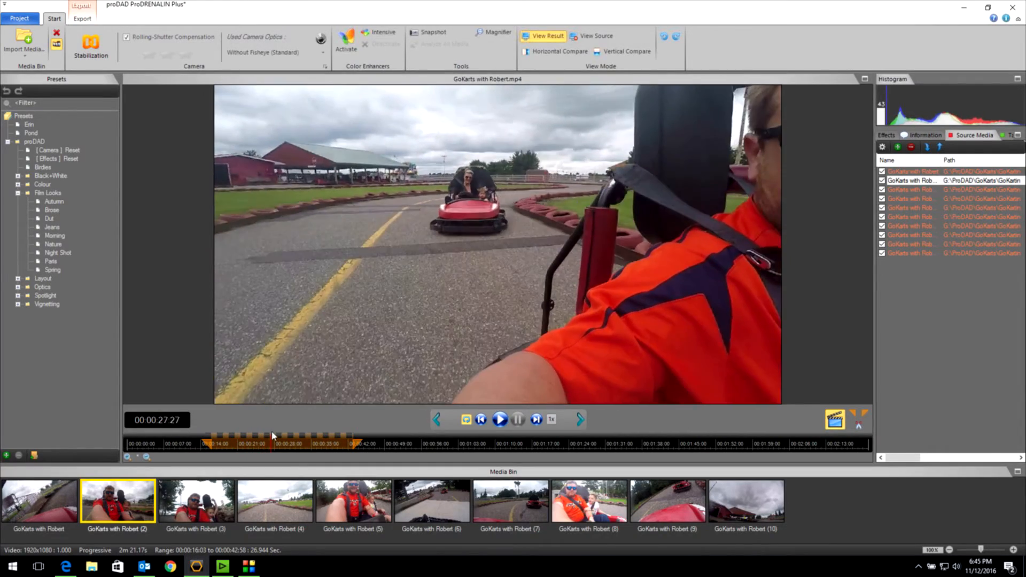
Place the time marker of GoKarts with Robert (2) at 00:00:28:30
left_click(499, 419)
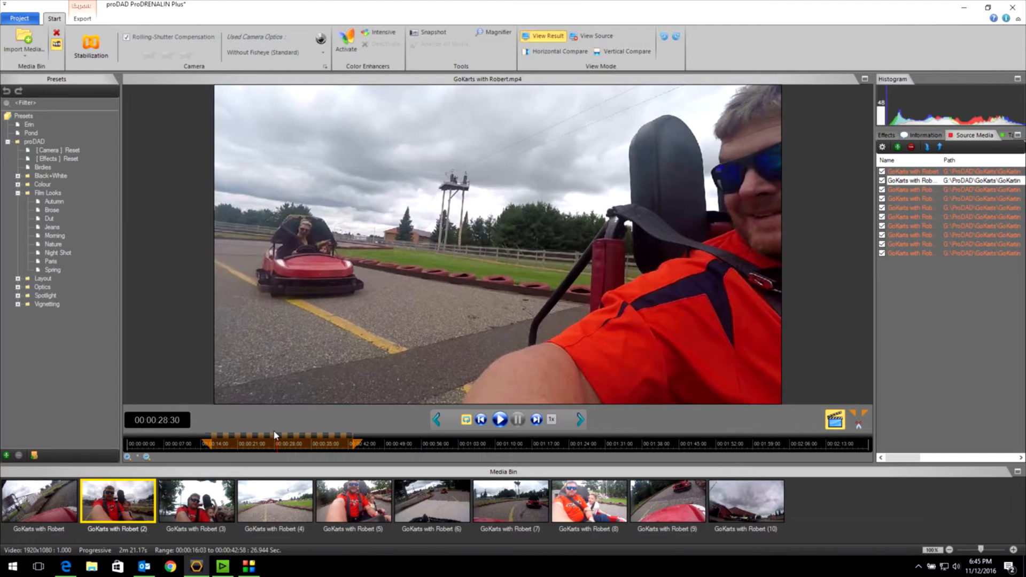
mouse_move(614, 445)
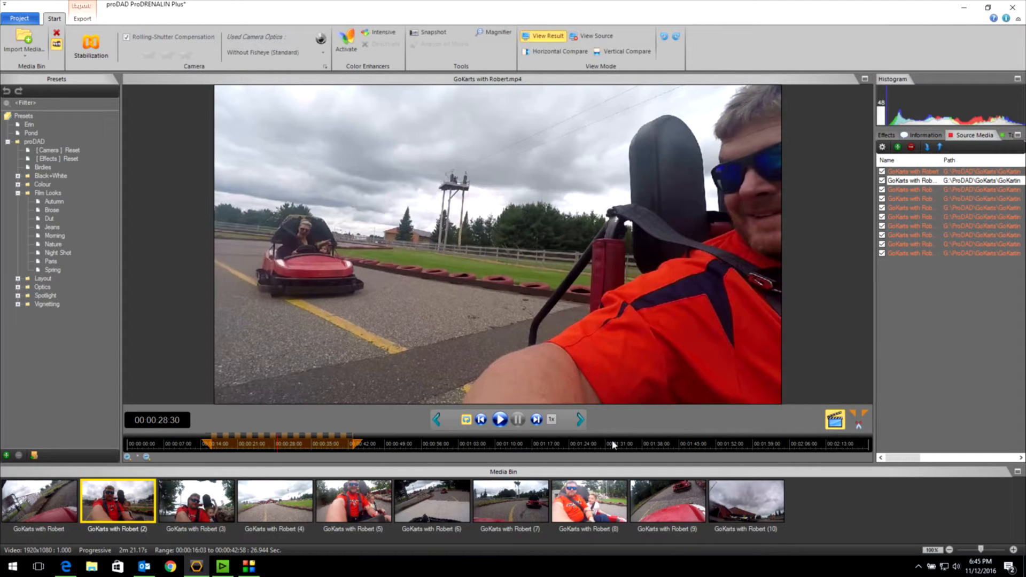
mouse_move(860, 423)
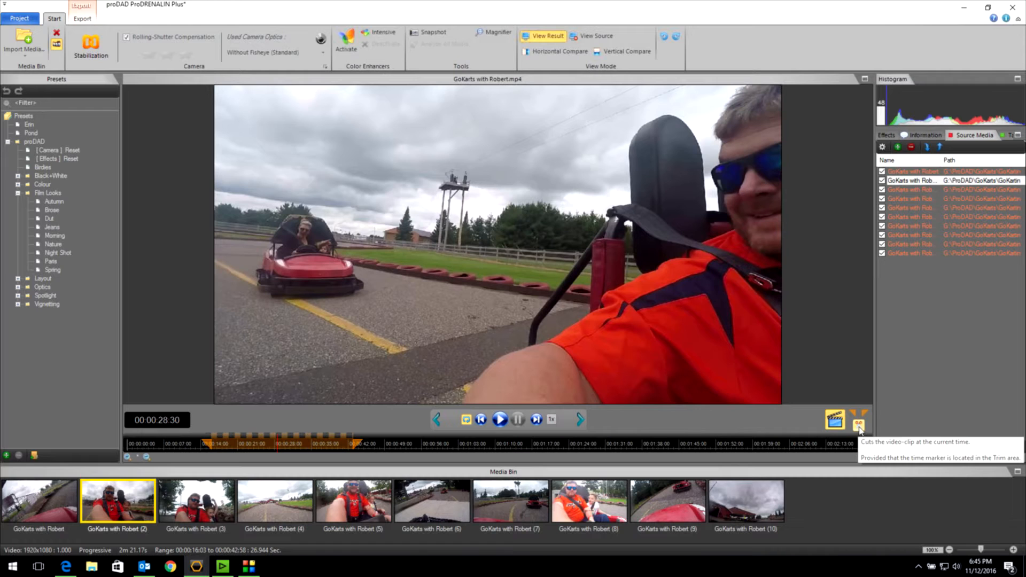
Cut GoKarts with Robert (2) at 00:00:28:30, creating GoKarts with Robert (11)
left_click(859, 420)
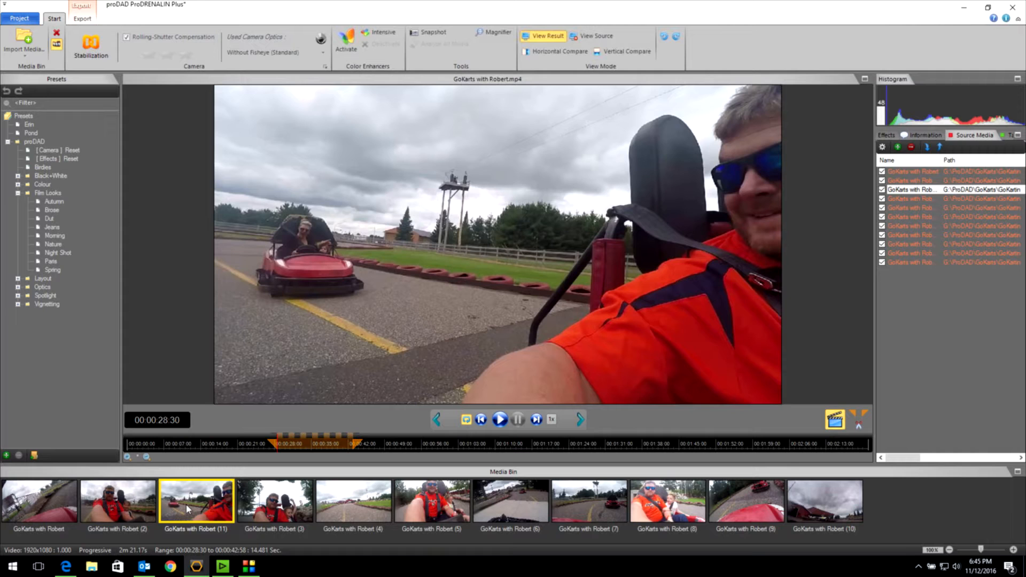
mouse_move(120, 161)
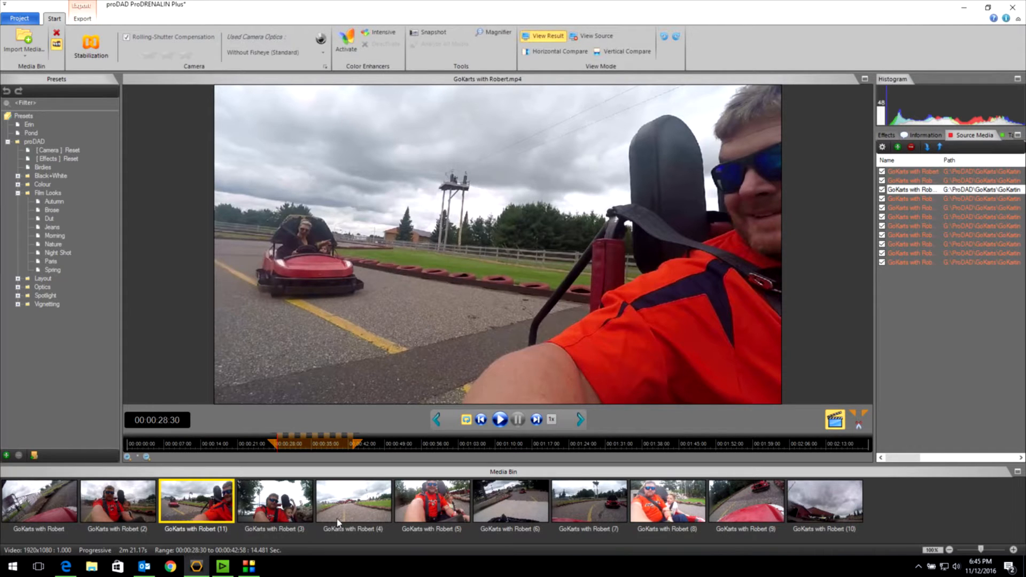
mouse_move(303, 521)
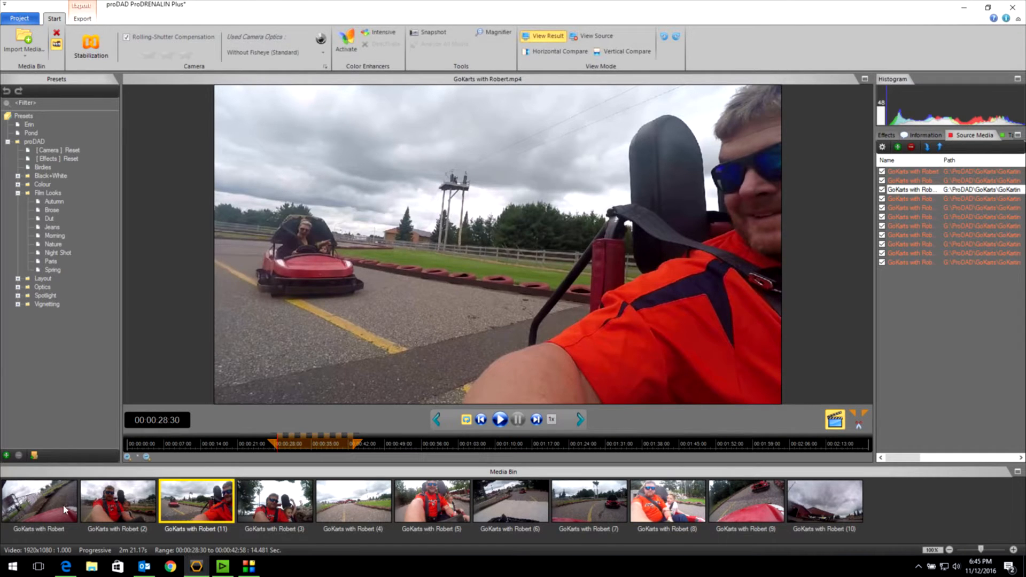
mouse_move(64, 512)
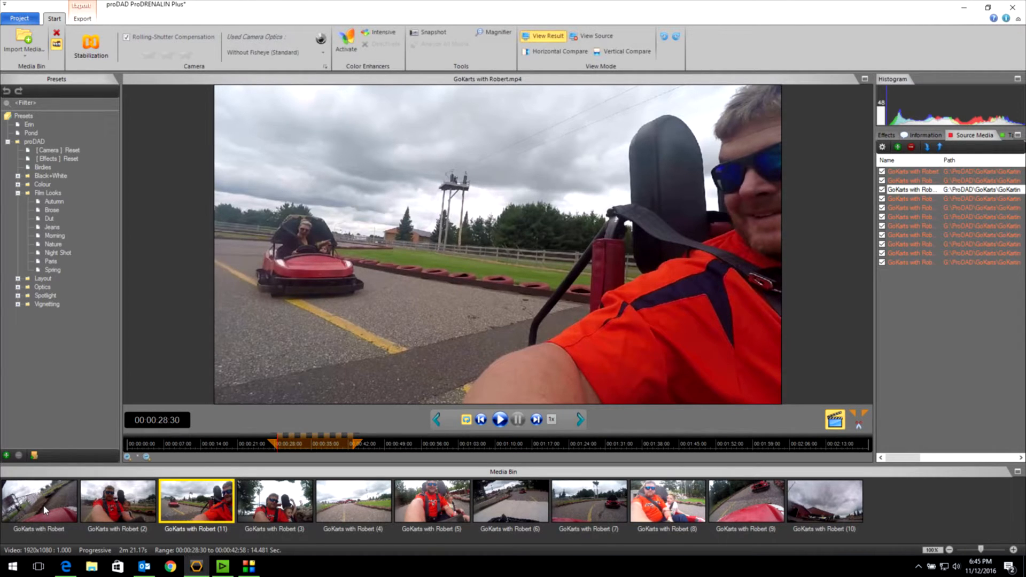
mouse_move(635, 491)
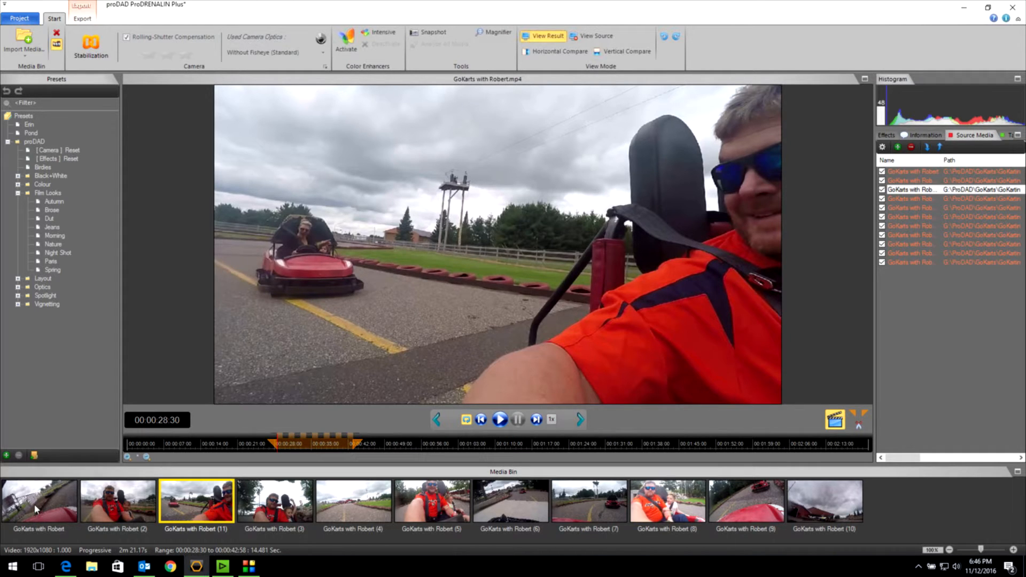
mouse_move(120, 518)
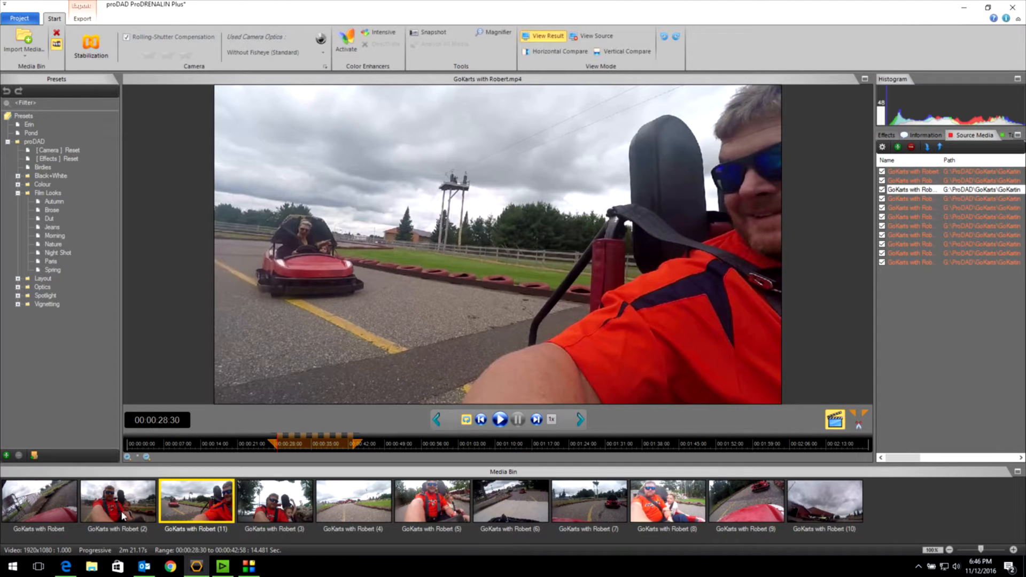
mouse_move(43, 509)
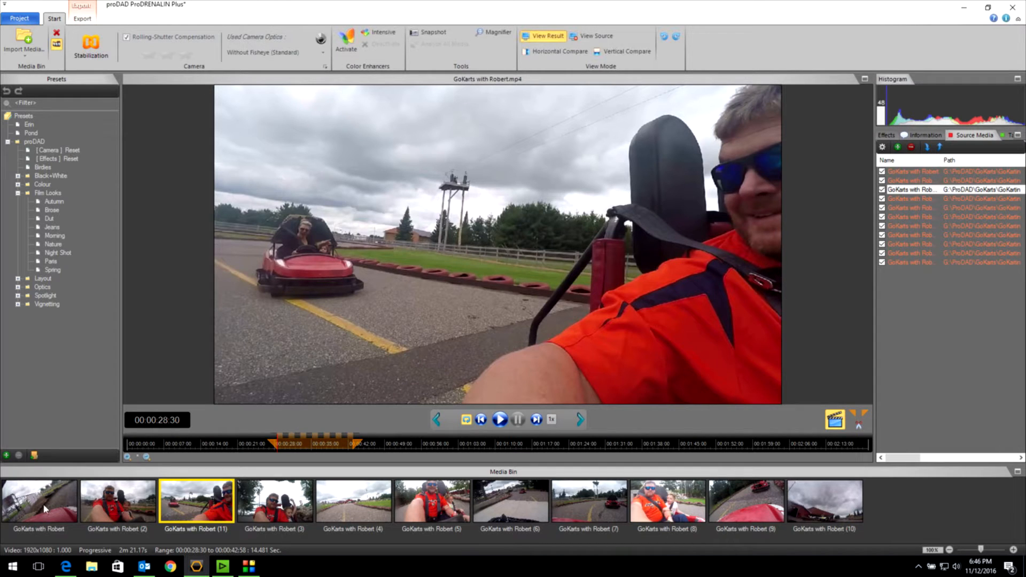
Load the first GoKarts clip and play it back in the preview
left_click(824, 500)
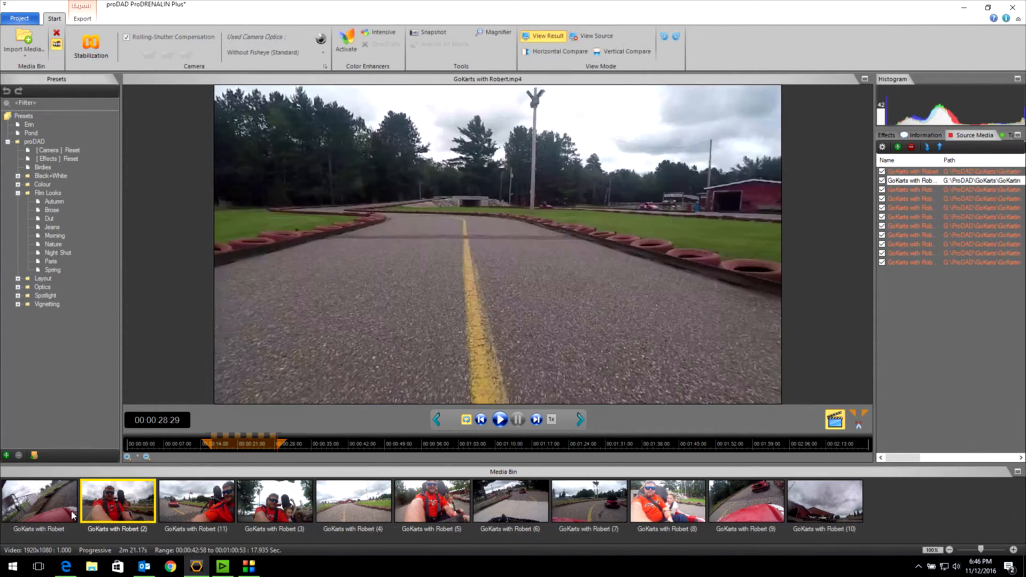
left_click(39, 500)
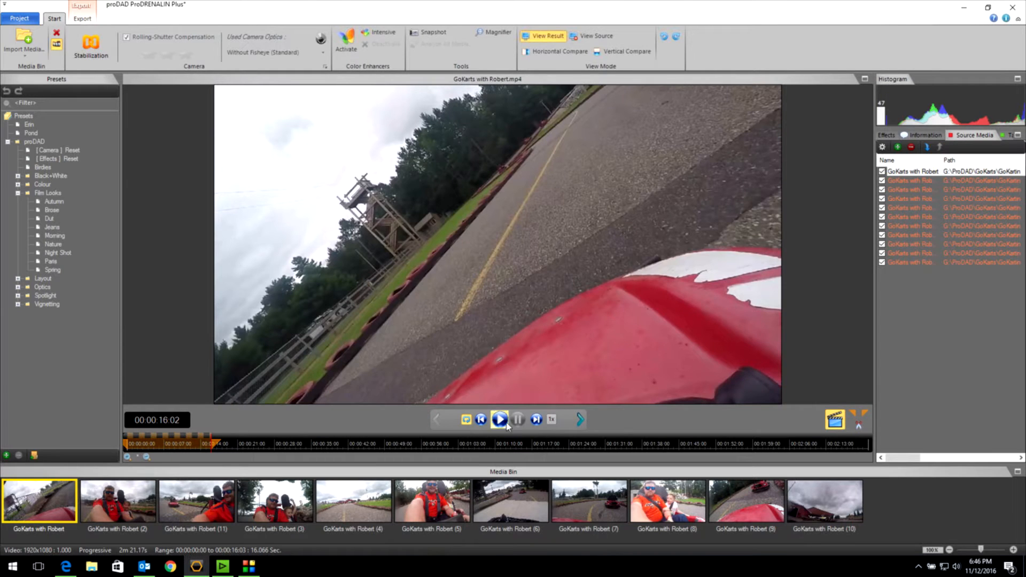
left_click(499, 419)
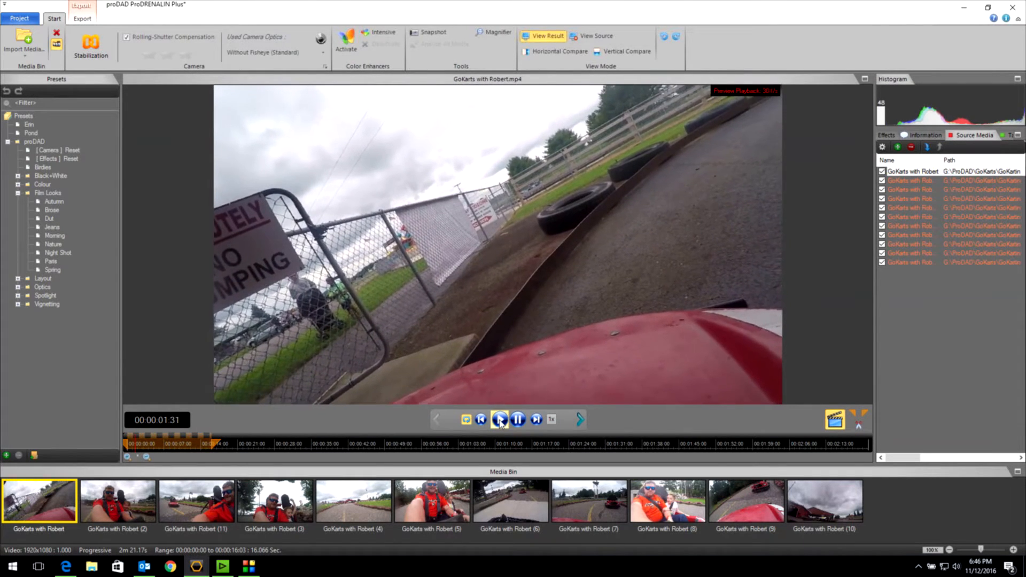
left_click(501, 420)
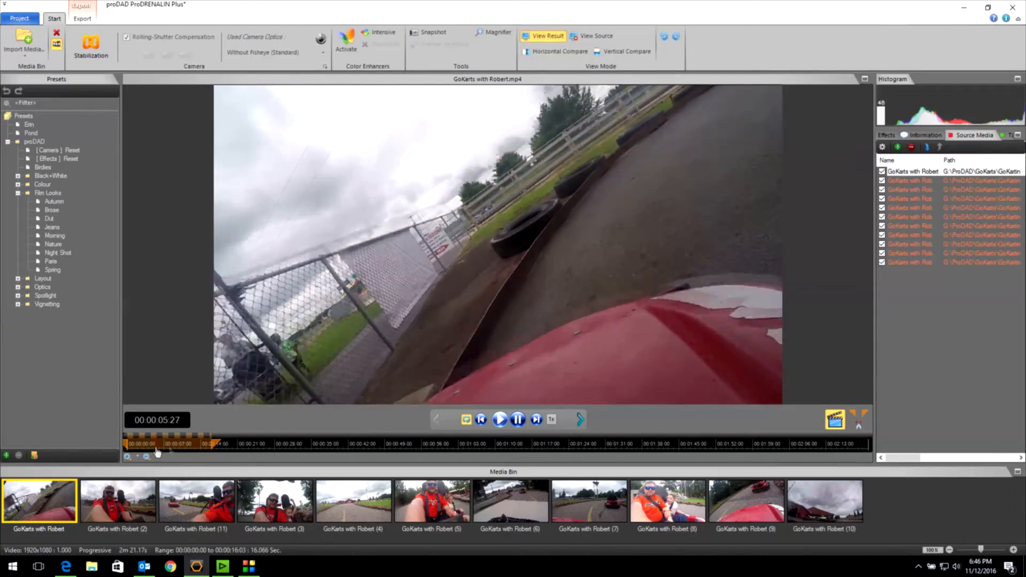
left_click(501, 419)
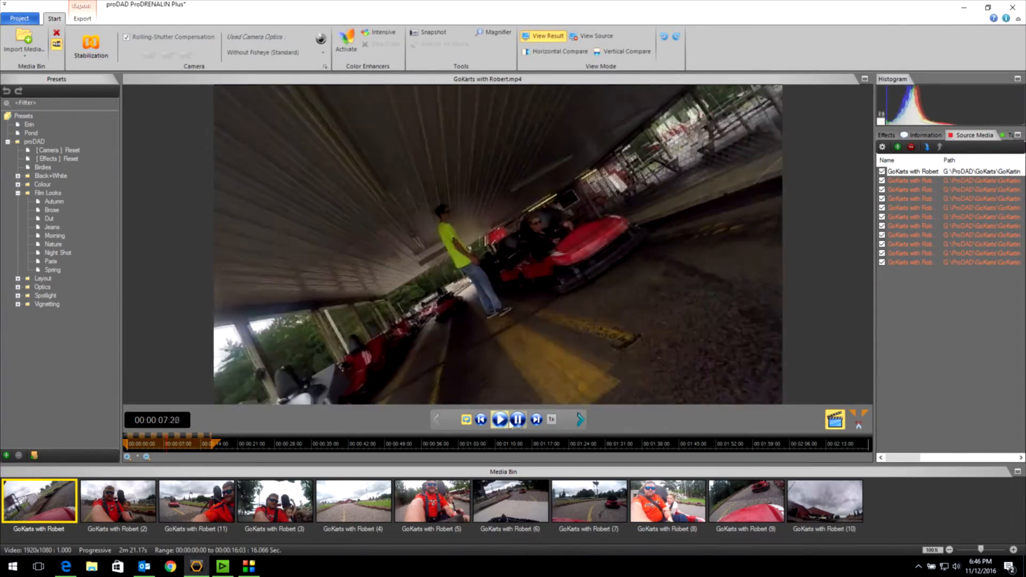
Play GoKarts with Robert (3) and pause it at 00:00:47:50
left_click(275, 502)
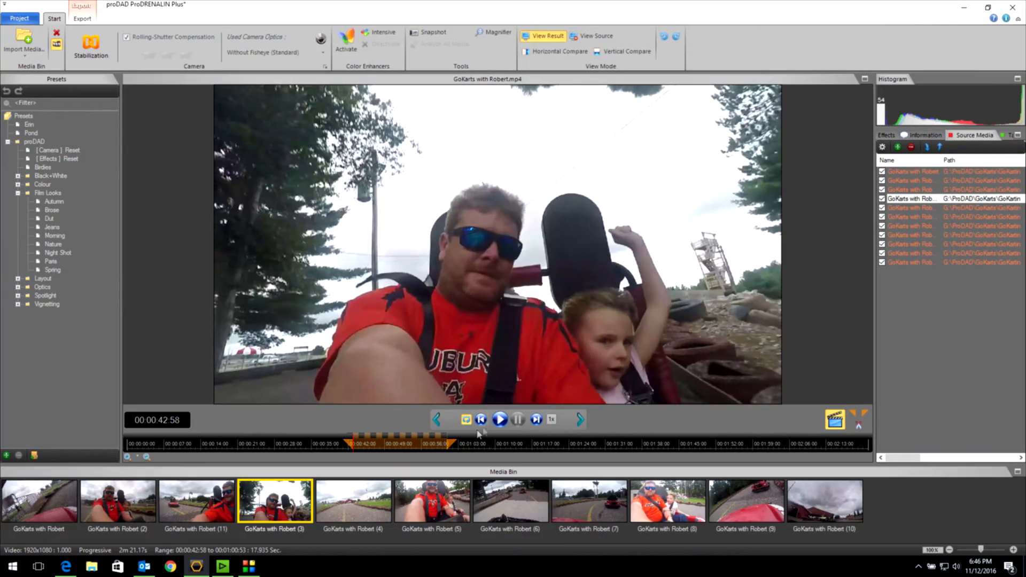
left_click(500, 419)
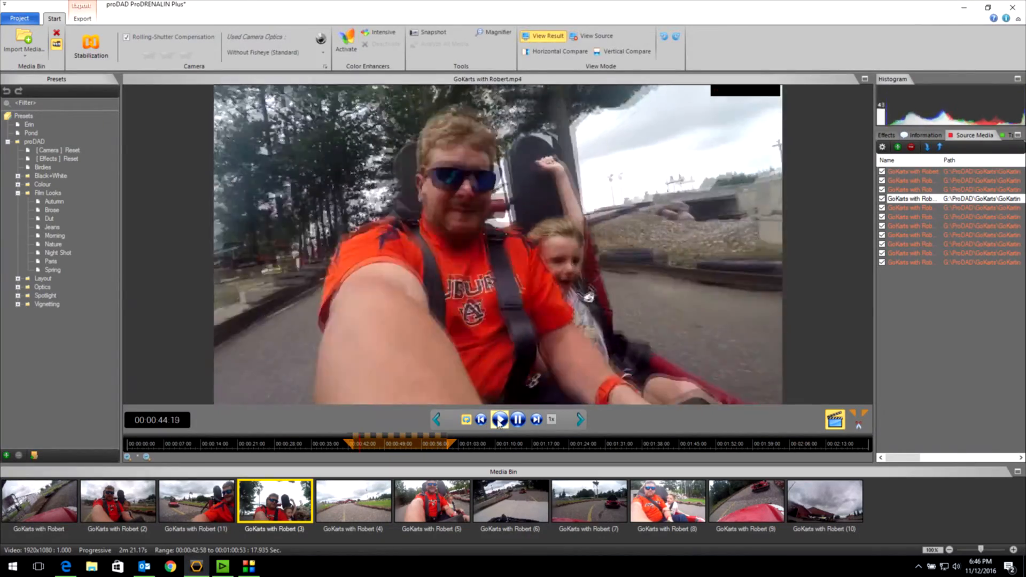
left_click(518, 419)
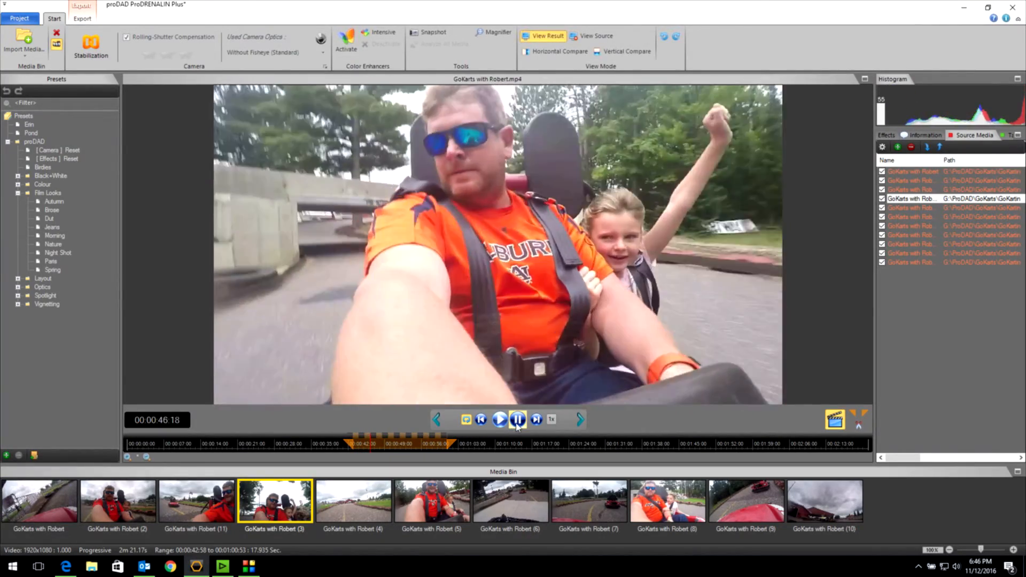
left_click(499, 419)
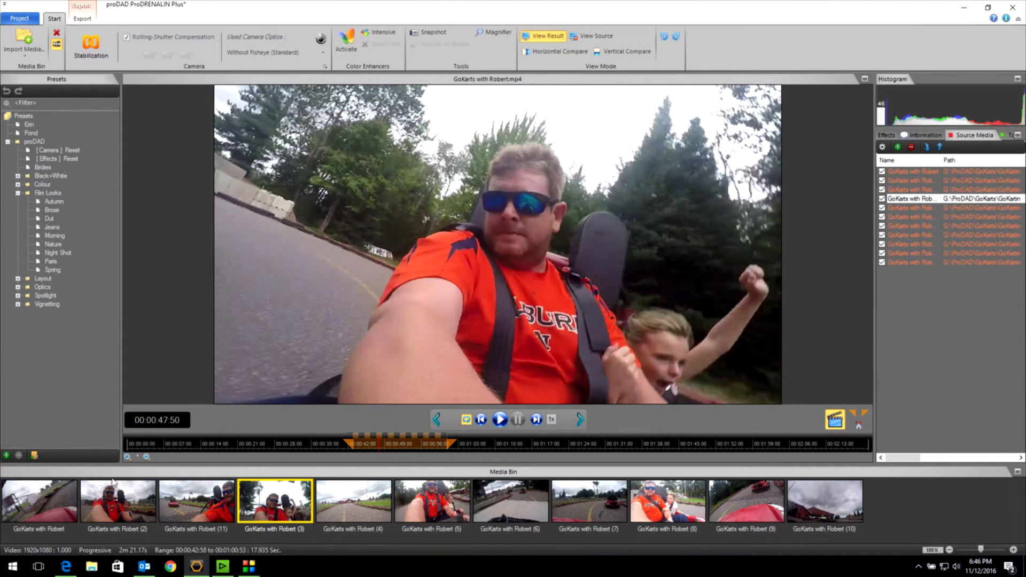
mouse_move(162, 338)
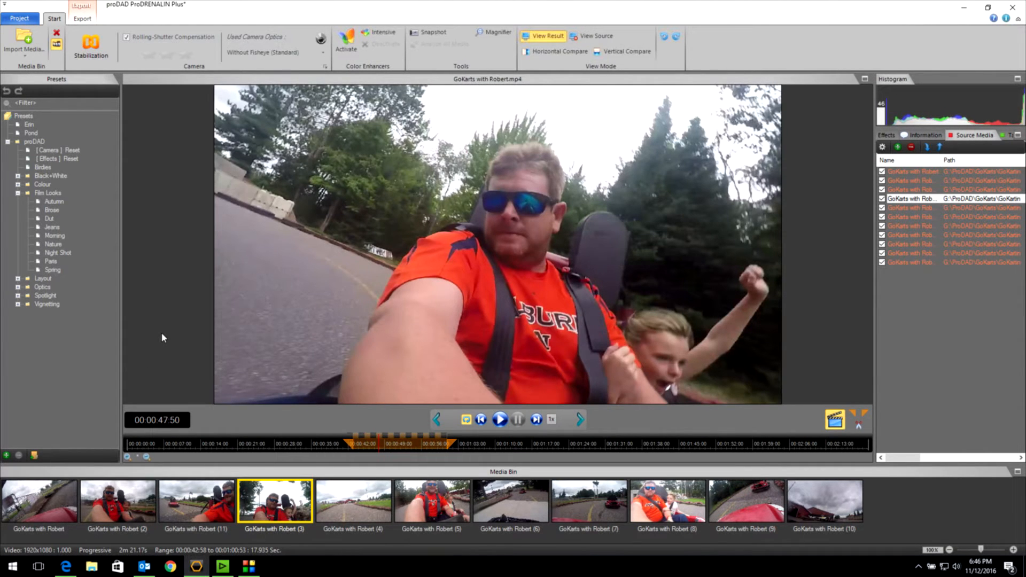
mouse_move(180, 262)
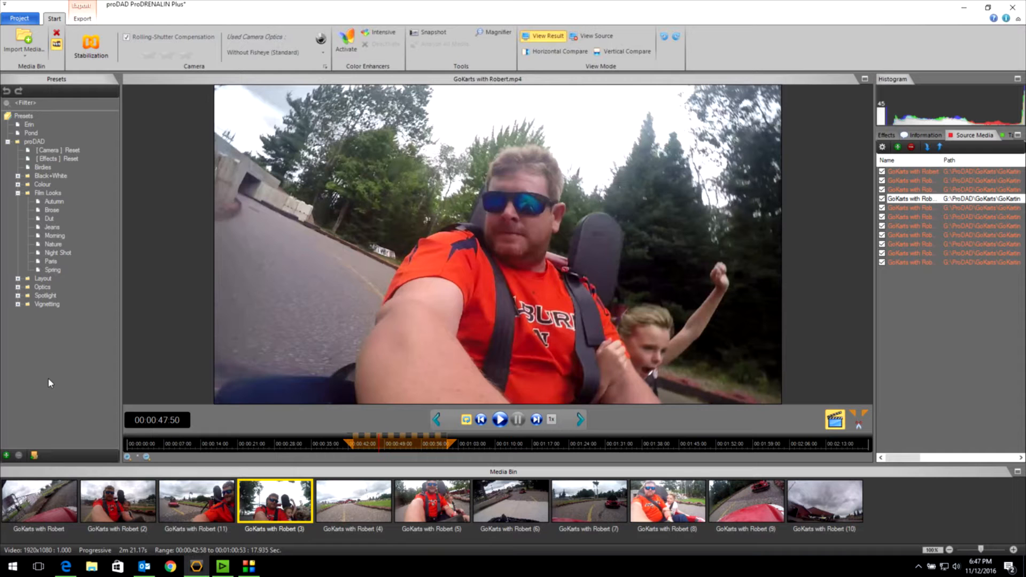
mouse_move(53, 502)
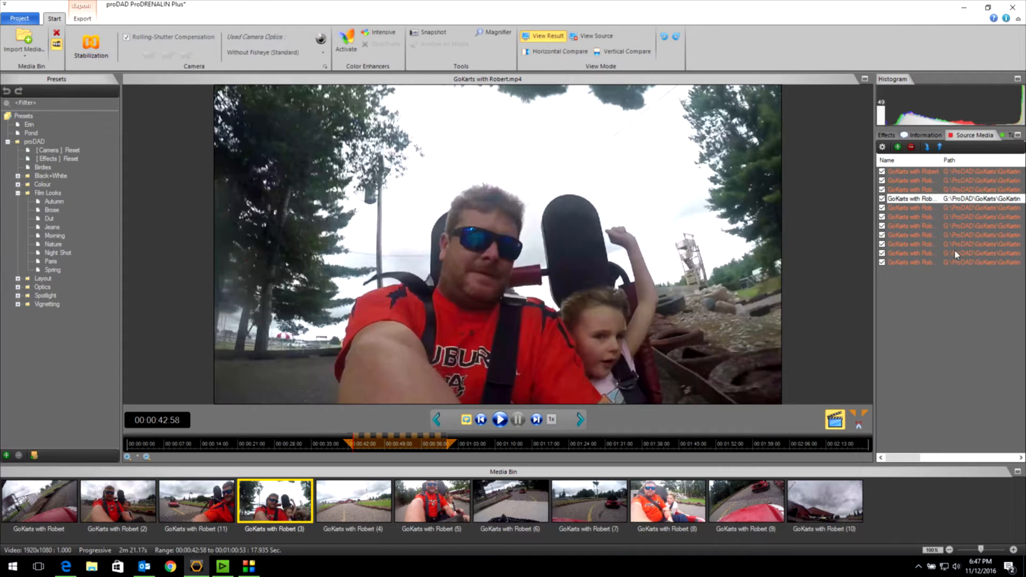
Tick the unchecked clip in the Source Media list and show the export settings for 11 files
left_click(985, 134)
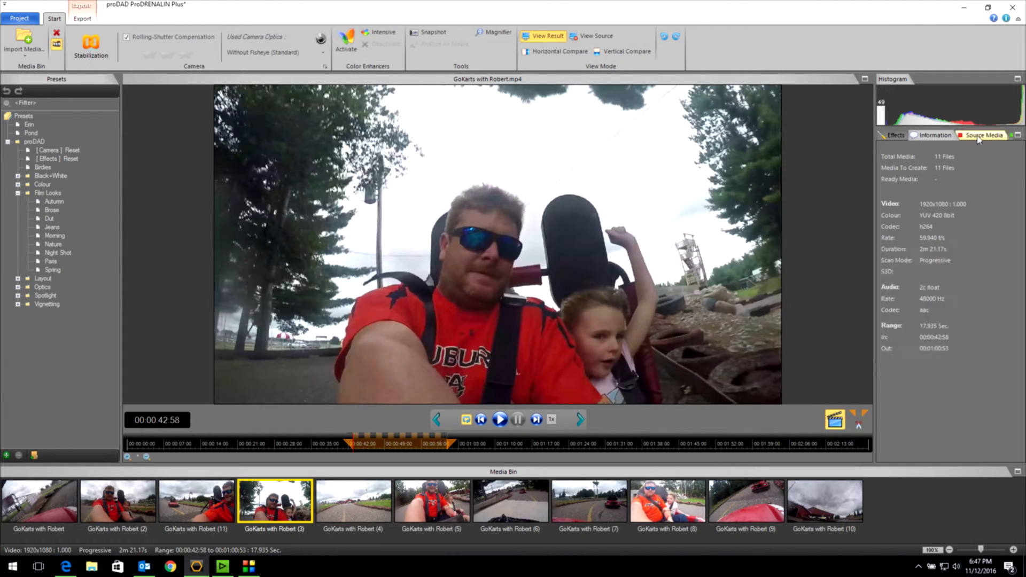
left_click(985, 135)
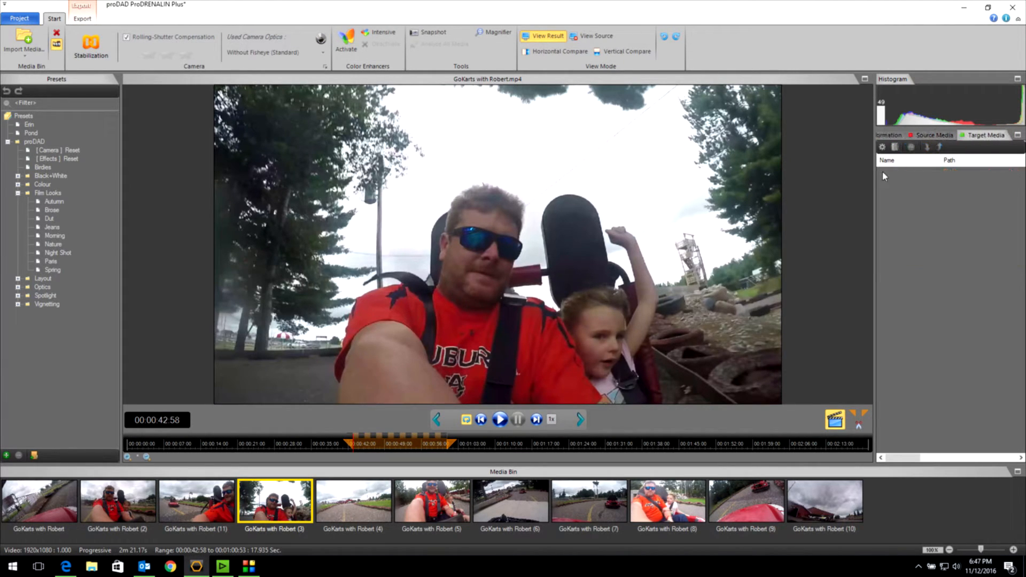
left_click(934, 136)
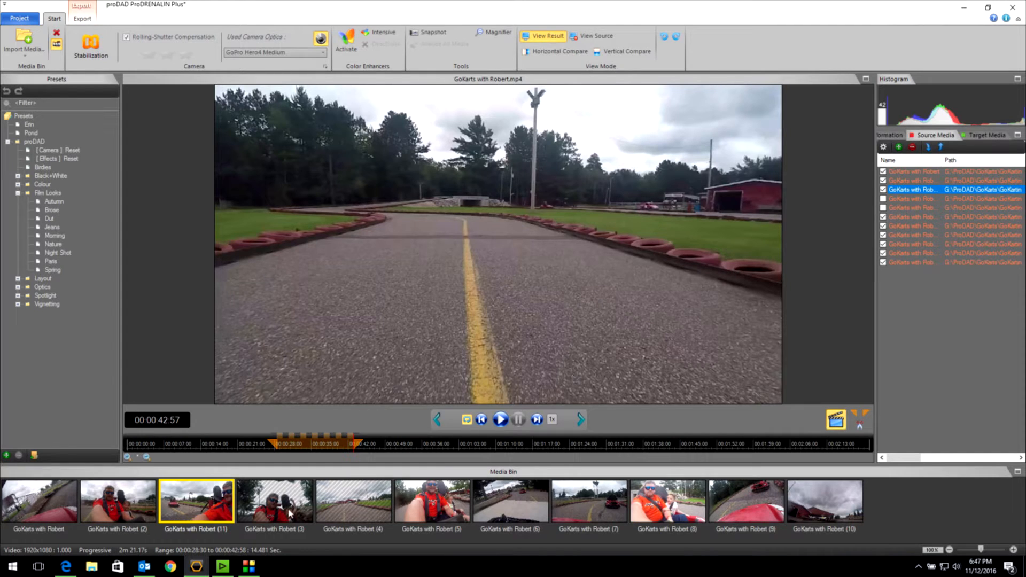
mouse_move(336, 510)
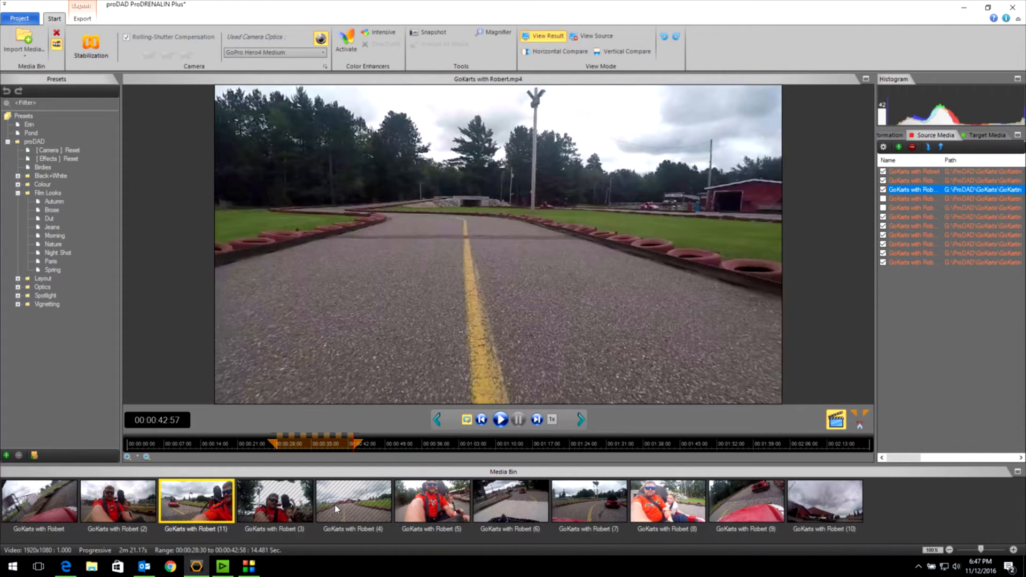
left_click(83, 18)
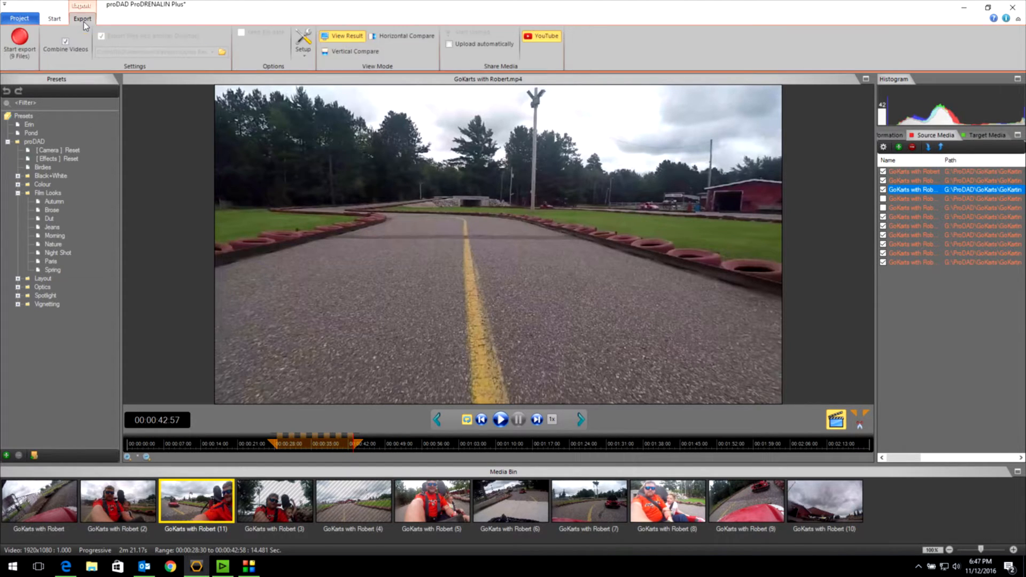
mouse_move(19, 43)
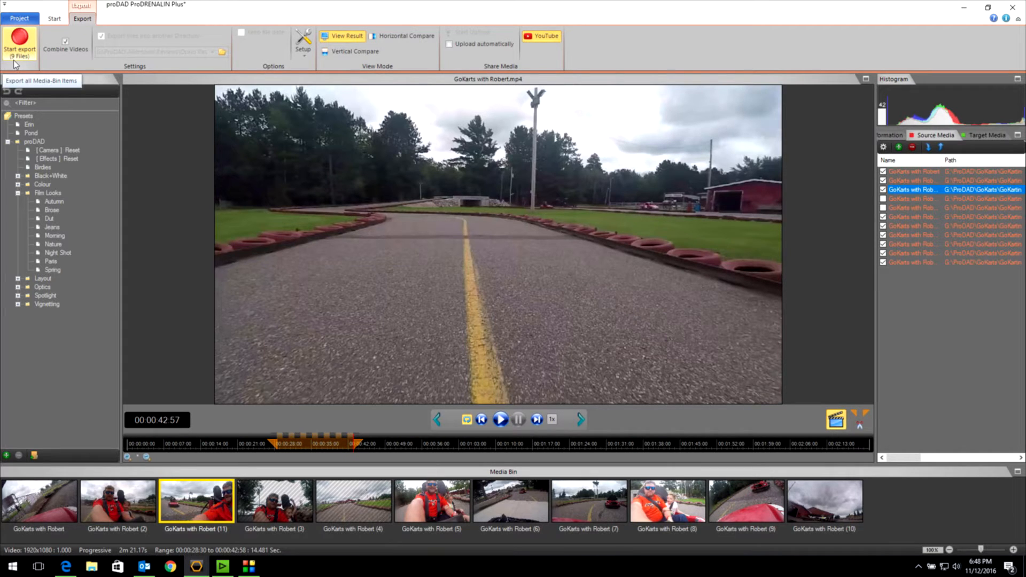
mouse_move(850, 237)
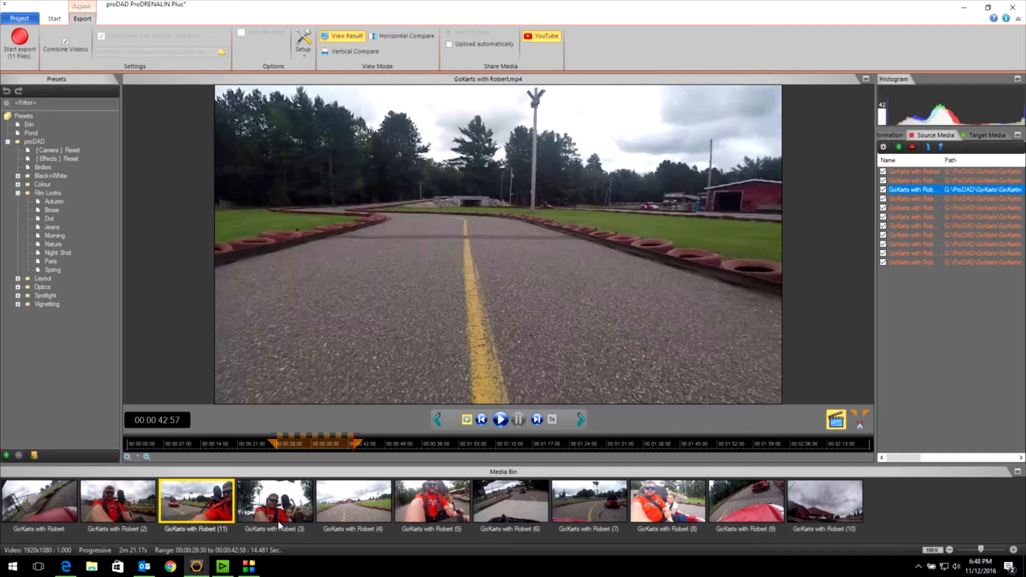
mouse_move(136, 384)
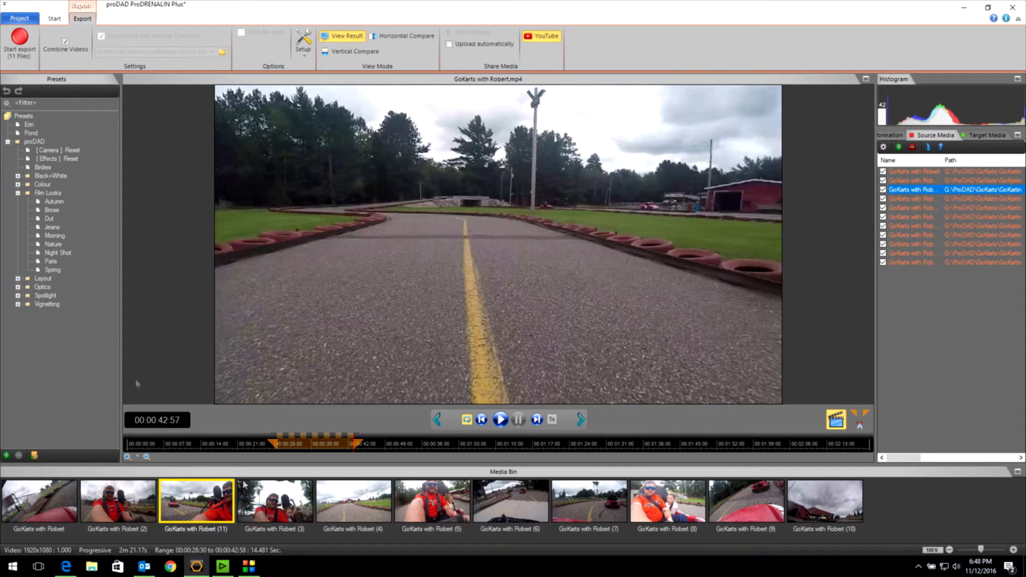
mouse_move(70, 112)
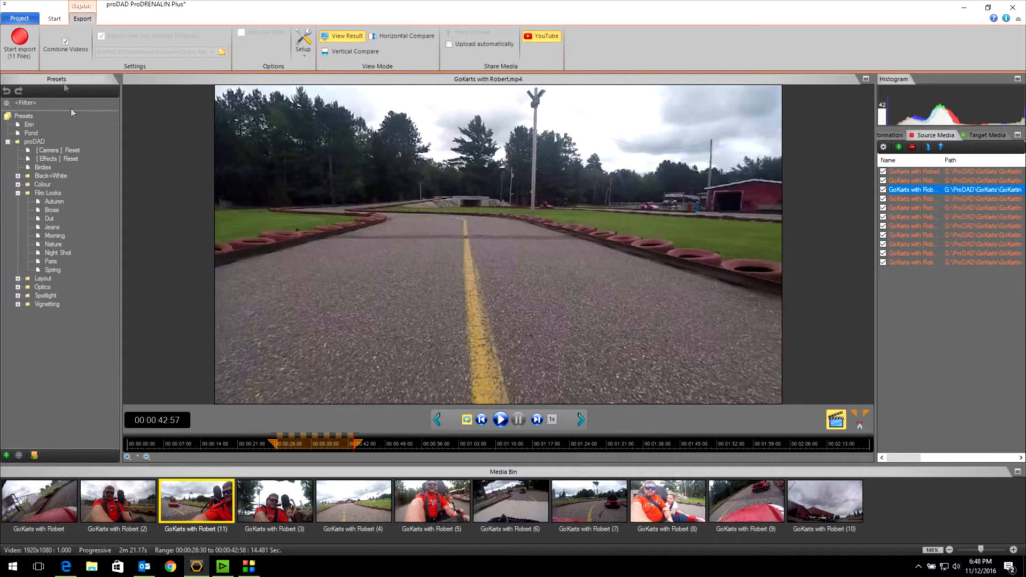
Return to the Start correction options and preview the first GoKarts with Robert clip
left_click(54, 18)
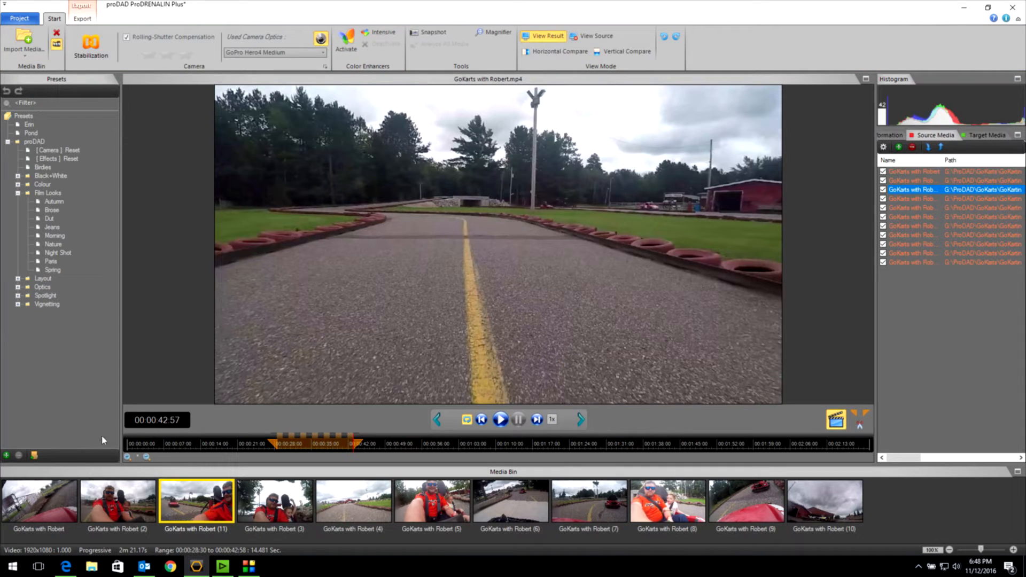
mouse_move(77, 456)
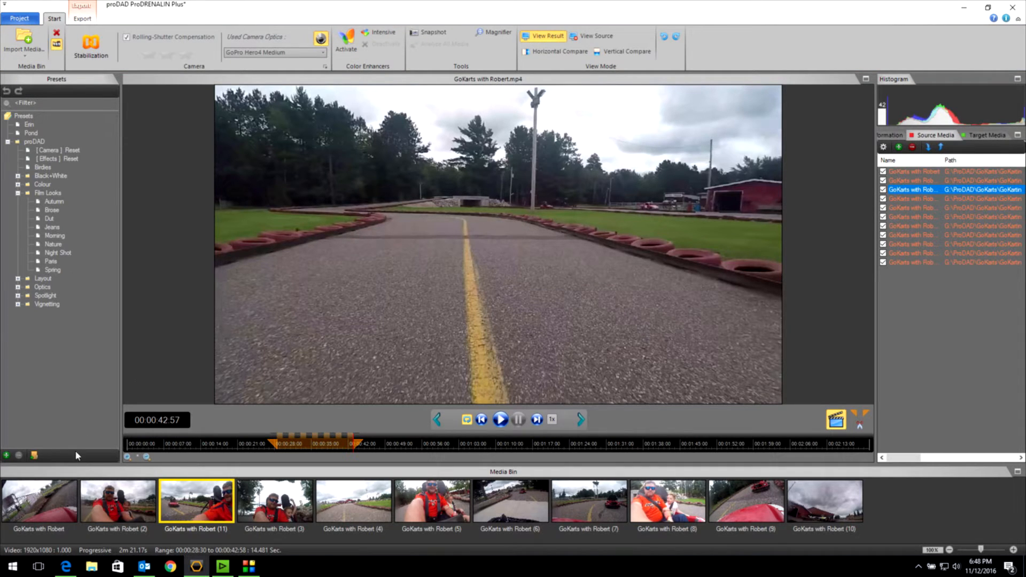
mouse_move(35, 511)
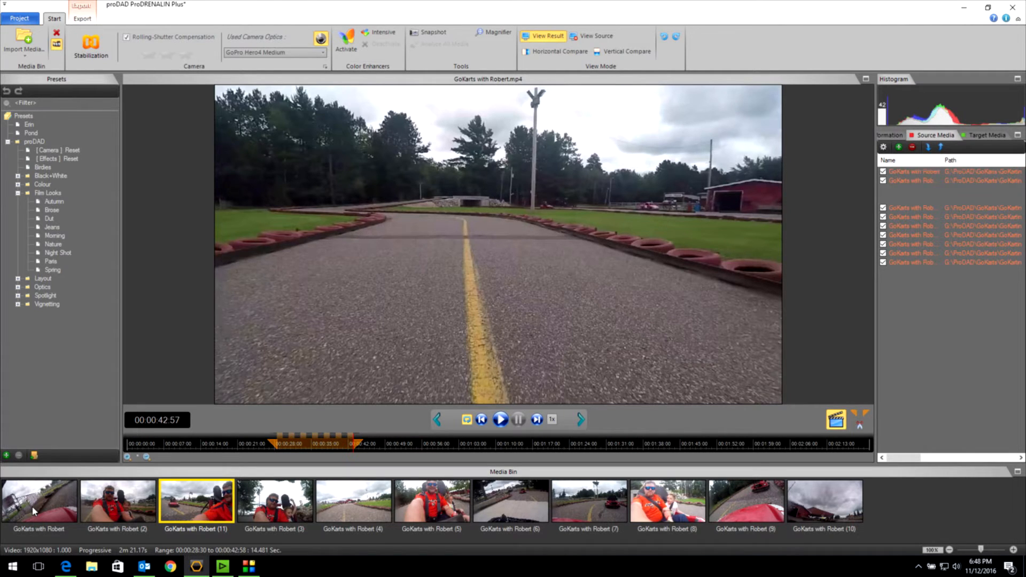
left_click(39, 501)
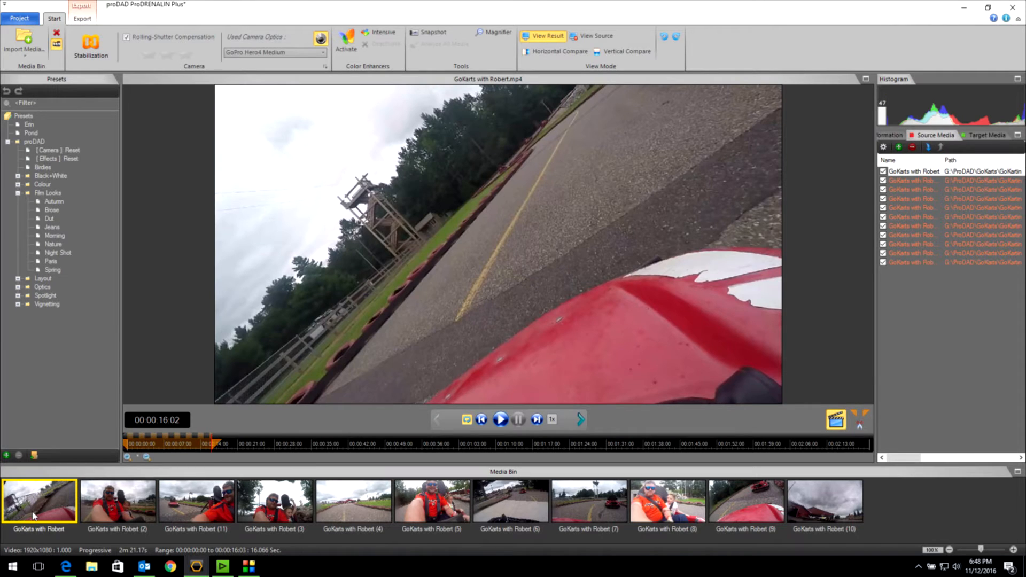
left_click(275, 52)
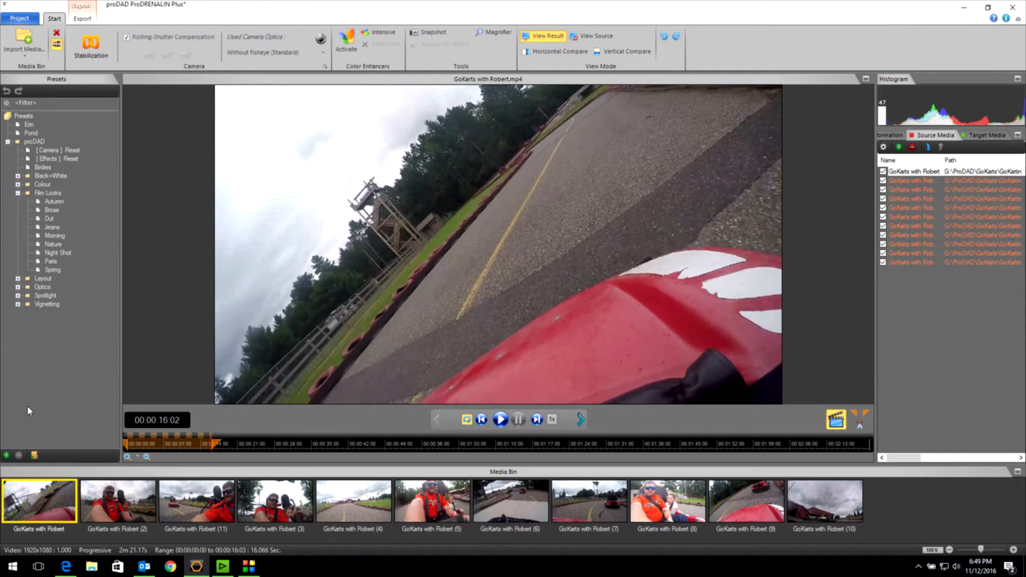
mouse_move(40, 517)
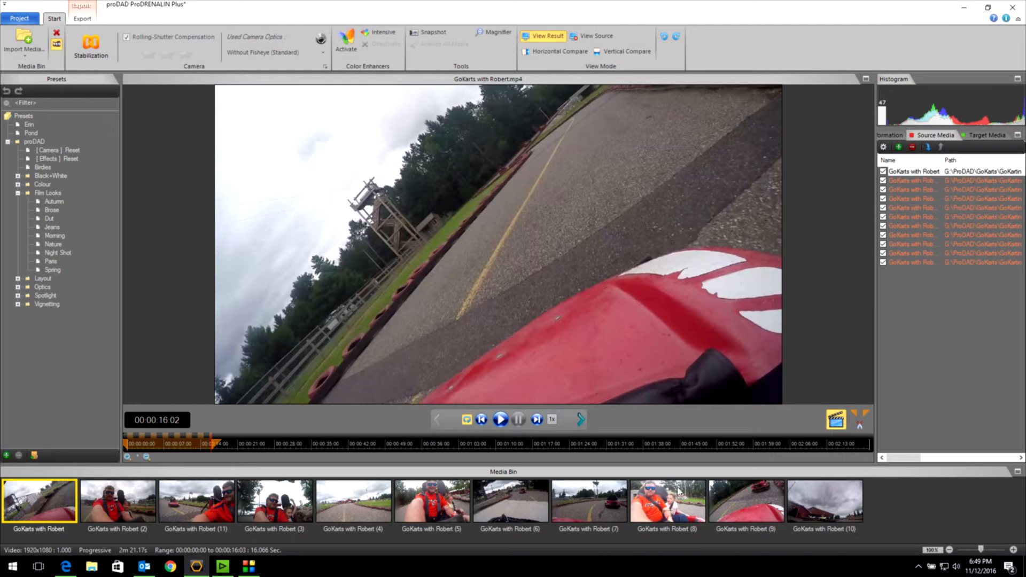
mouse_move(824, 498)
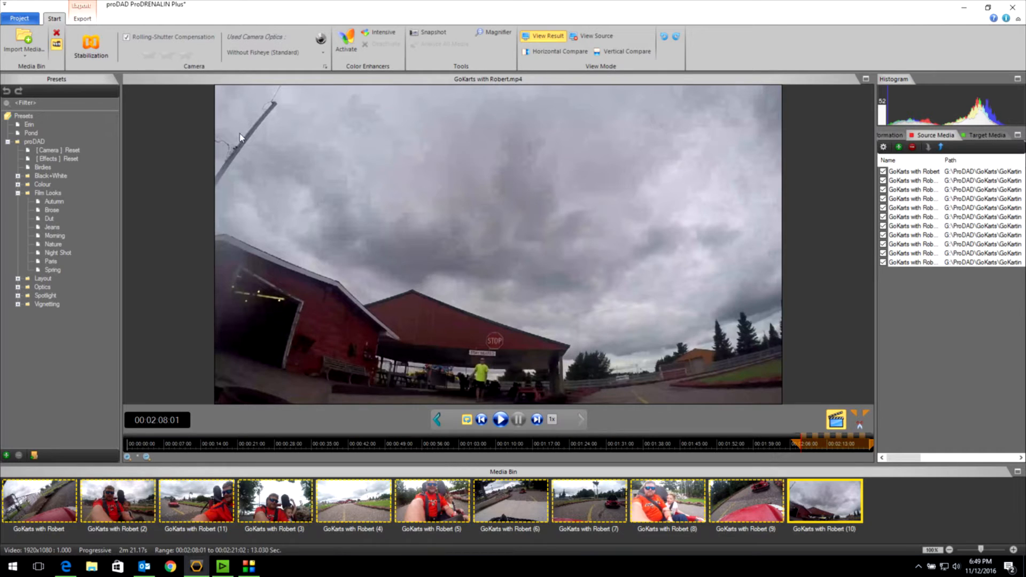
mouse_move(275, 53)
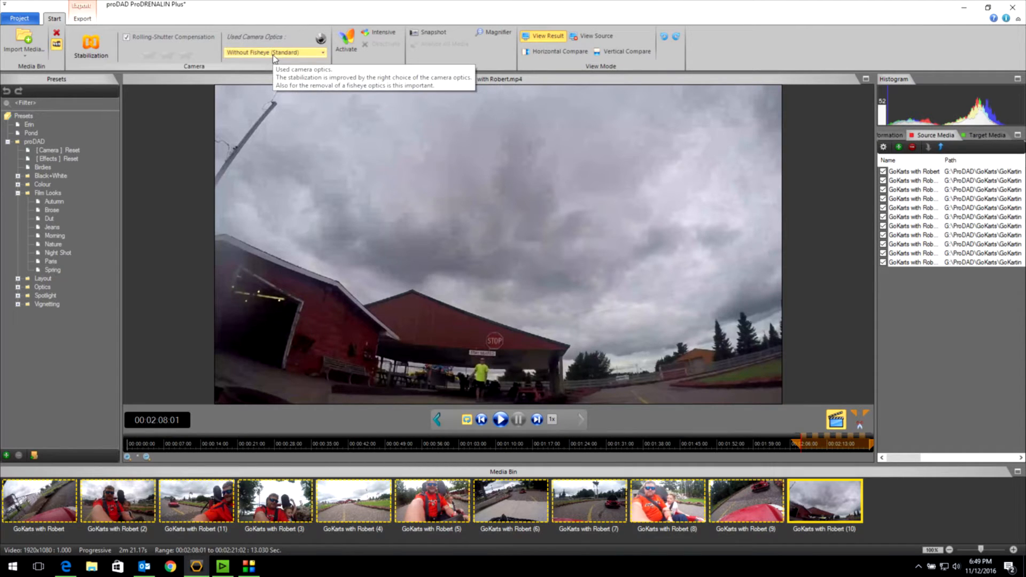
Choose GoPro > GoPro Hero4 Medium as the camera optics and return to the first clip
left_click(321, 52)
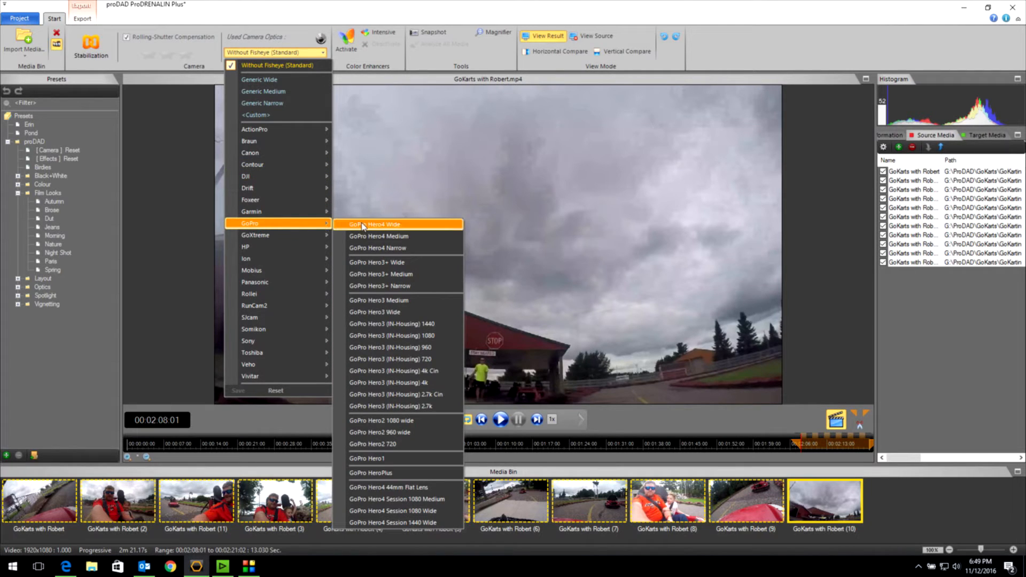
mouse_move(379, 236)
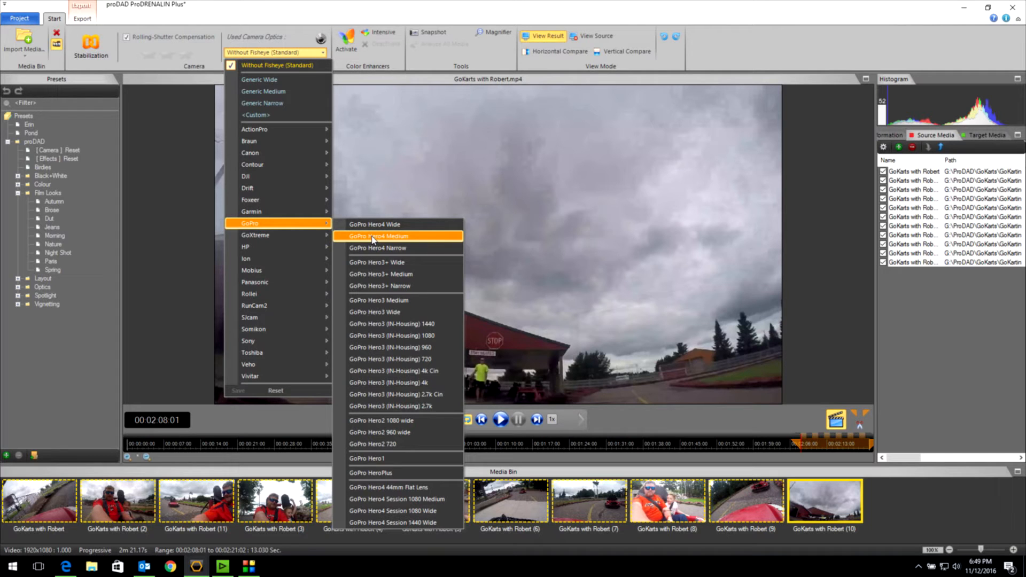
left_click(378, 235)
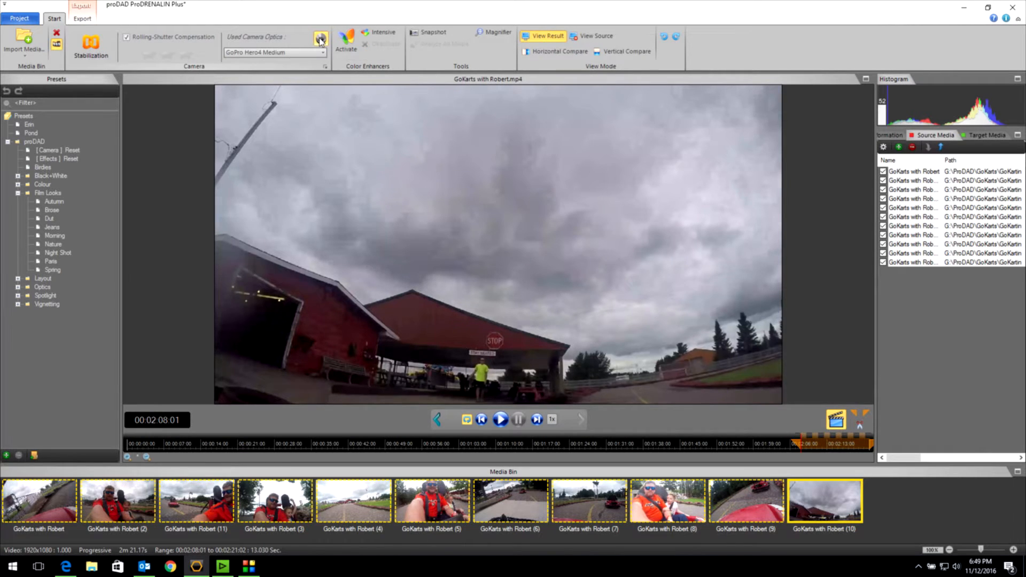
left_click(320, 39)
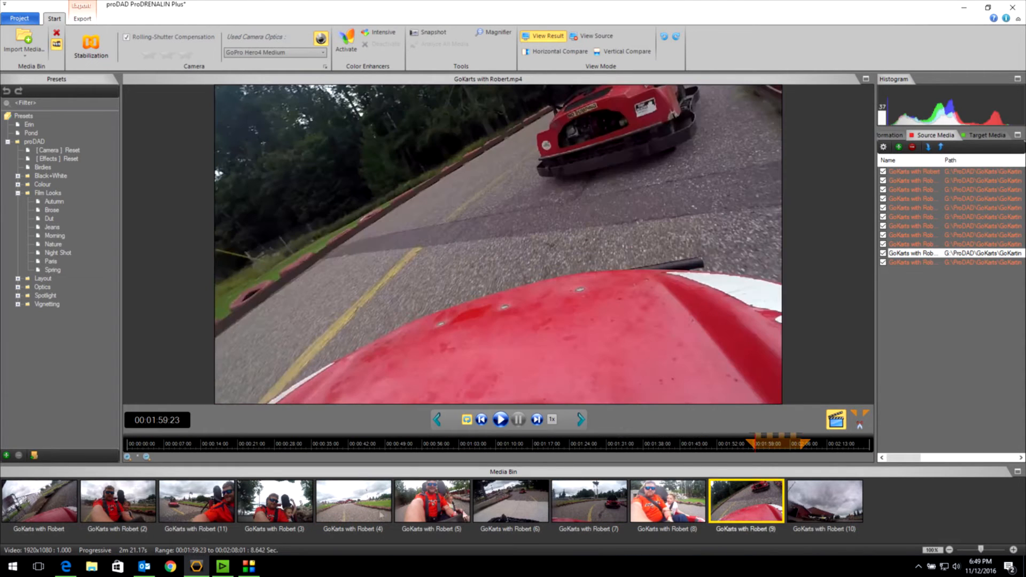
left_click(39, 500)
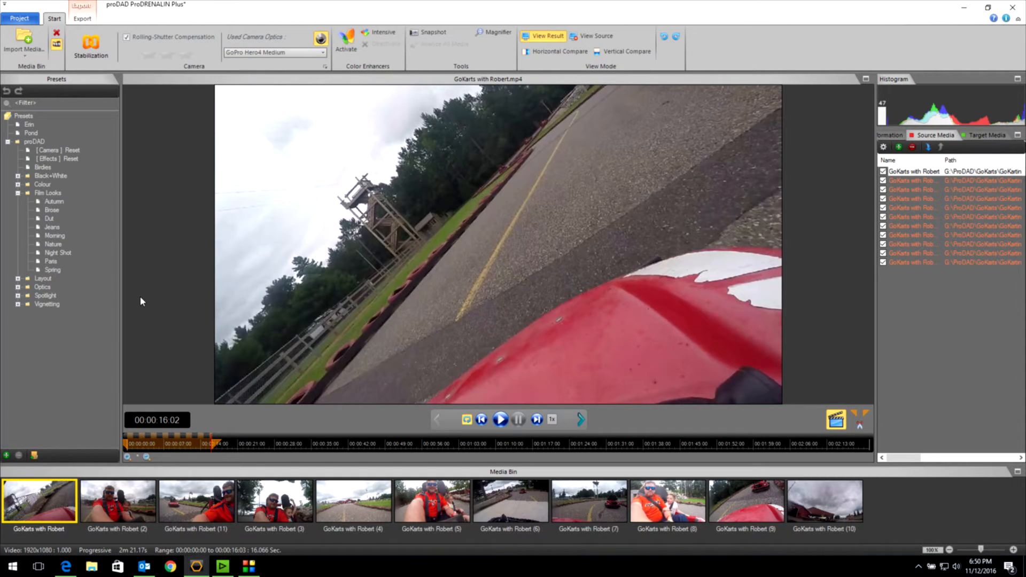
mouse_move(135, 164)
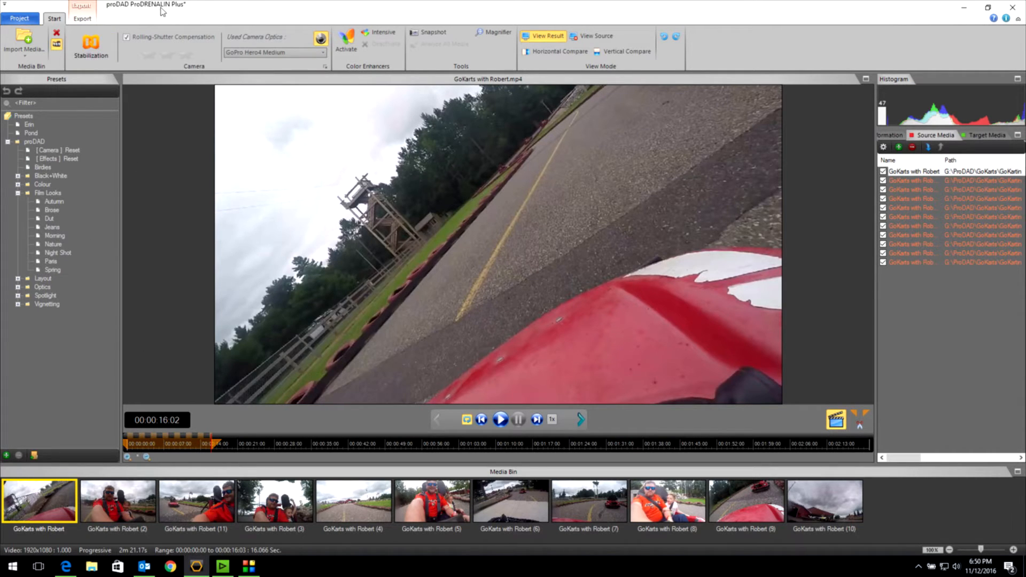
mouse_move(219, 323)
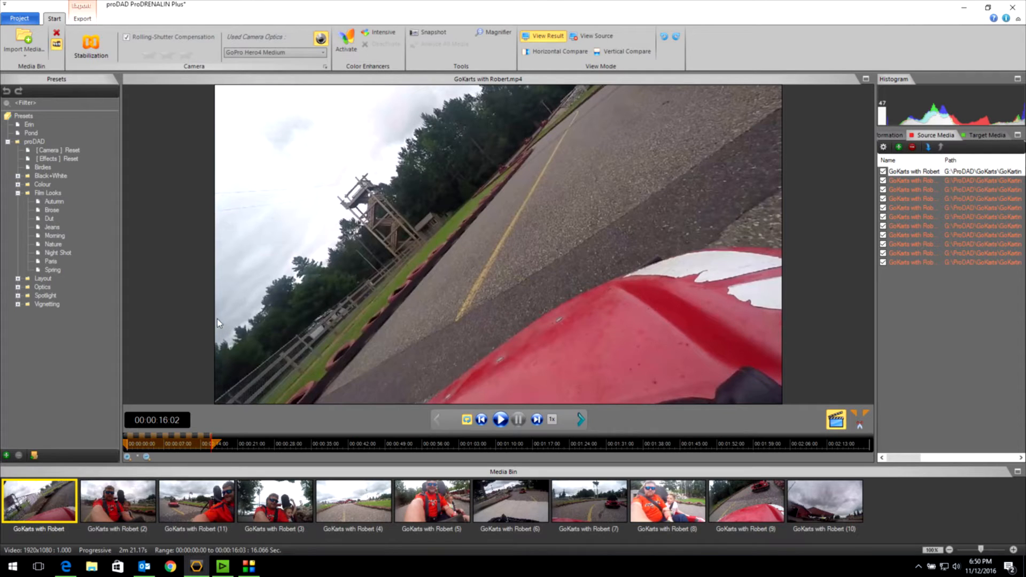
mouse_move(274, 52)
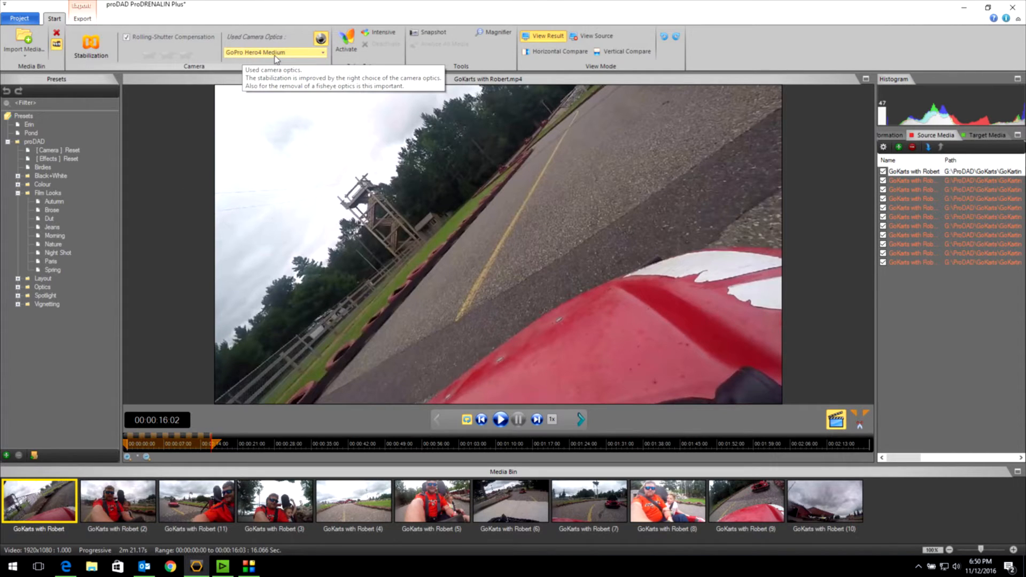
mouse_move(232, 120)
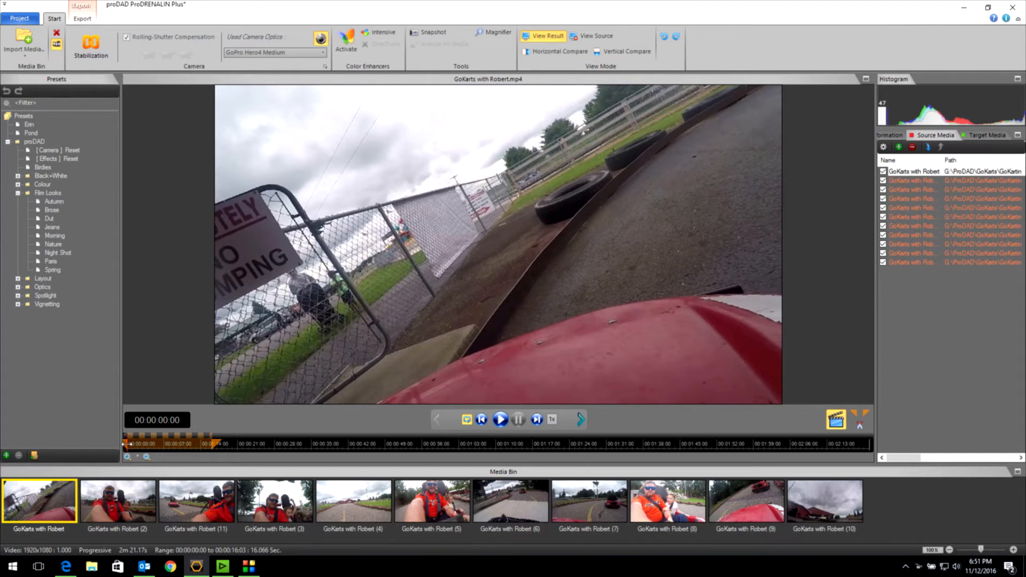
Play the corrected first clip to about 00:00:14:09, then stop the preview
left_click(500, 419)
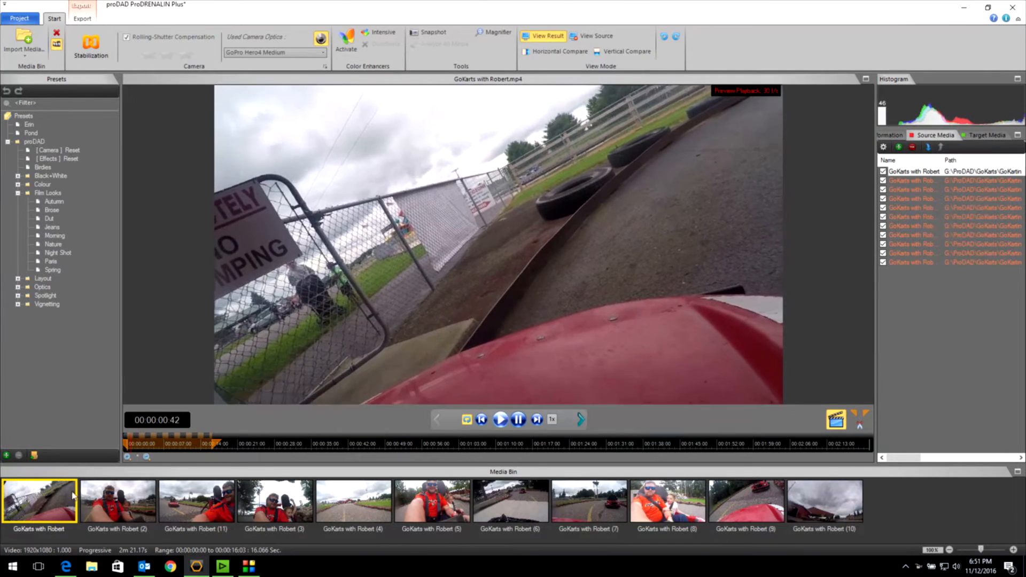
left_click(500, 419)
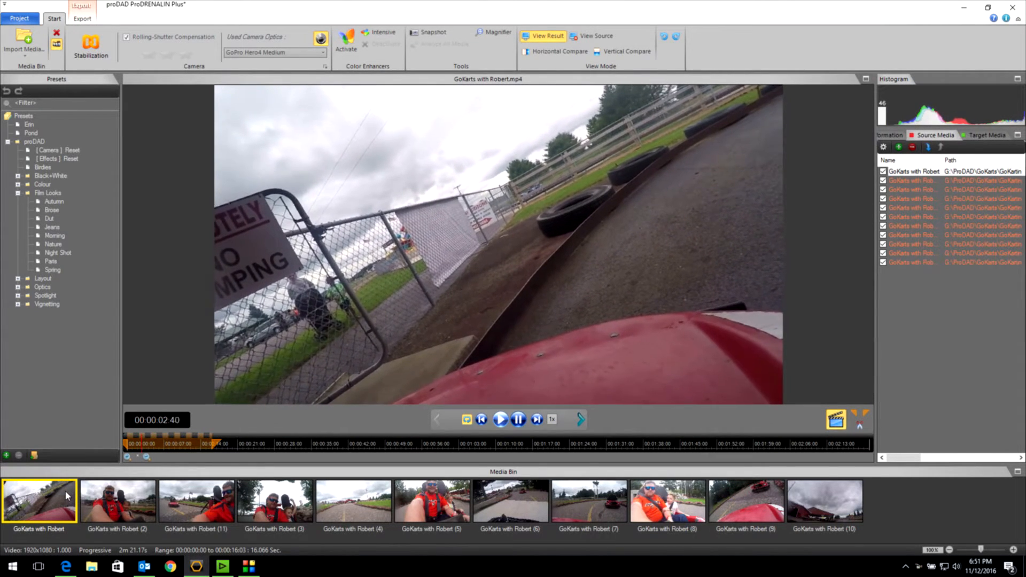
left_click(500, 419)
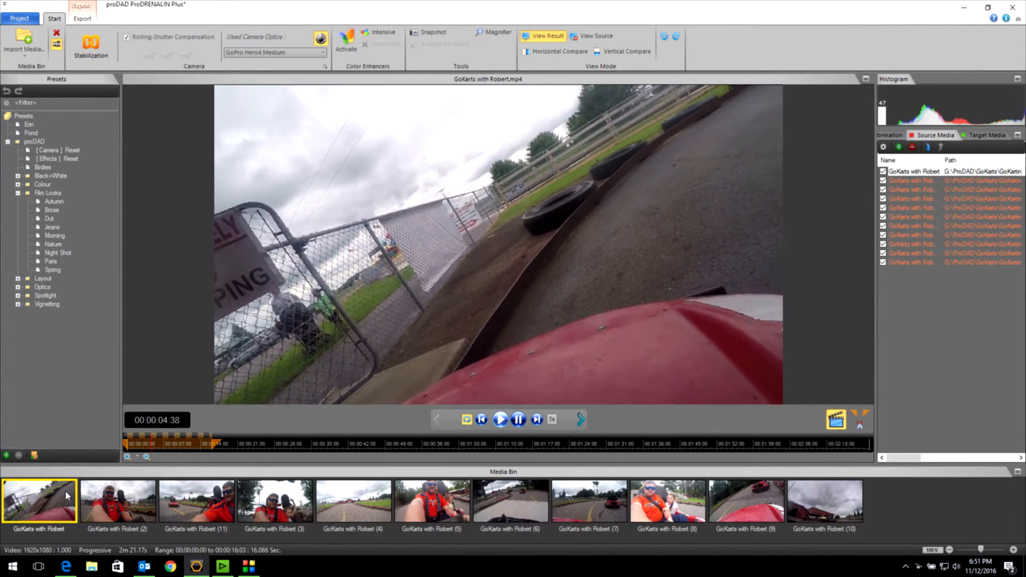
left_click(501, 419)
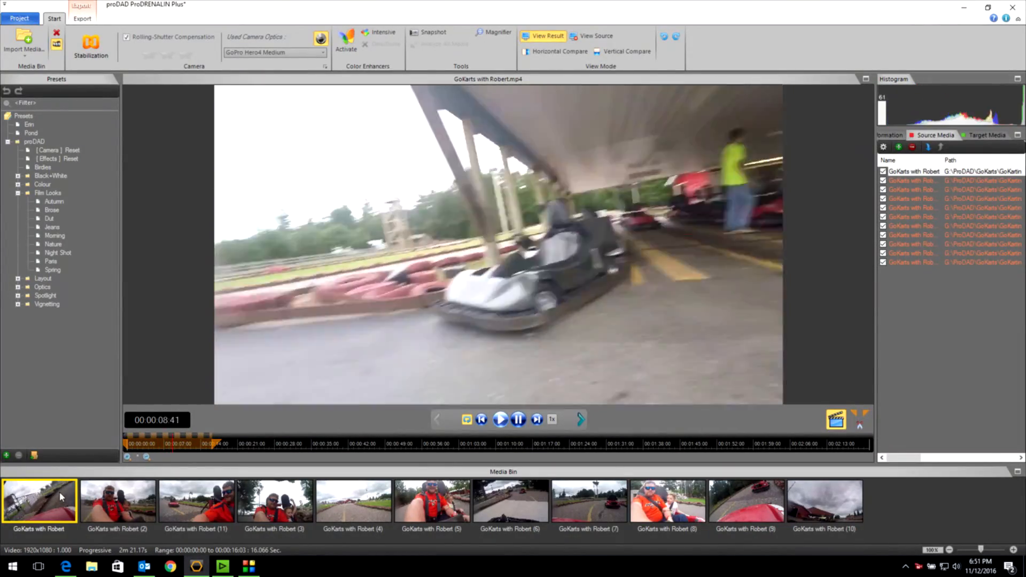
left_click(500, 419)
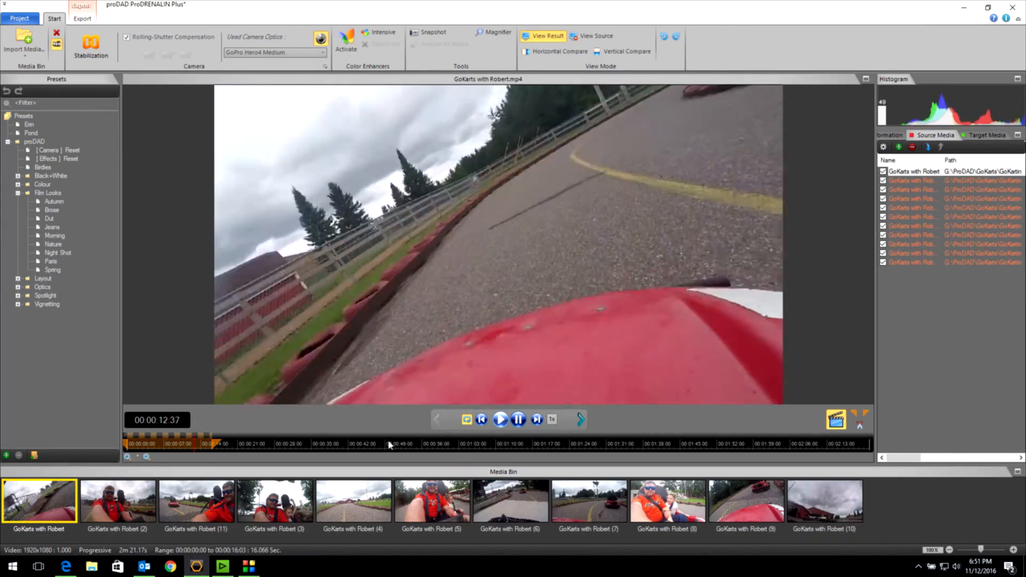
left_click(500, 419)
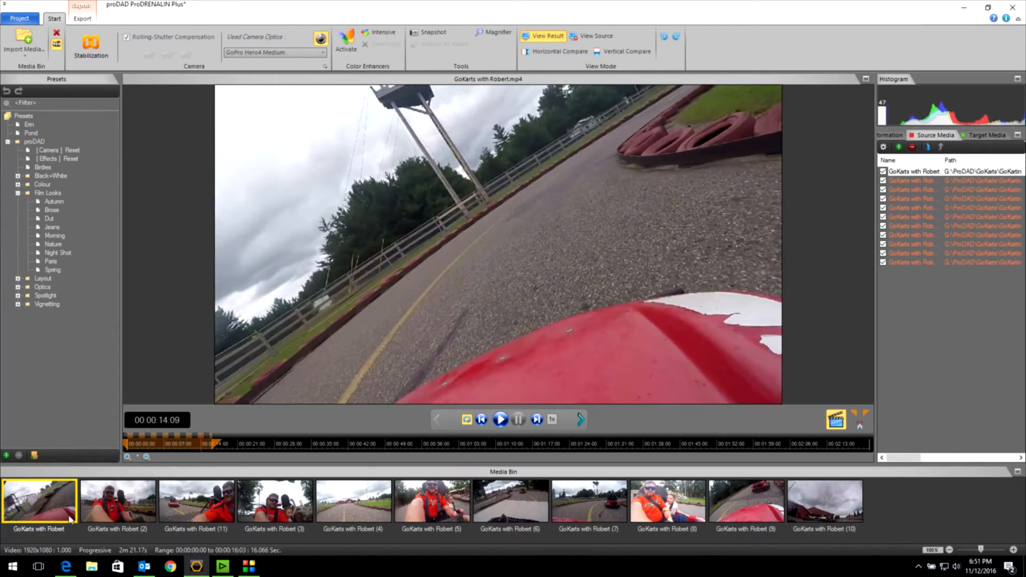
mouse_move(706, 491)
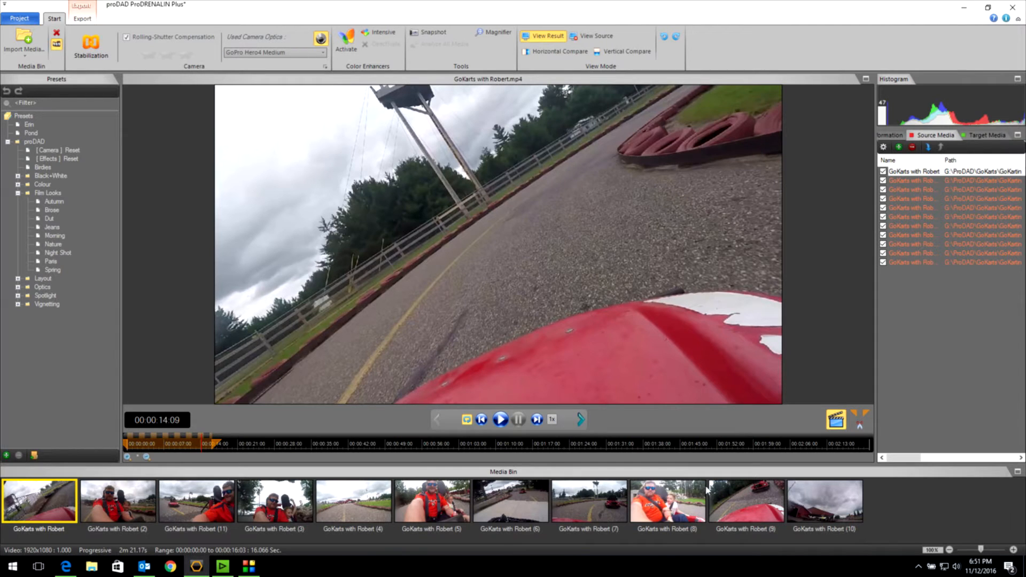
Enable Rolling-Shutter Compensation for all eleven selected GoKarts clips
left_click(825, 503)
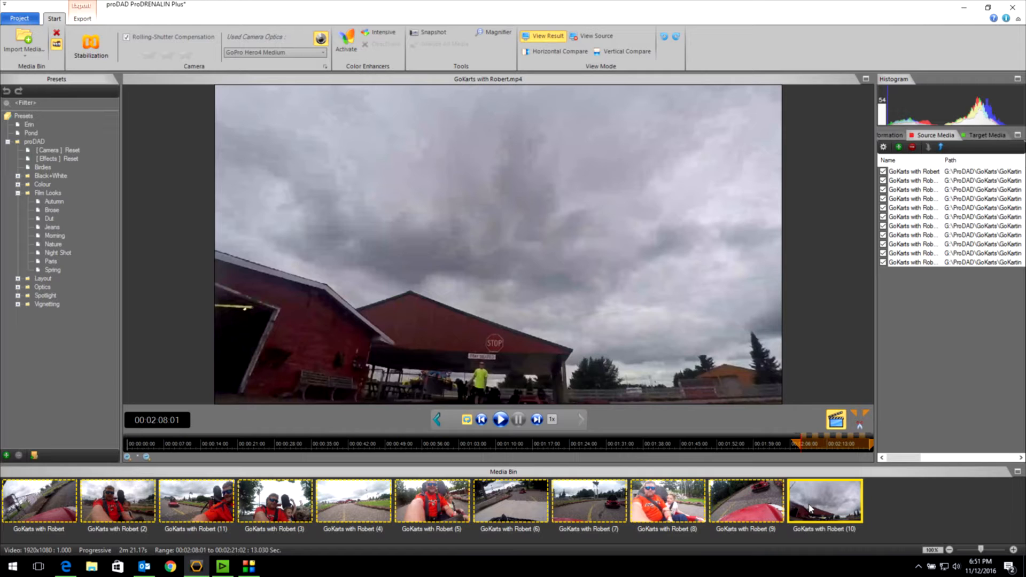
mouse_move(154, 193)
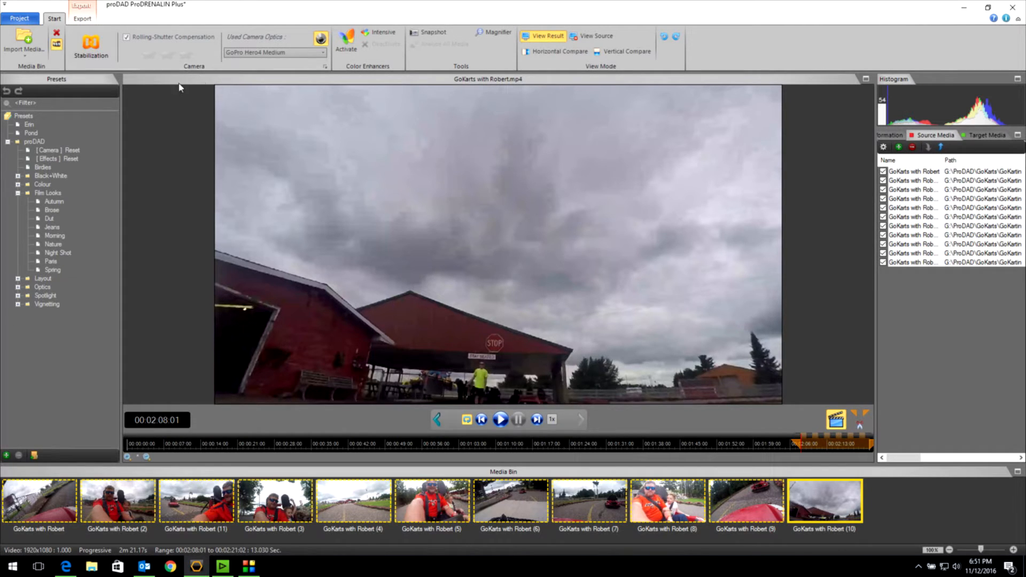
mouse_move(168, 358)
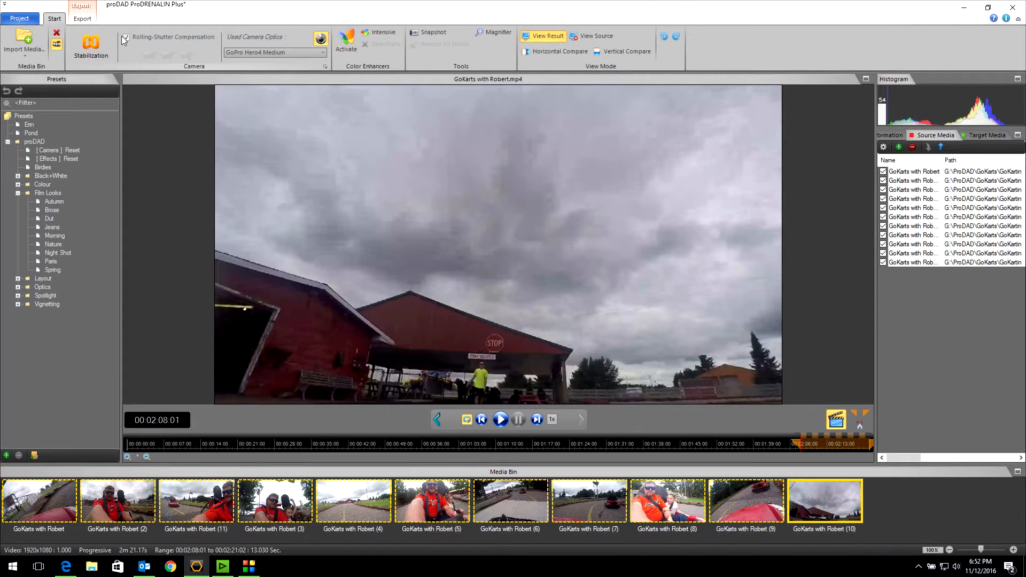
left_click(126, 36)
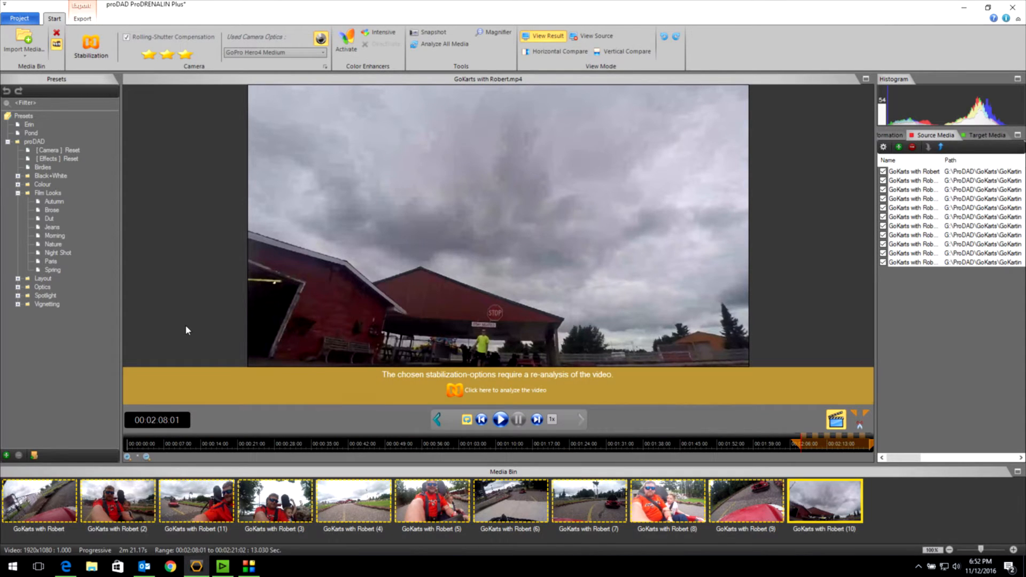
mouse_move(410, 532)
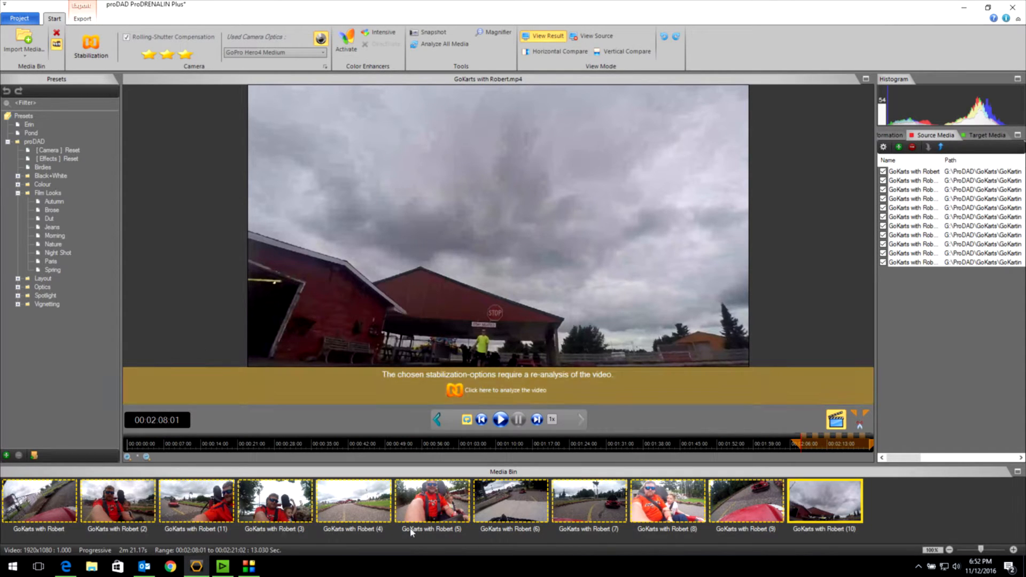
mouse_move(109, 80)
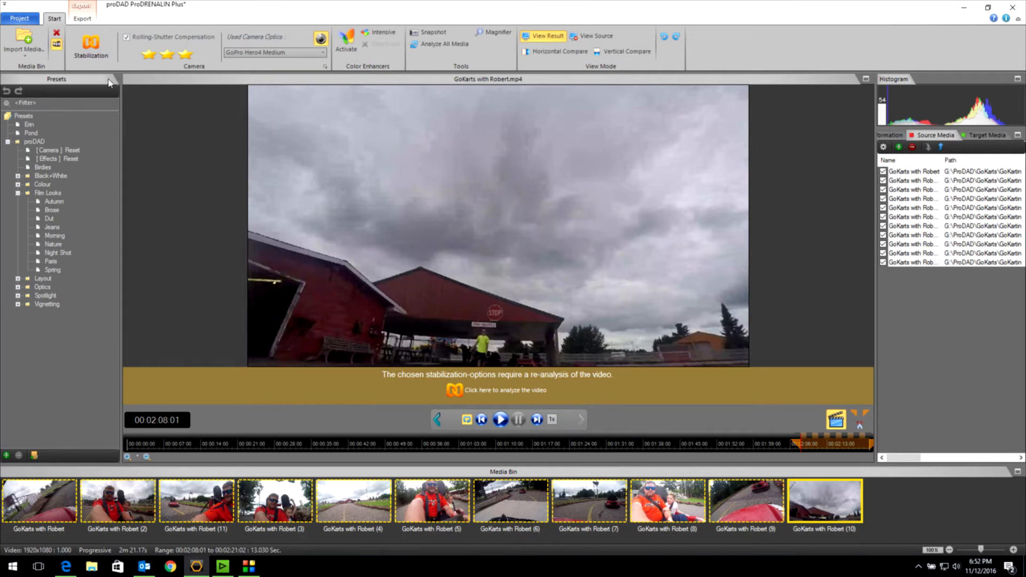
Start analysing the clip, cancel the run early, and return to the first clip
left_click(503, 390)
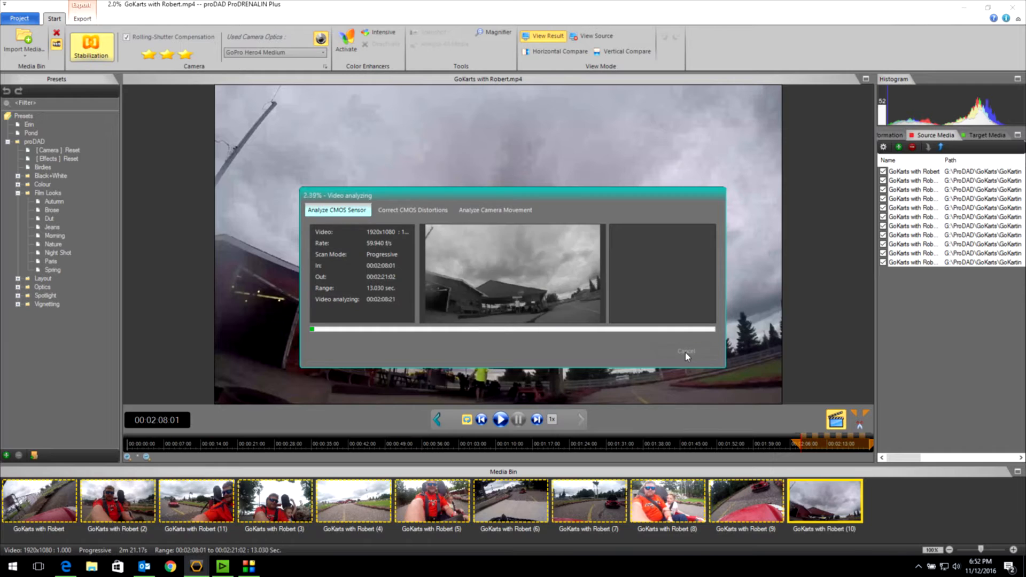
left_click(685, 351)
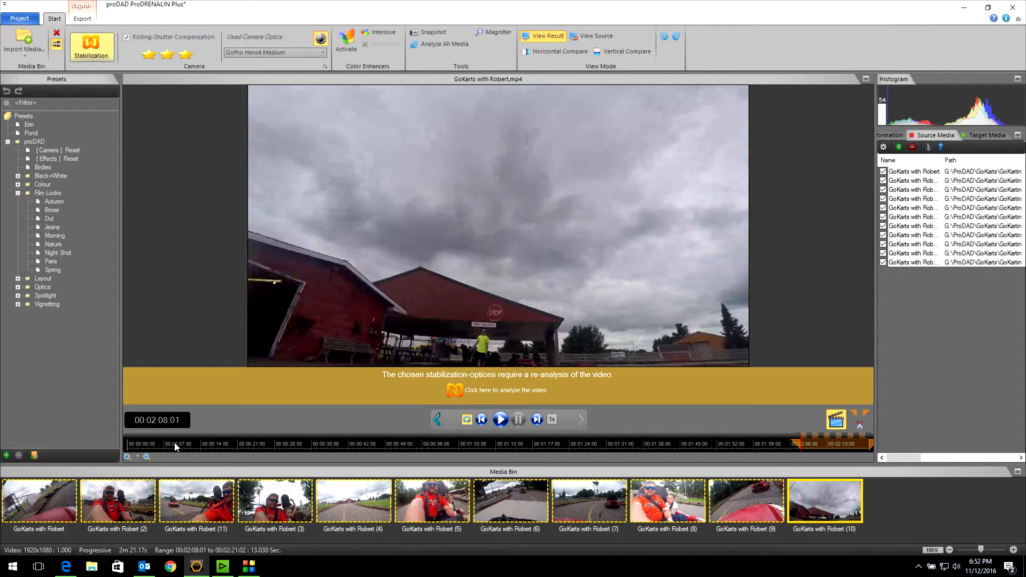
left_click(40, 500)
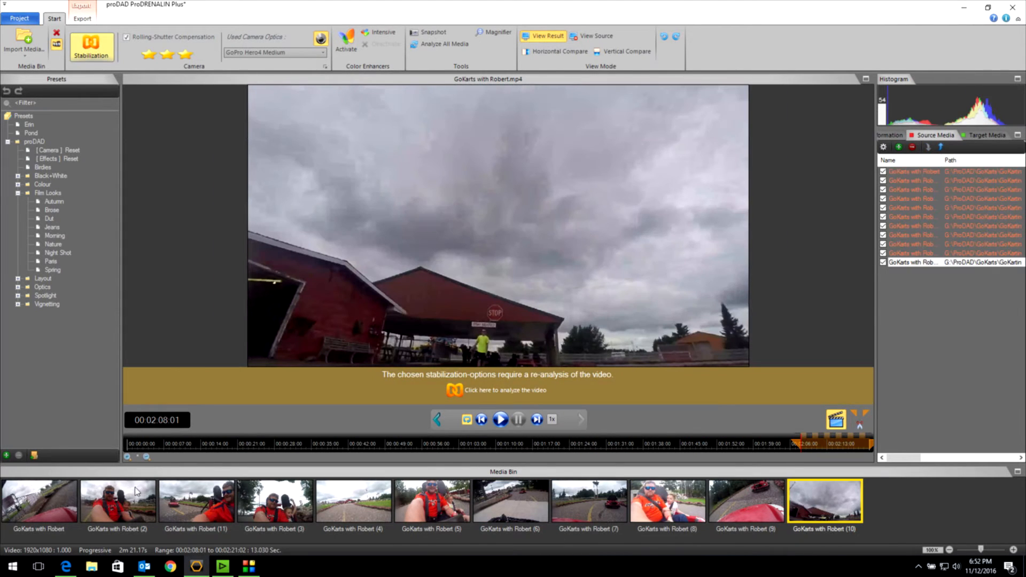
Apply Intensive colour enhancement to all clips and preview clips (3), (4), (7), (10) and the first
left_click(39, 500)
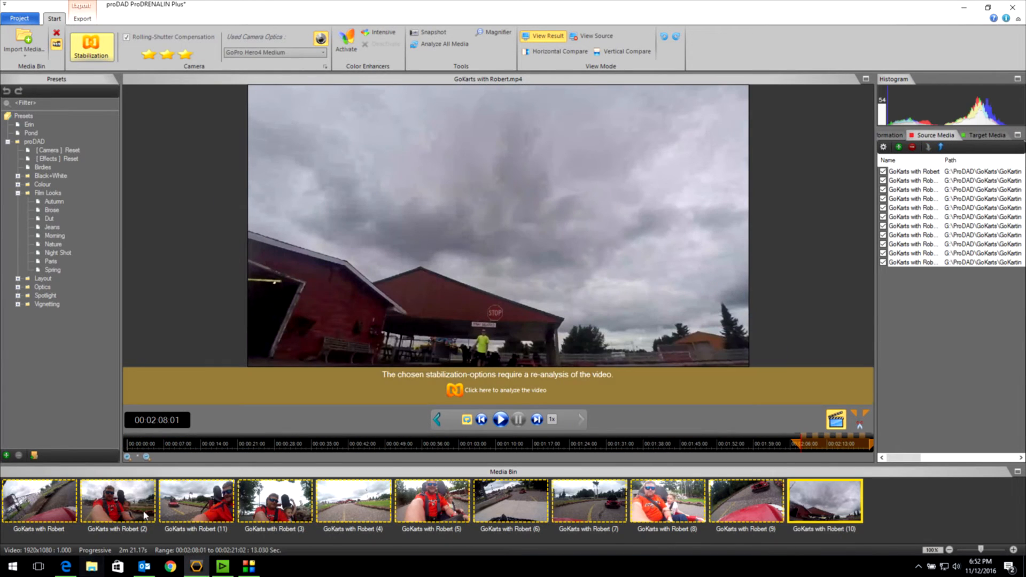
mouse_move(496, 285)
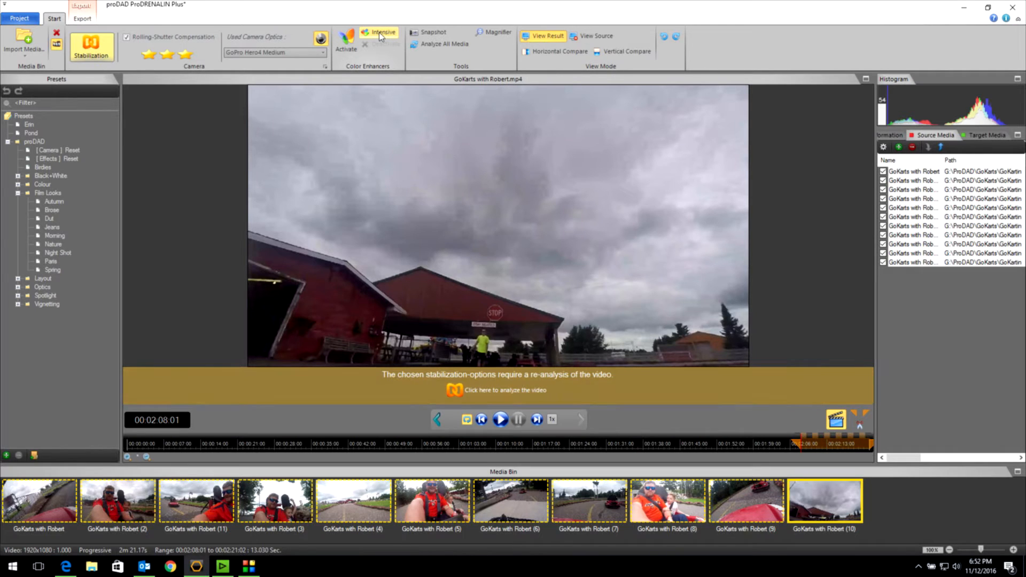
mouse_move(383, 32)
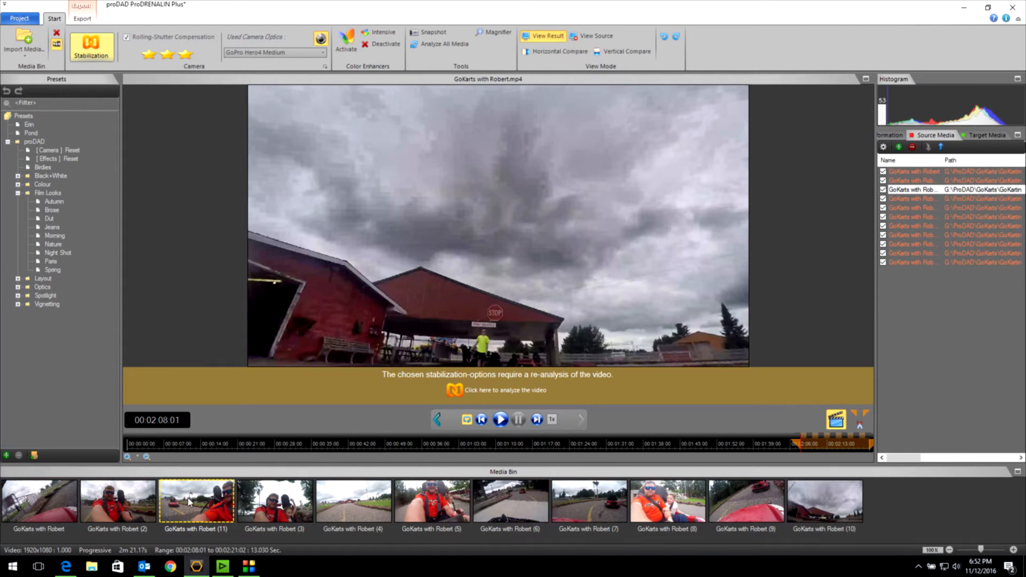
left_click(274, 500)
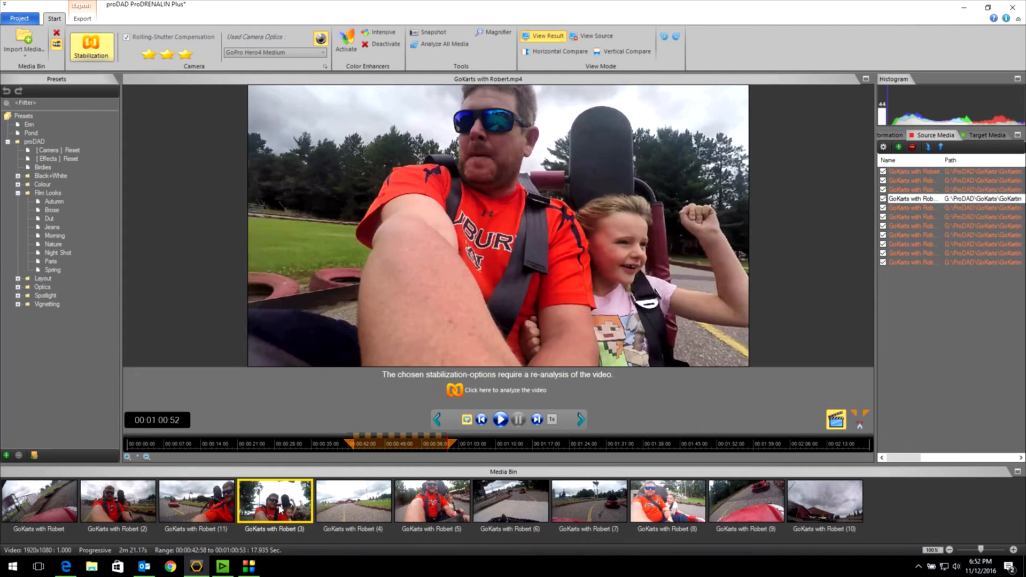
left_click(354, 501)
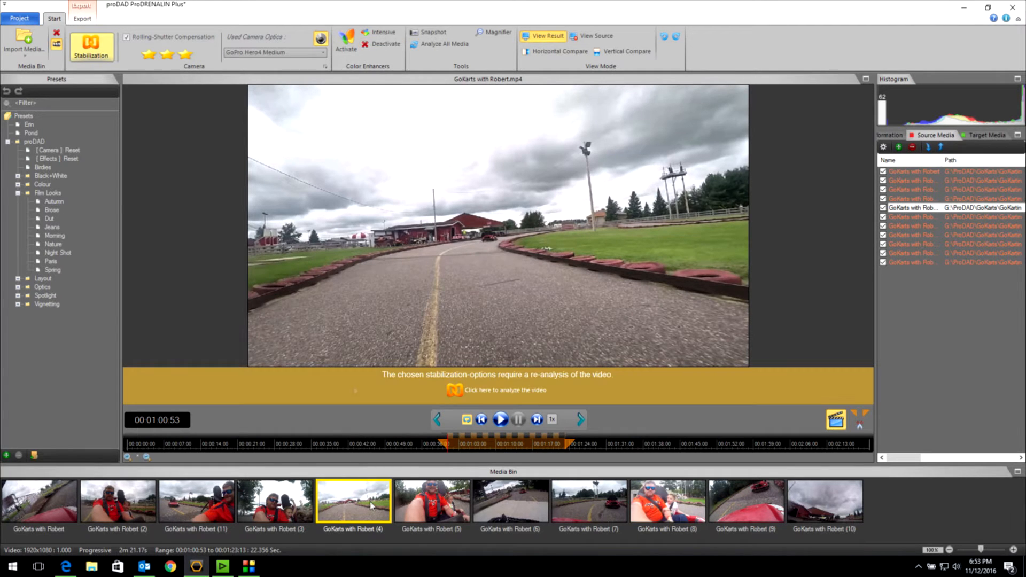
left_click(386, 44)
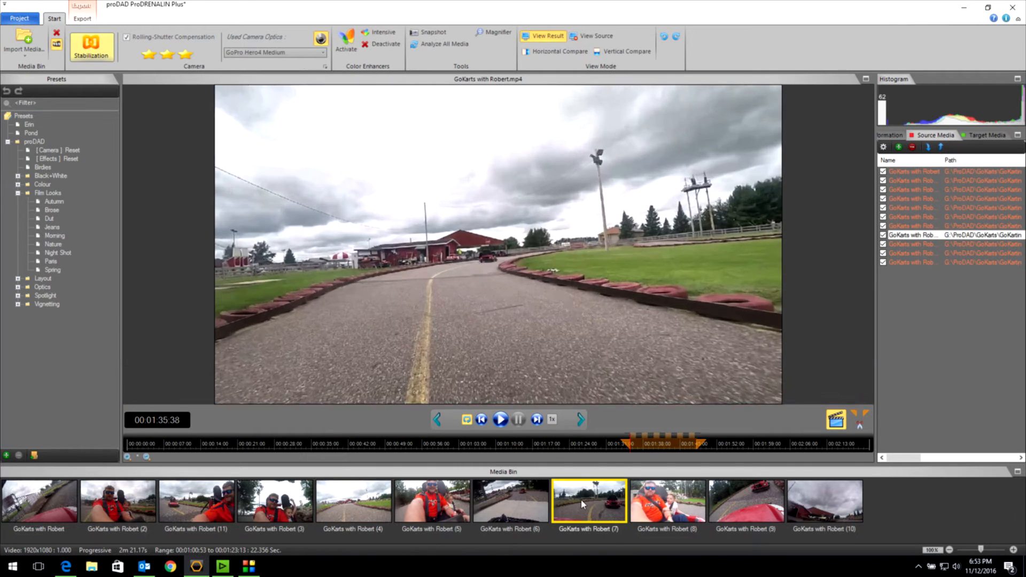
left_click(824, 500)
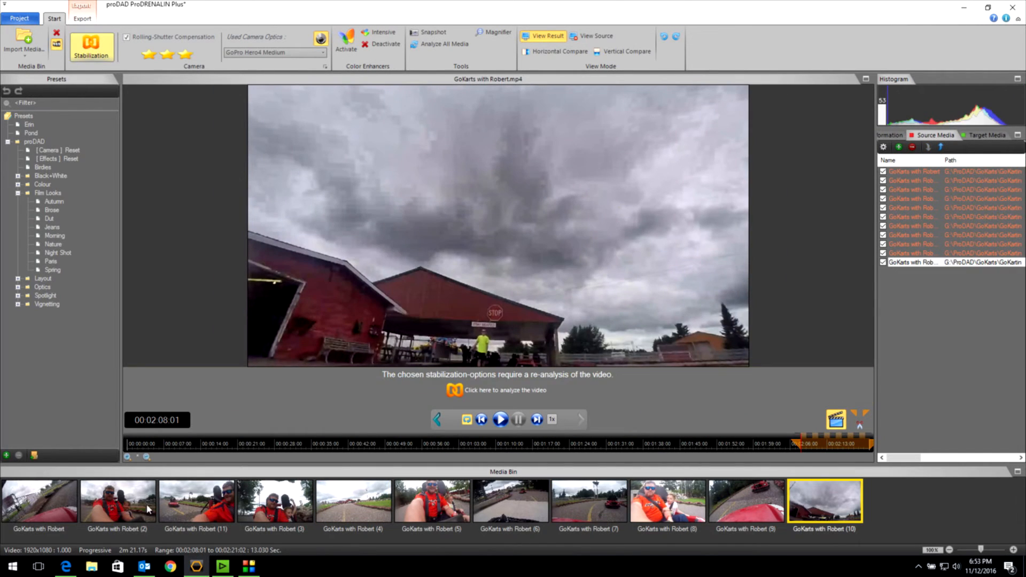
left_click(38, 500)
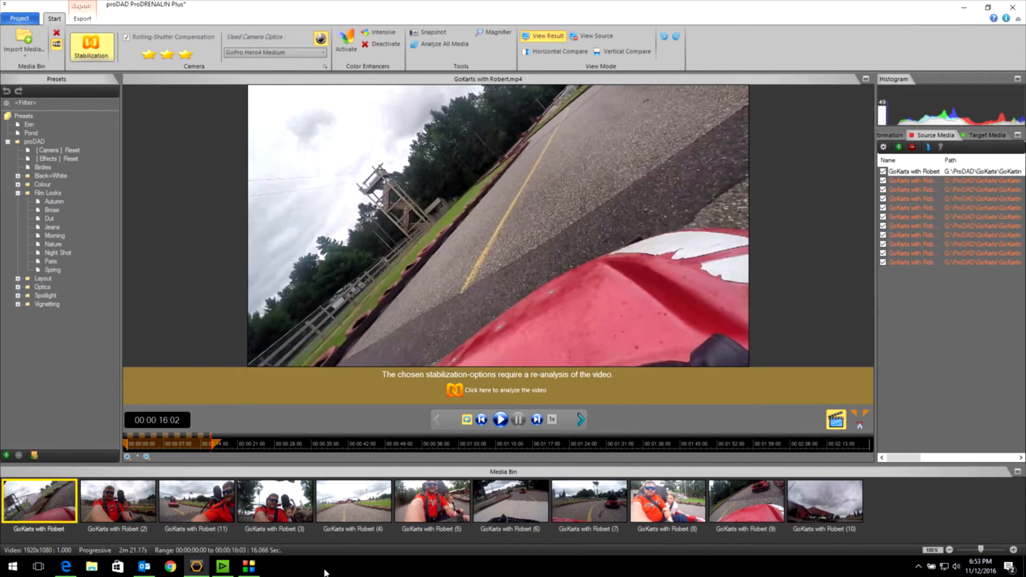
left_click(823, 500)
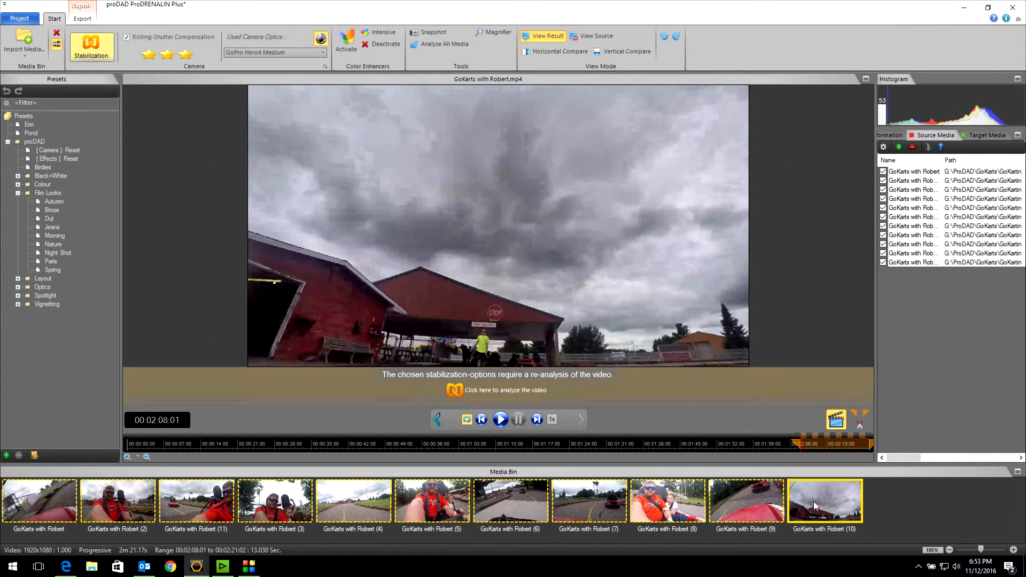
mouse_move(273, 156)
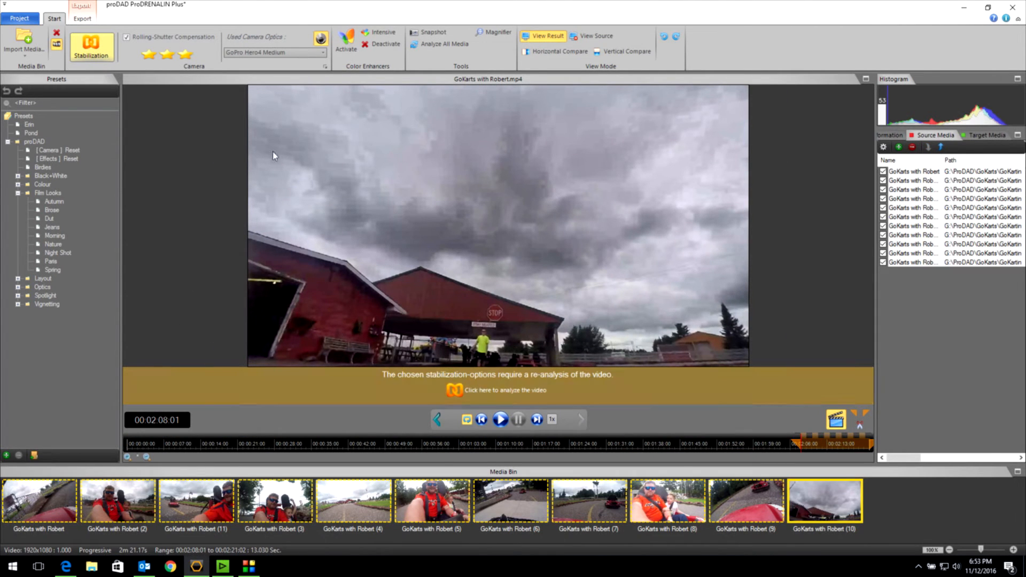
mouse_move(475, 257)
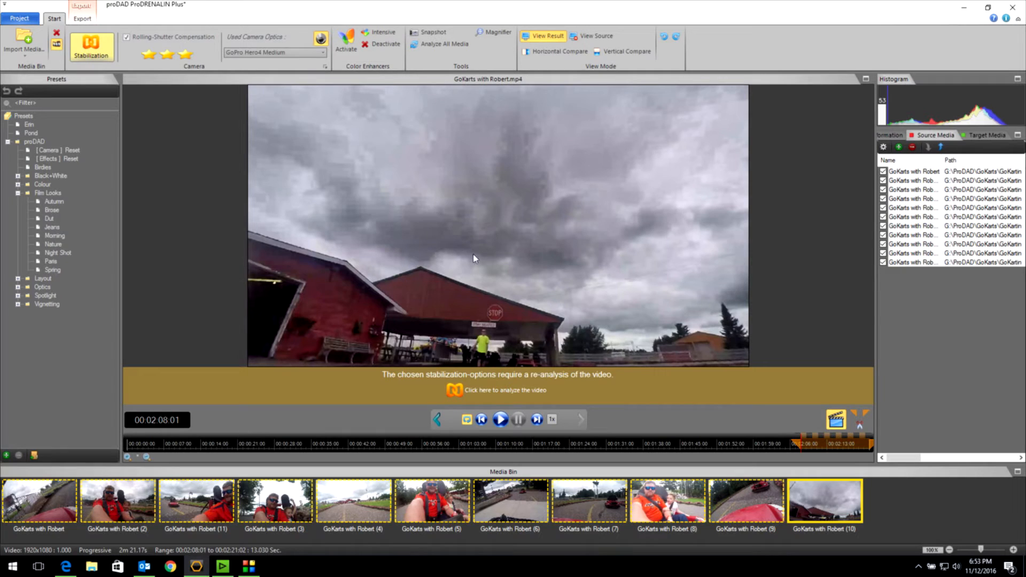
Show the Effects colour settings for the clips, with Dynamics 80 and Brightness Balancing 50
left_click(896, 135)
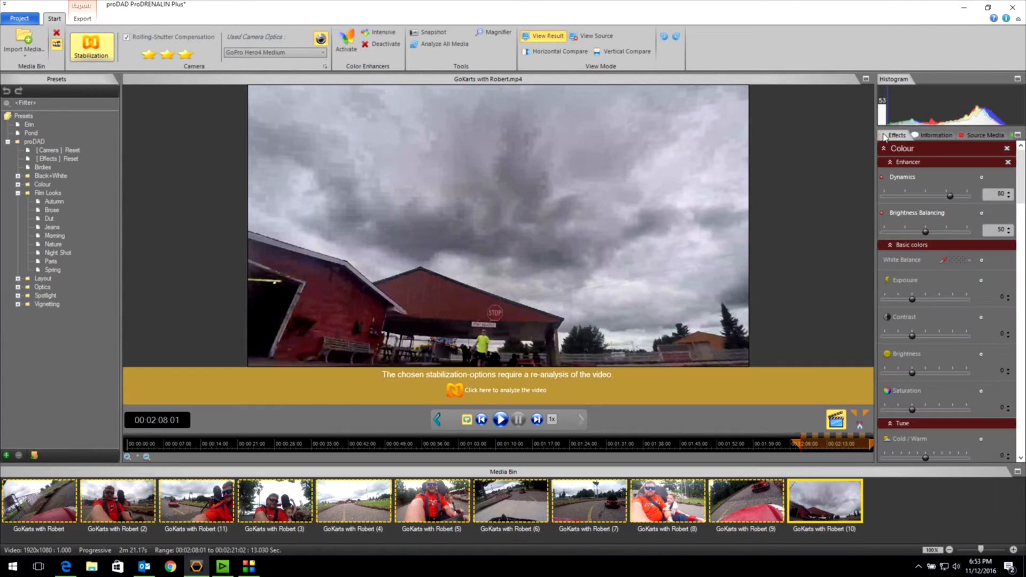
mouse_move(427, 518)
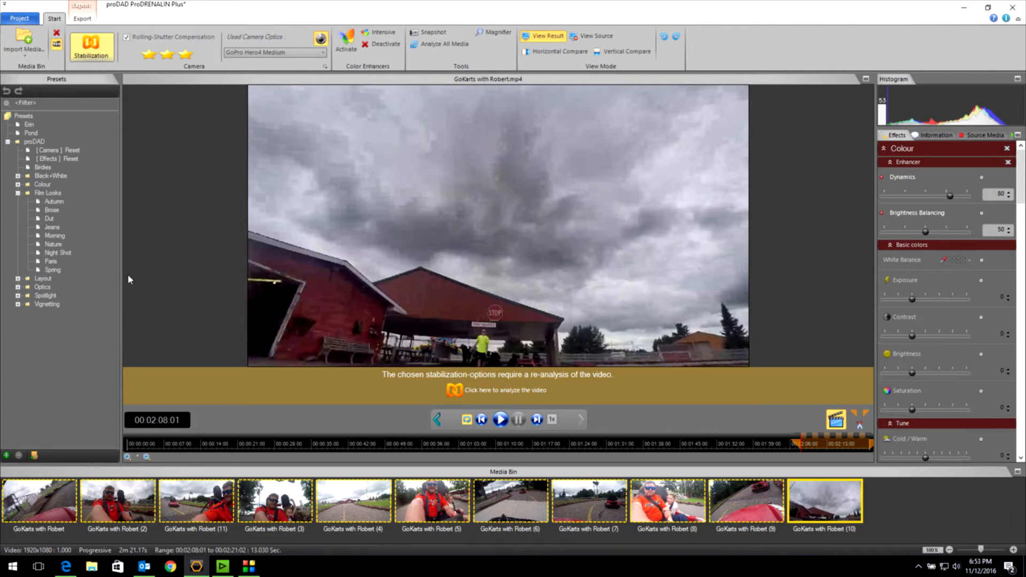
mouse_move(71, 276)
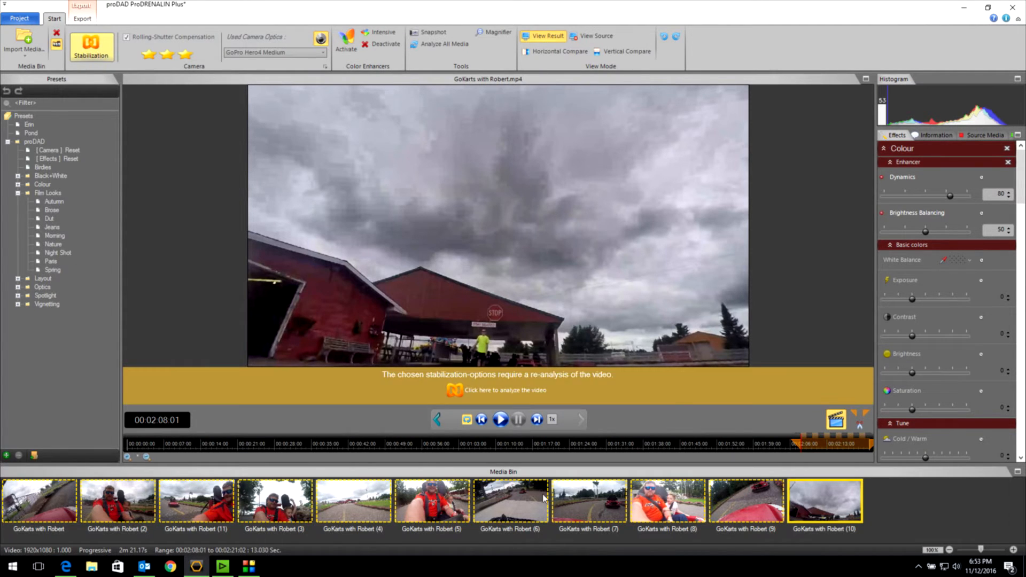
mouse_move(255, 57)
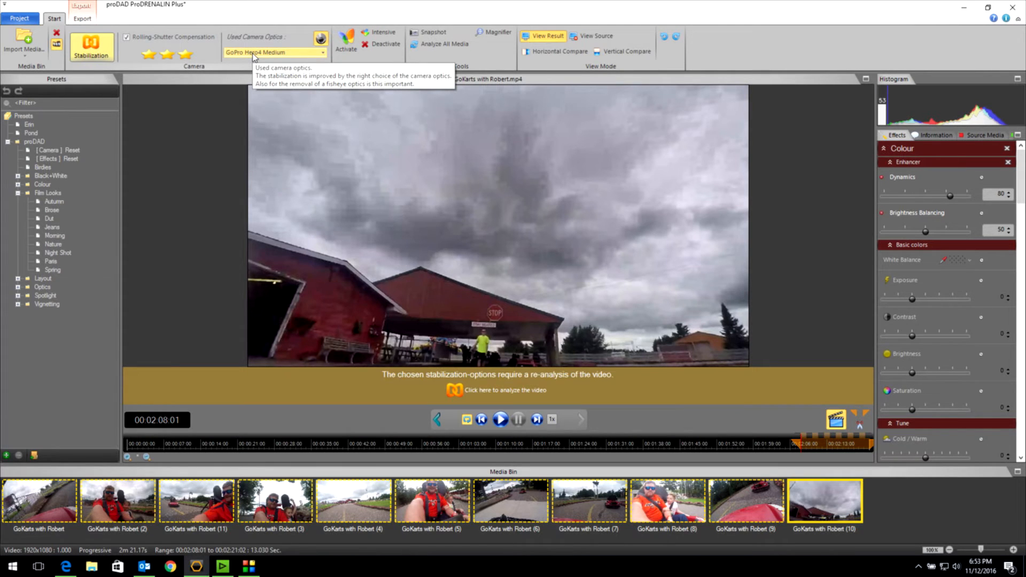
mouse_move(319, 38)
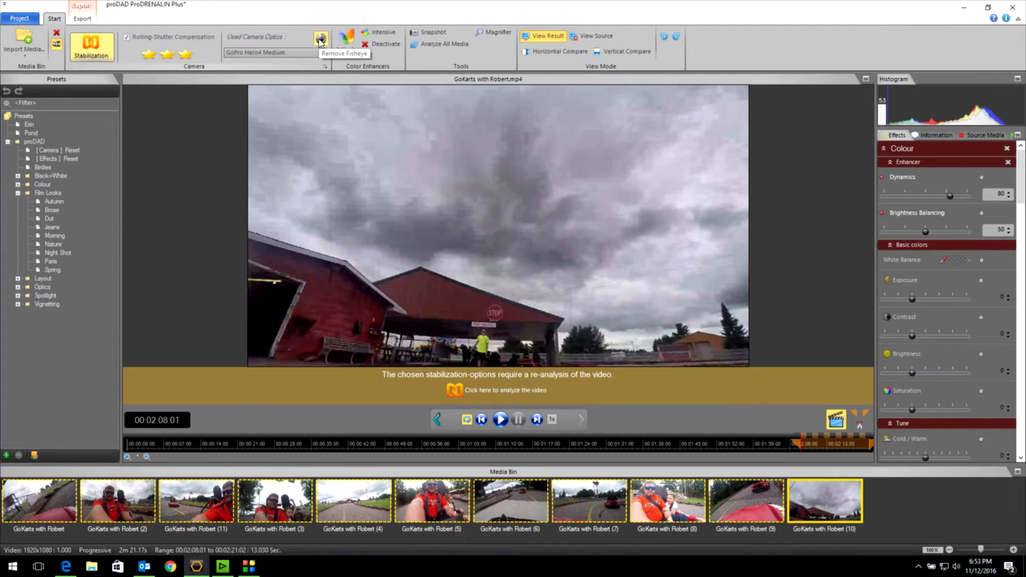
mouse_move(383, 32)
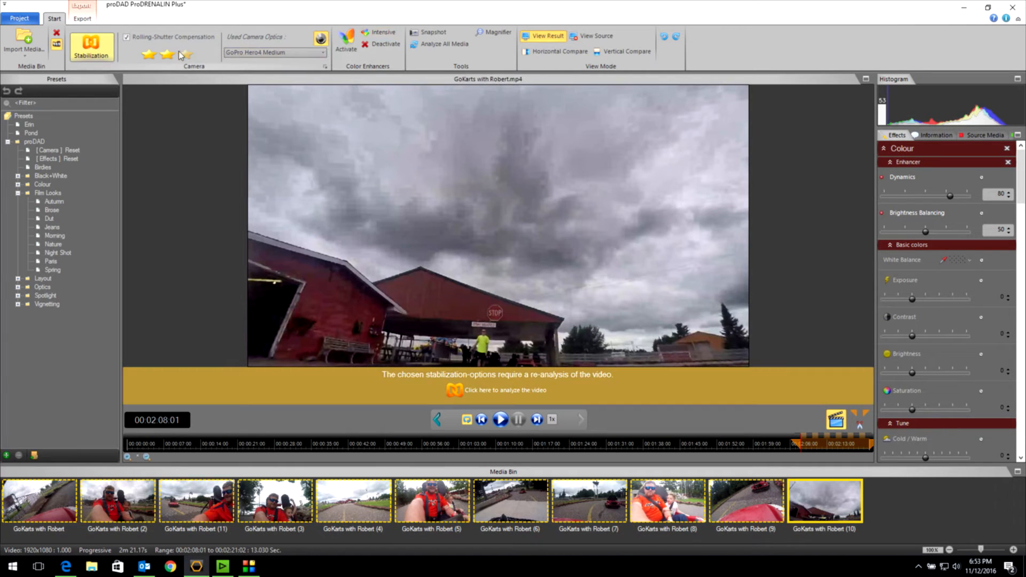
mouse_move(186, 55)
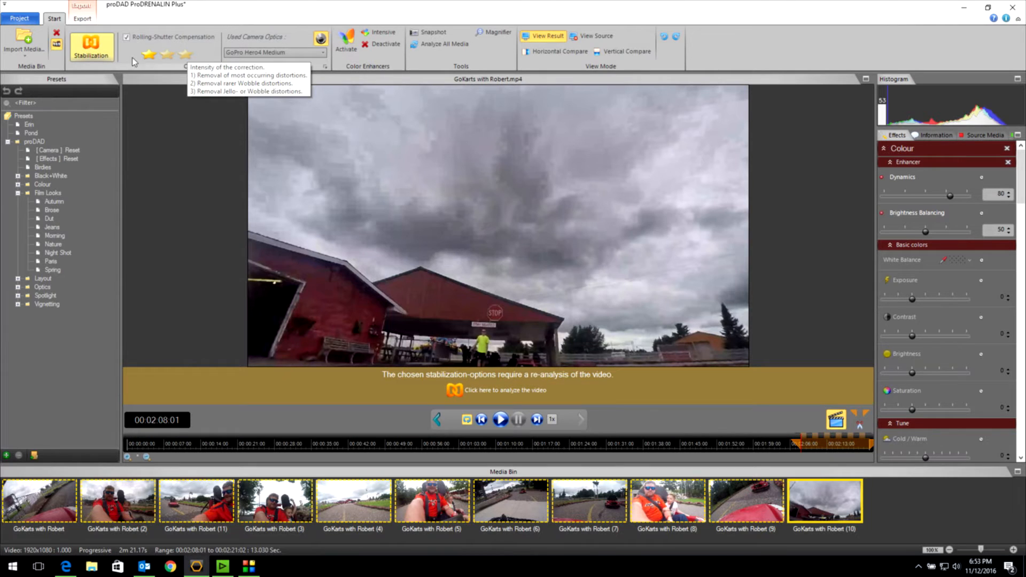
mouse_move(92, 46)
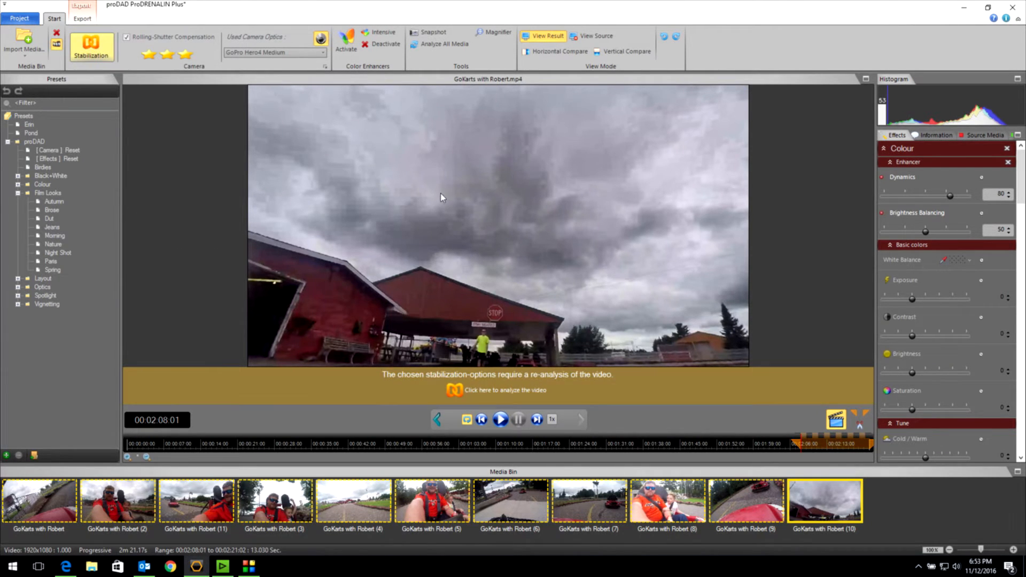
mouse_move(443, 44)
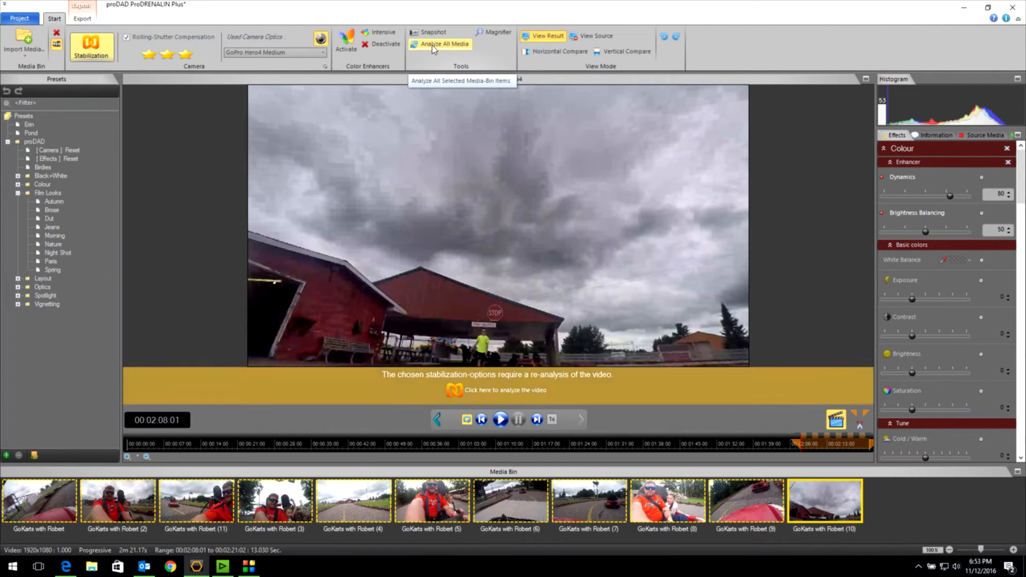
Run Analyze All Media on the selected GoKarts clips, clearing the re-analysis notice
left_click(442, 44)
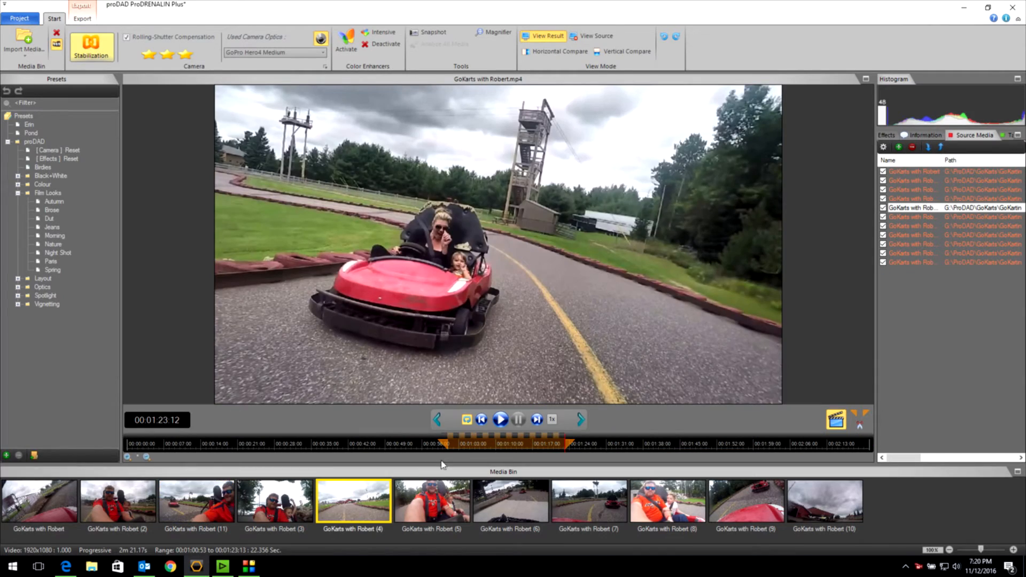
Compare clip (4) with its original, switch to View Result, and preview the first GoKarts clip
left_click(500, 419)
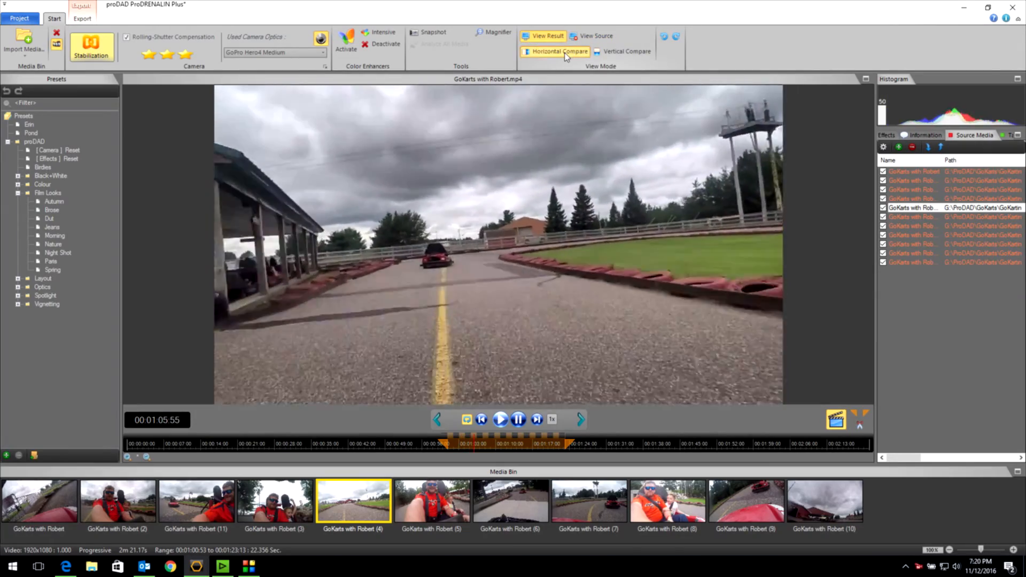
left_click(557, 51)
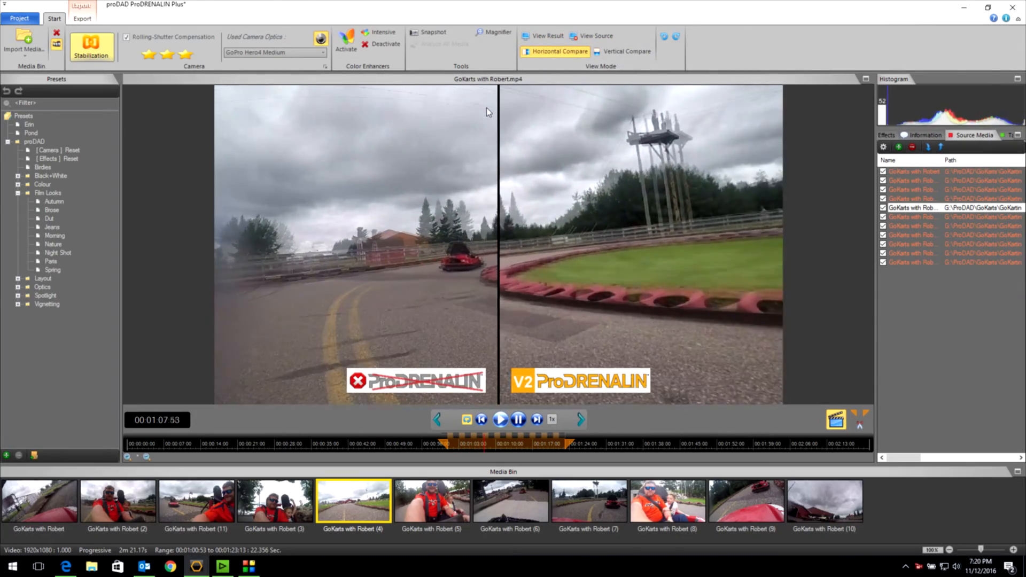
left_click(500, 419)
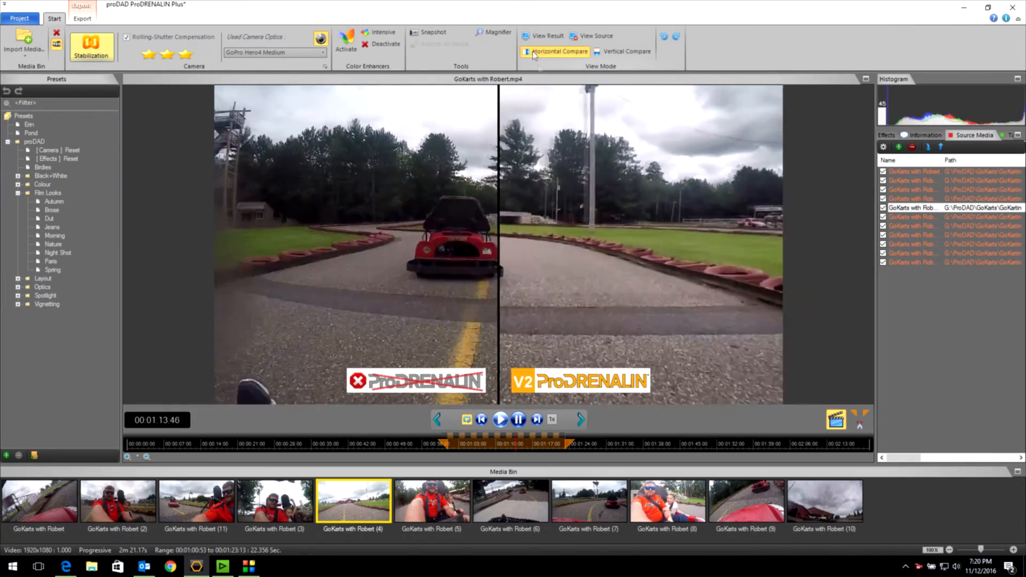
left_click(548, 37)
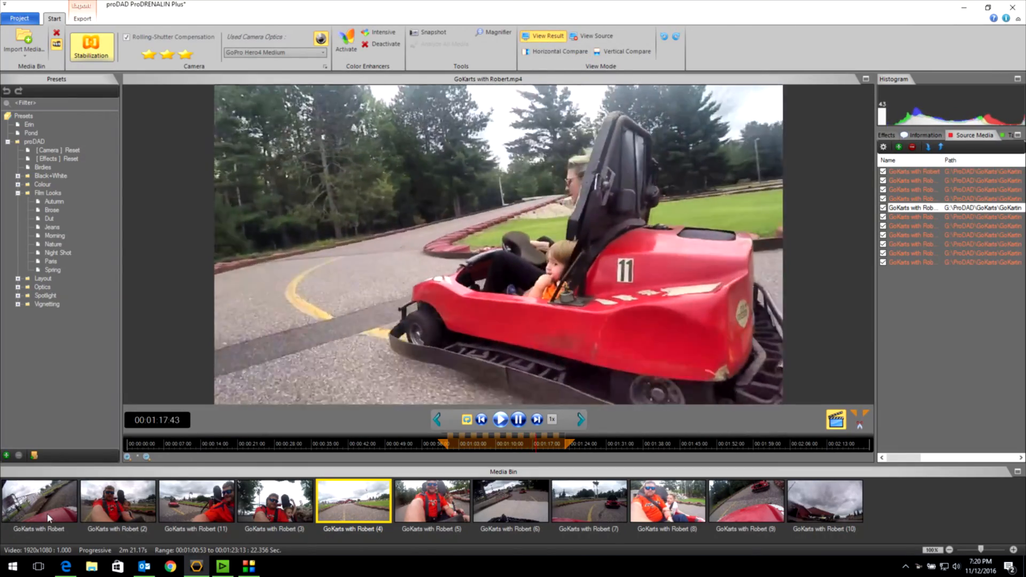
left_click(38, 500)
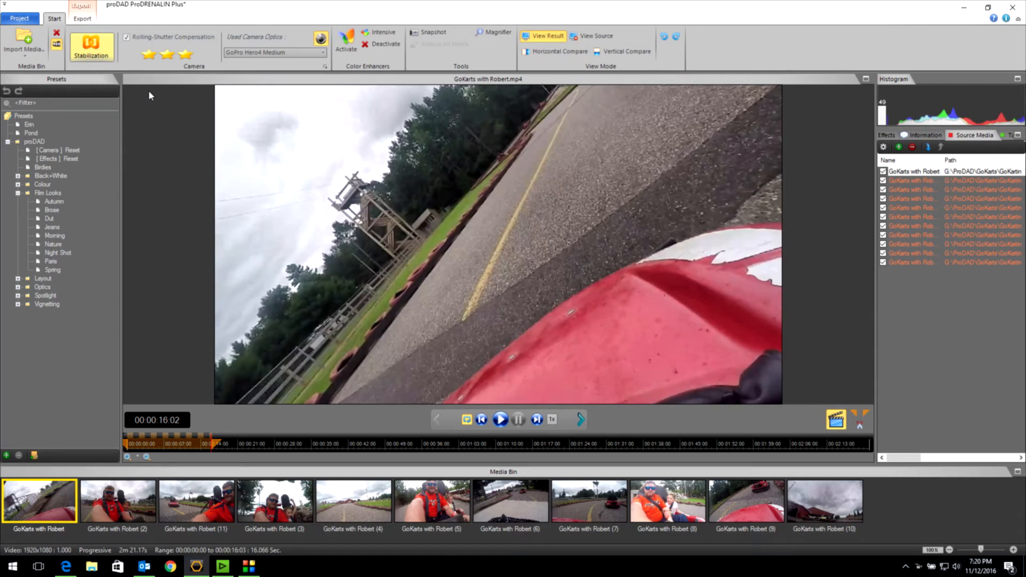
mouse_move(289, 200)
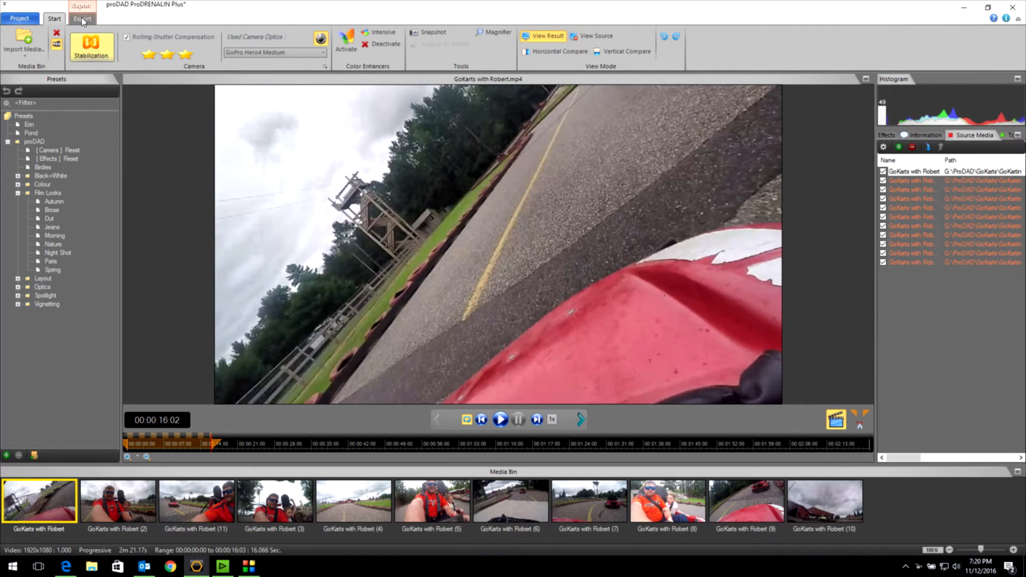
Switch to the Export ribbon showing eleven GoKarts files ready
left_click(82, 18)
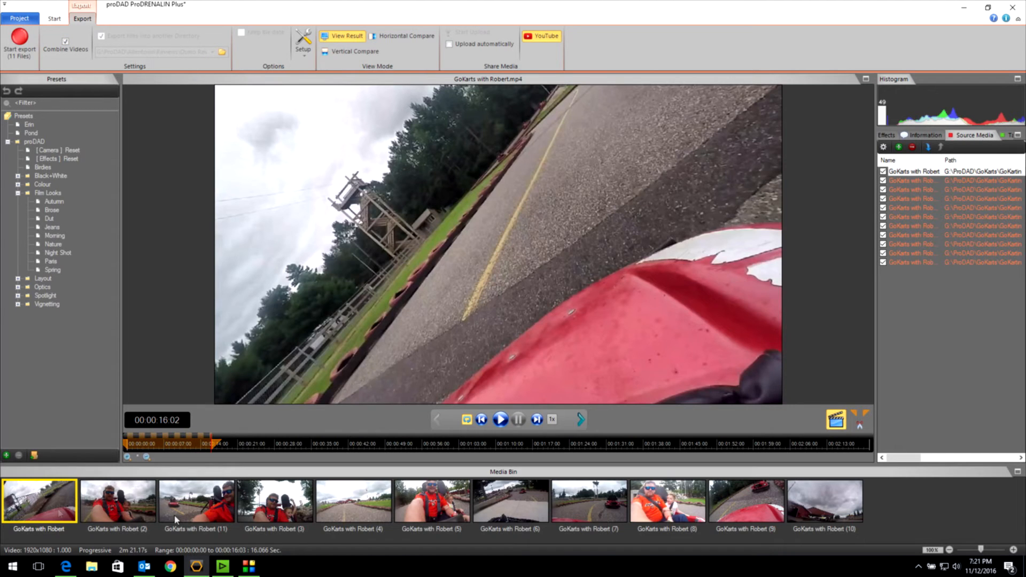
mouse_move(808, 505)
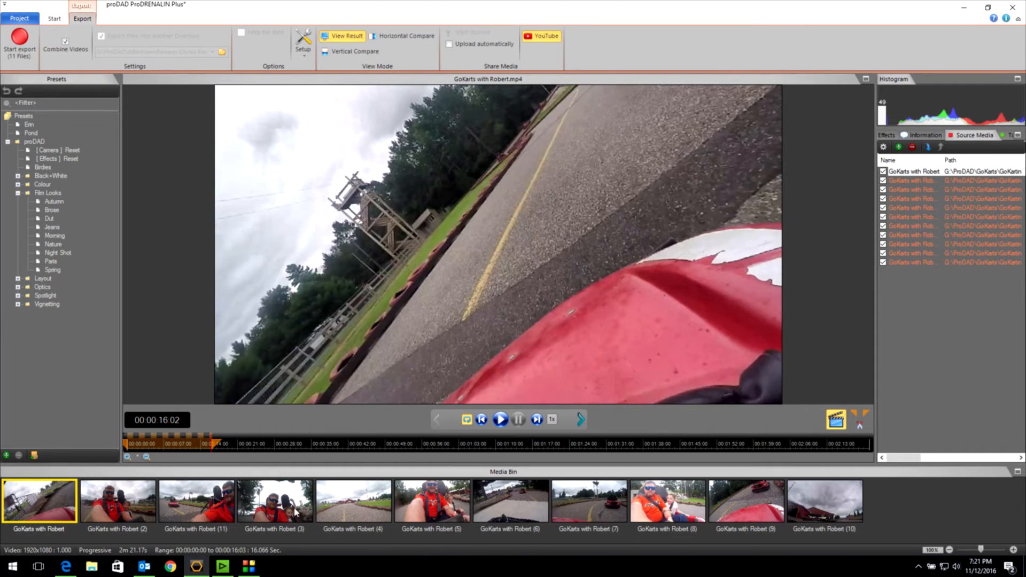
mouse_move(756, 521)
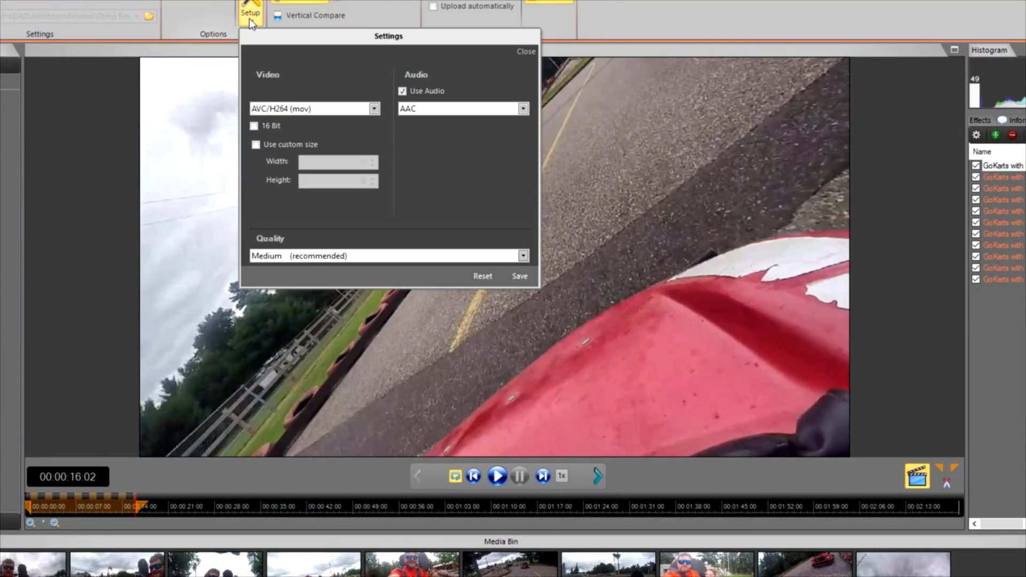
Set export video format to AVC/H264 (mp4) with Use Audio off and close the setup
left_click(374, 109)
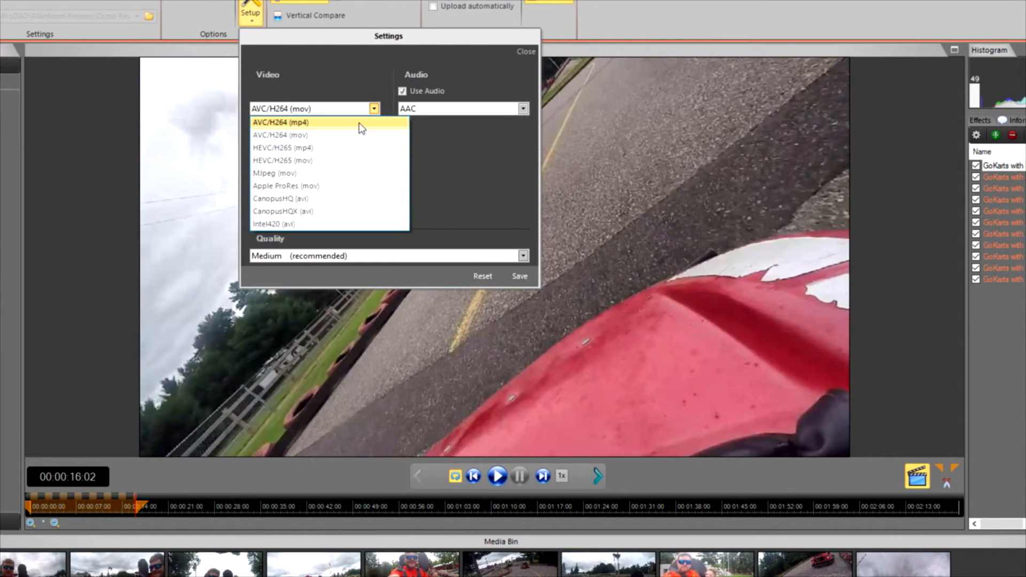
left_click(280, 122)
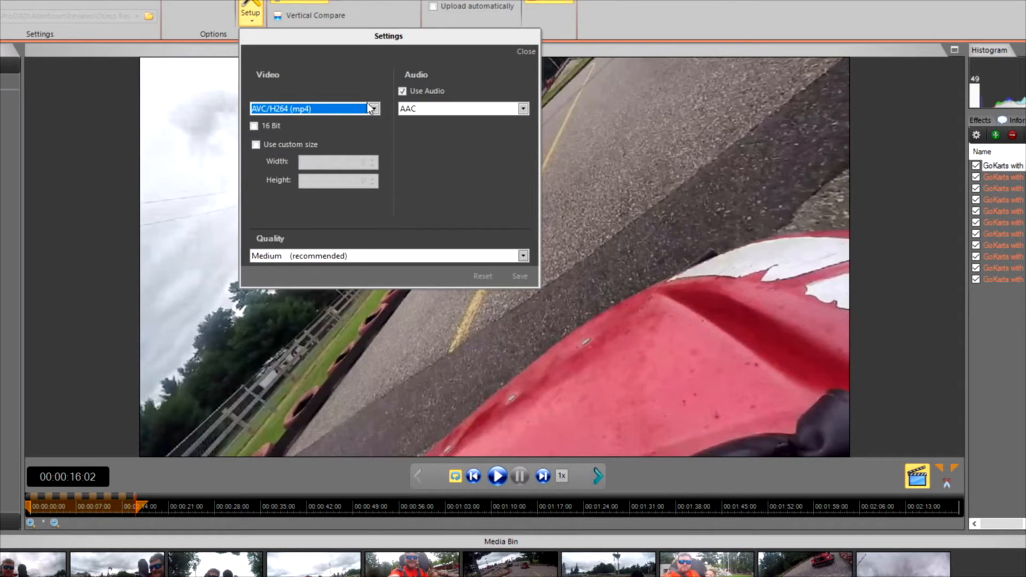
left_click(402, 91)
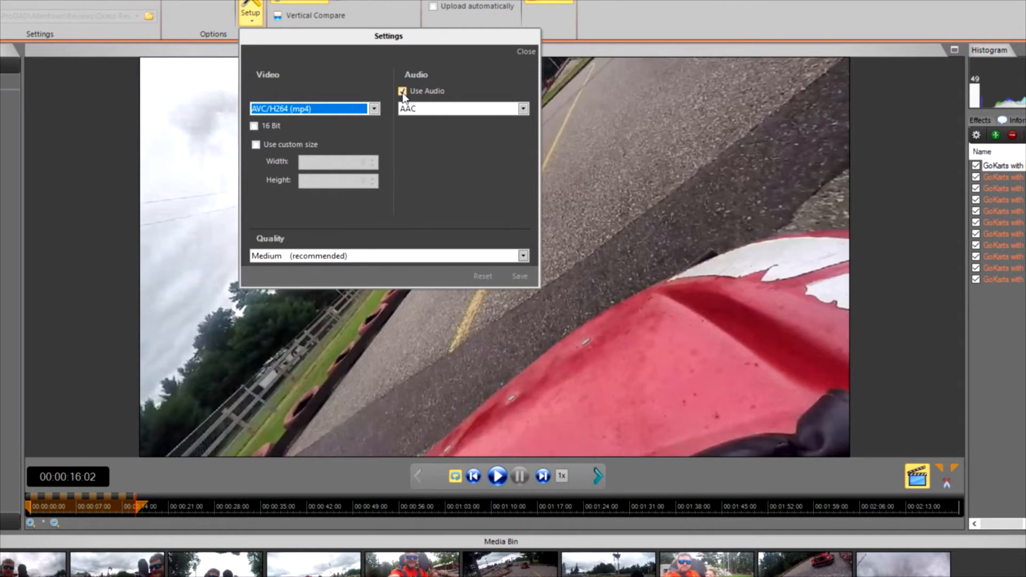
left_click(402, 91)
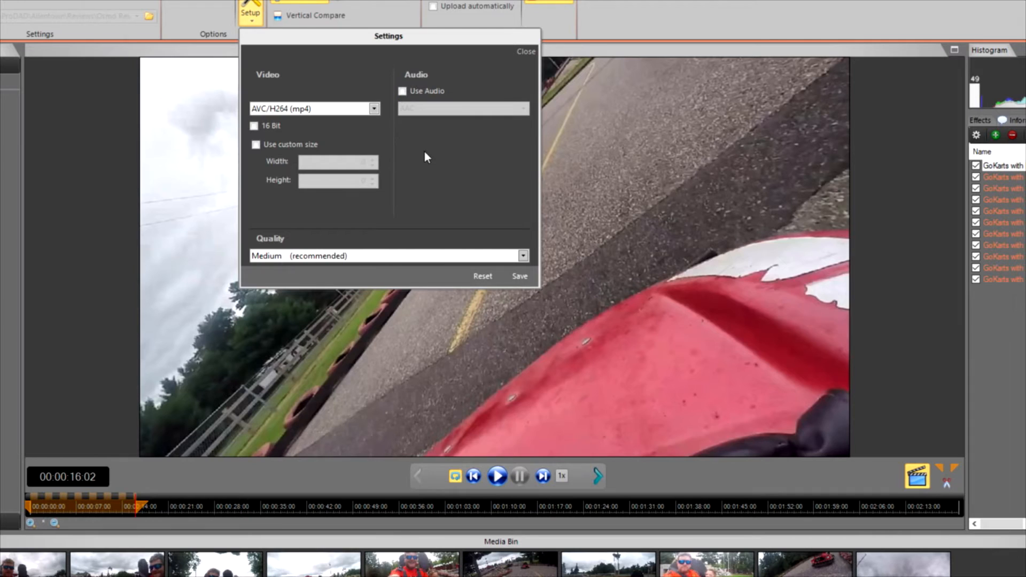
mouse_move(426, 200)
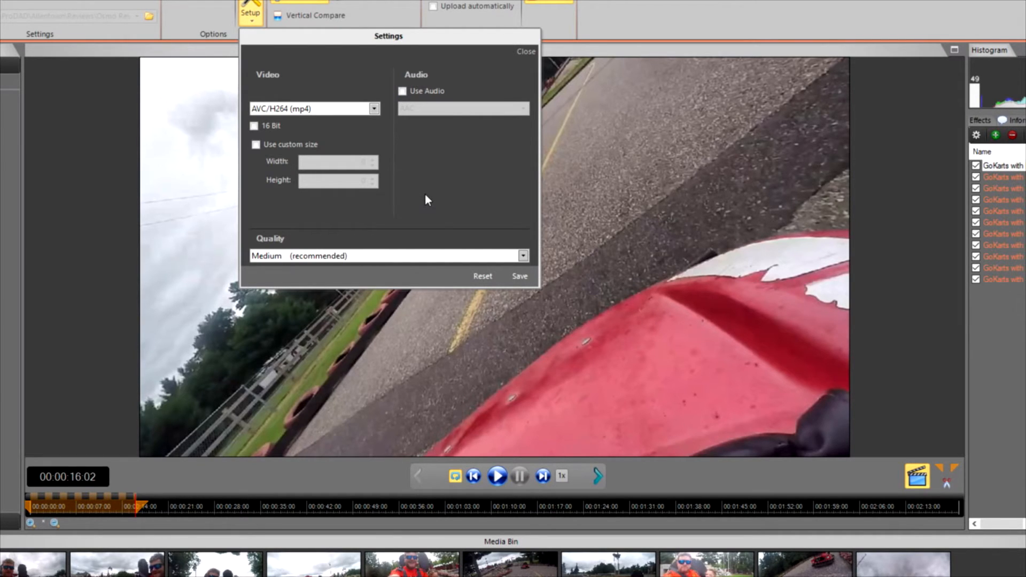
mouse_move(293, 261)
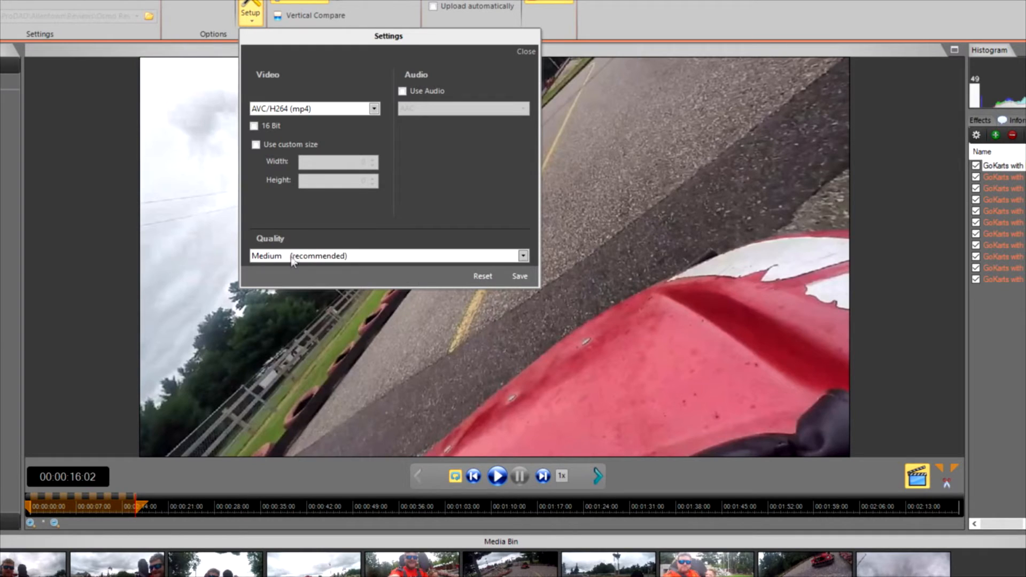
mouse_move(556, 296)
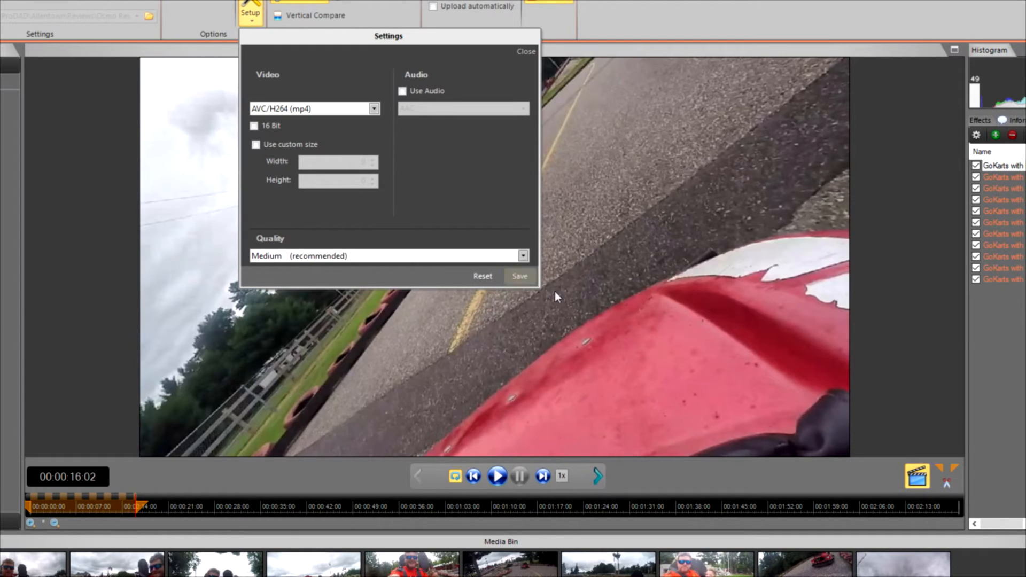
mouse_move(520, 95)
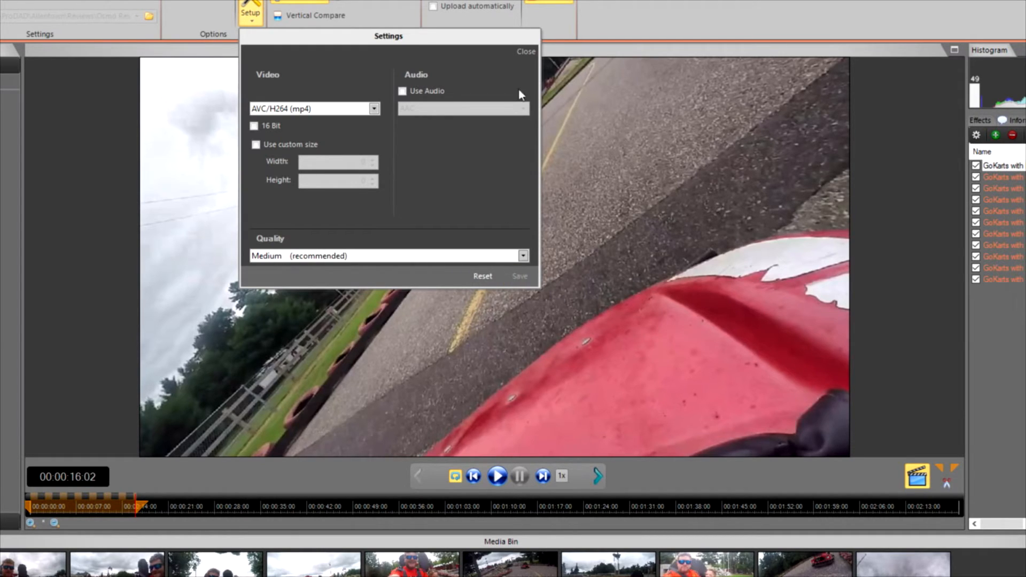
left_click(526, 51)
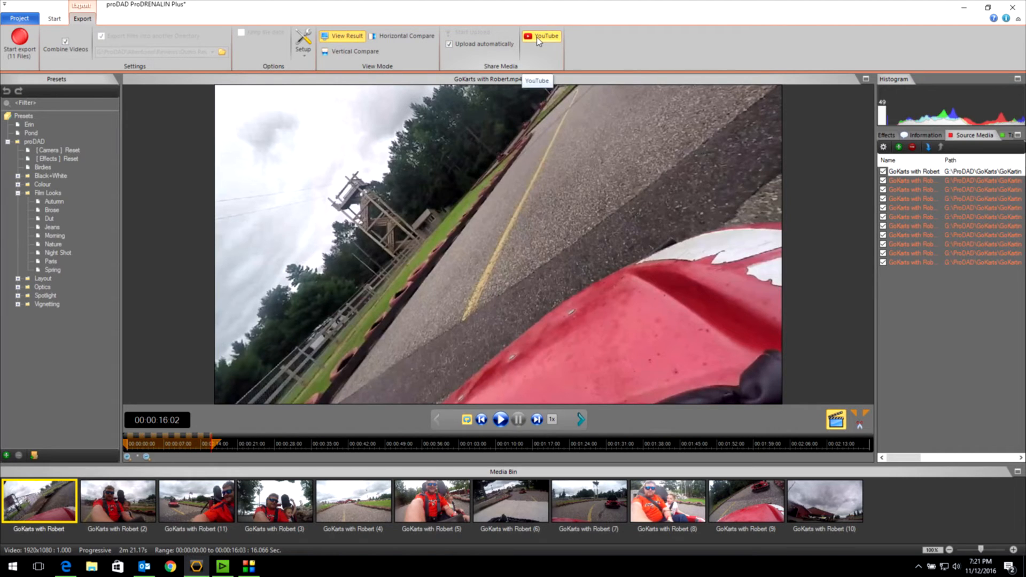
mouse_move(461, 77)
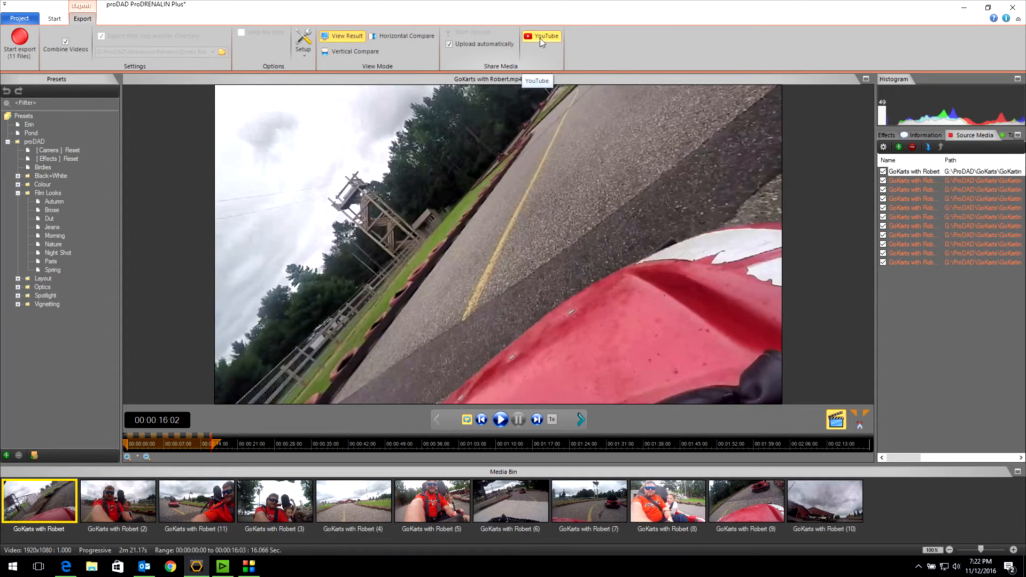
mouse_move(127, 237)
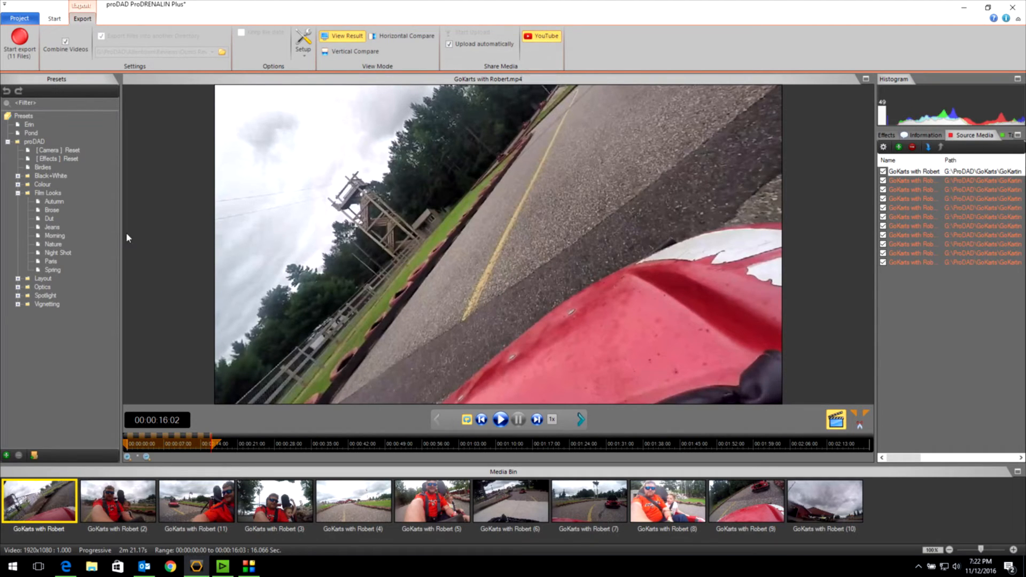
Start the export, saving as Go Kartin in a new Finals folder inside ProDAD > PDV2 Advanced
left_click(19, 40)
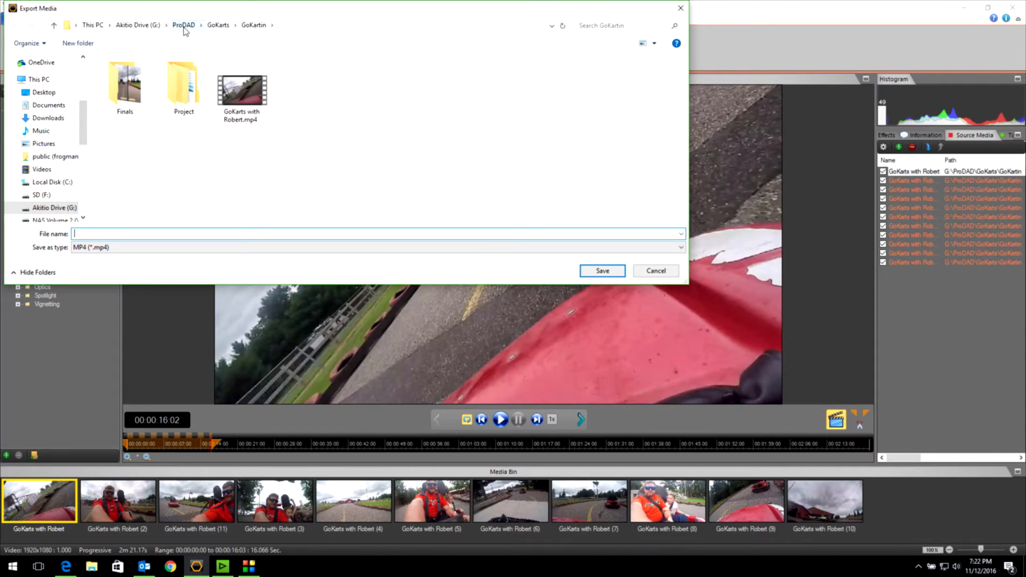
left_click(184, 25)
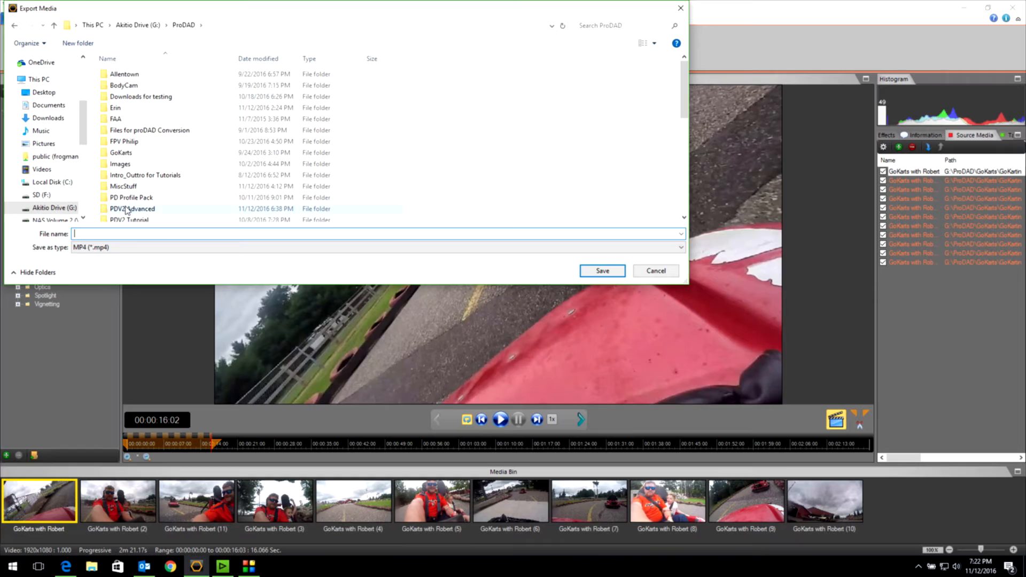
double_click(133, 208)
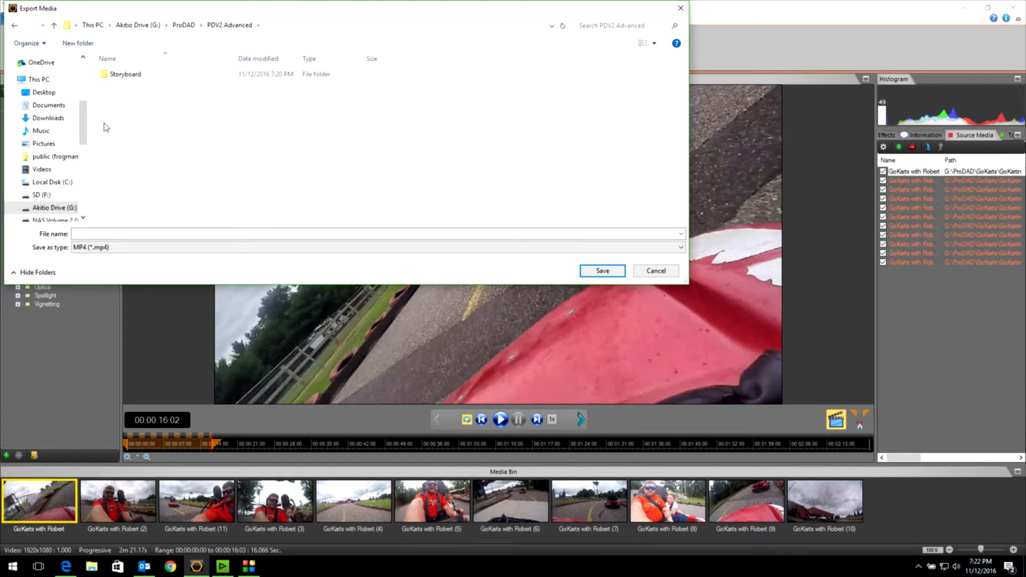
mouse_move(130, 156)
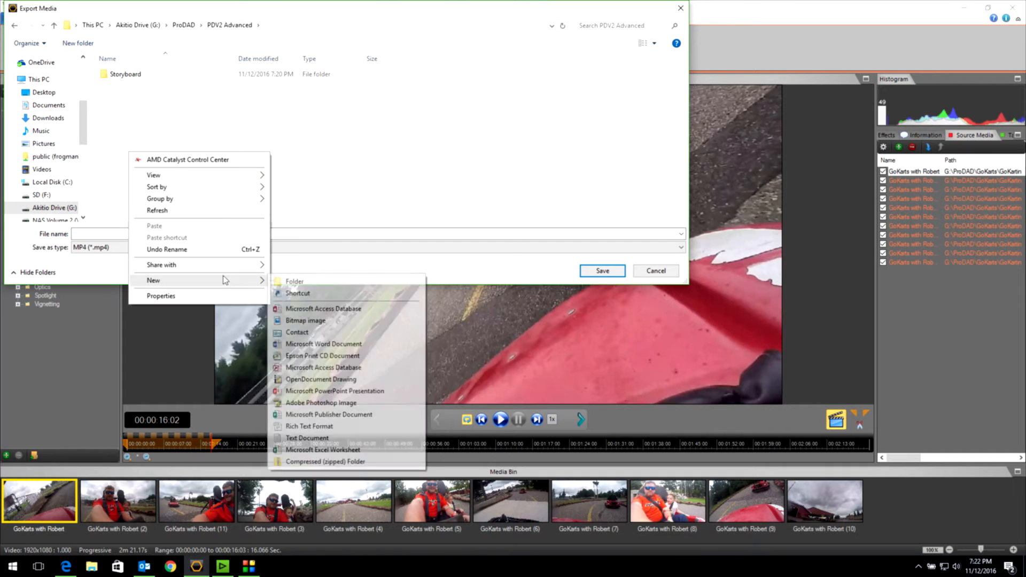
left_click(294, 282)
type("Finals")
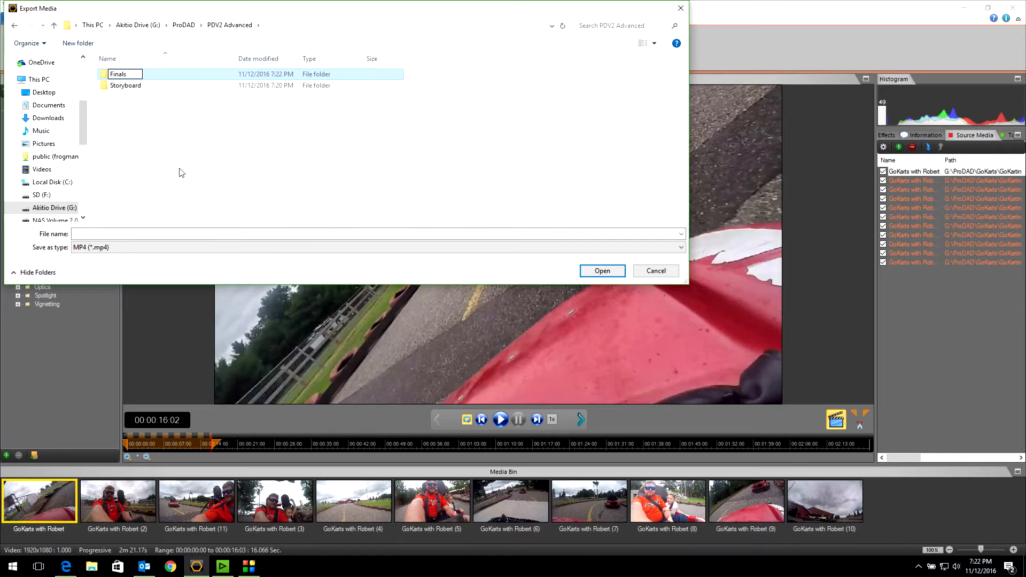
double_click(118, 73)
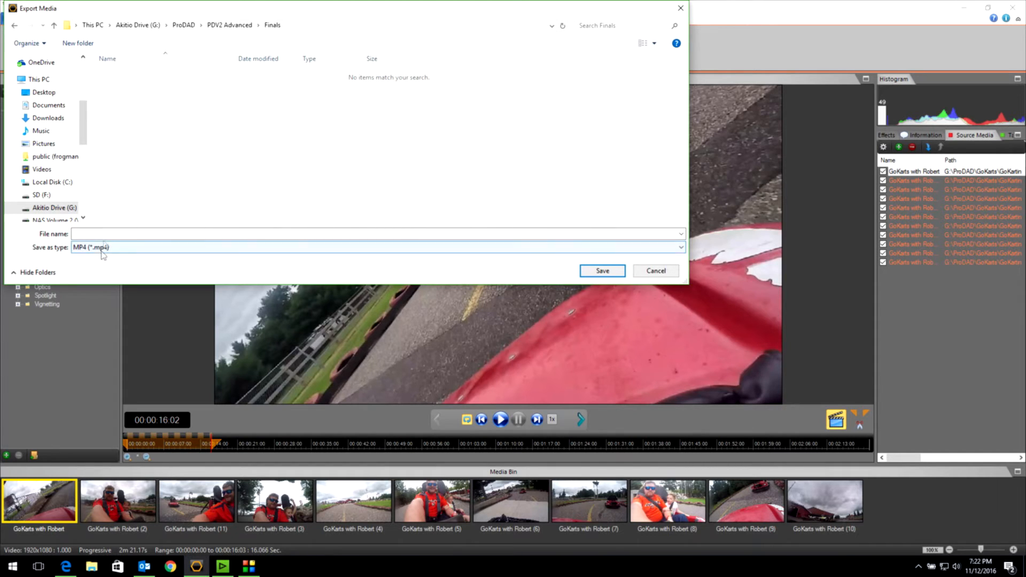
type("Go Kartin")
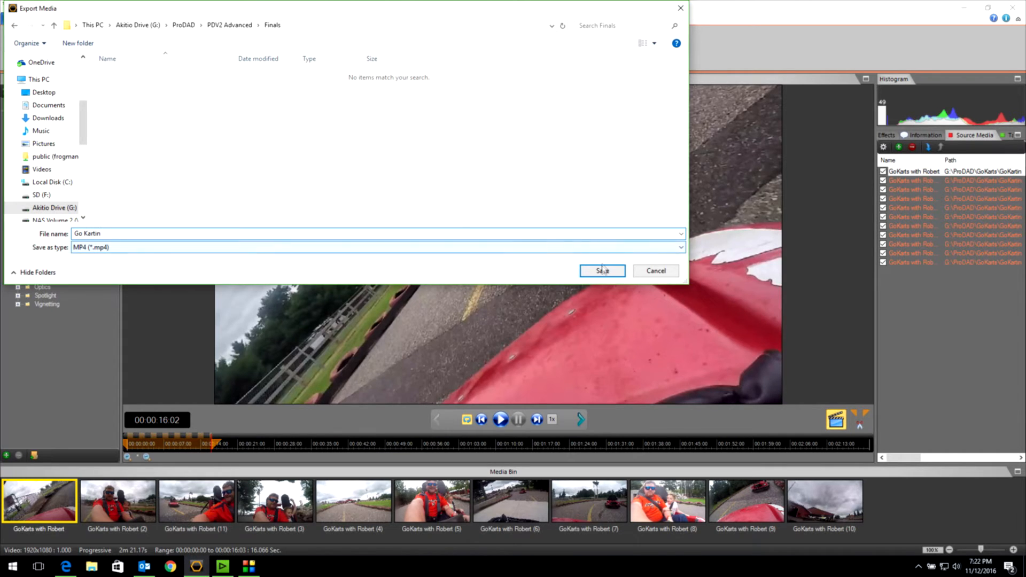
left_click(601, 270)
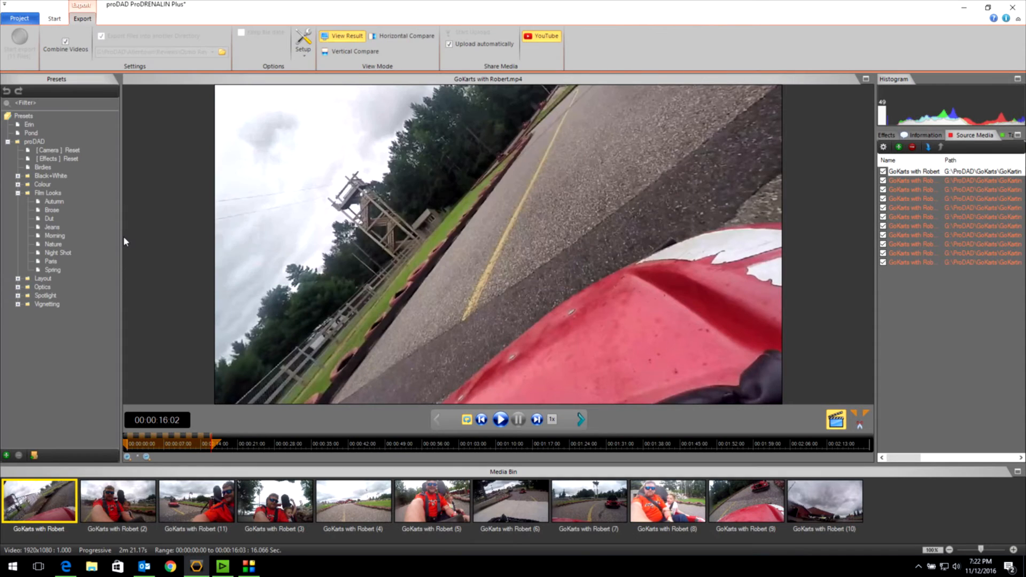
left_click(19, 39)
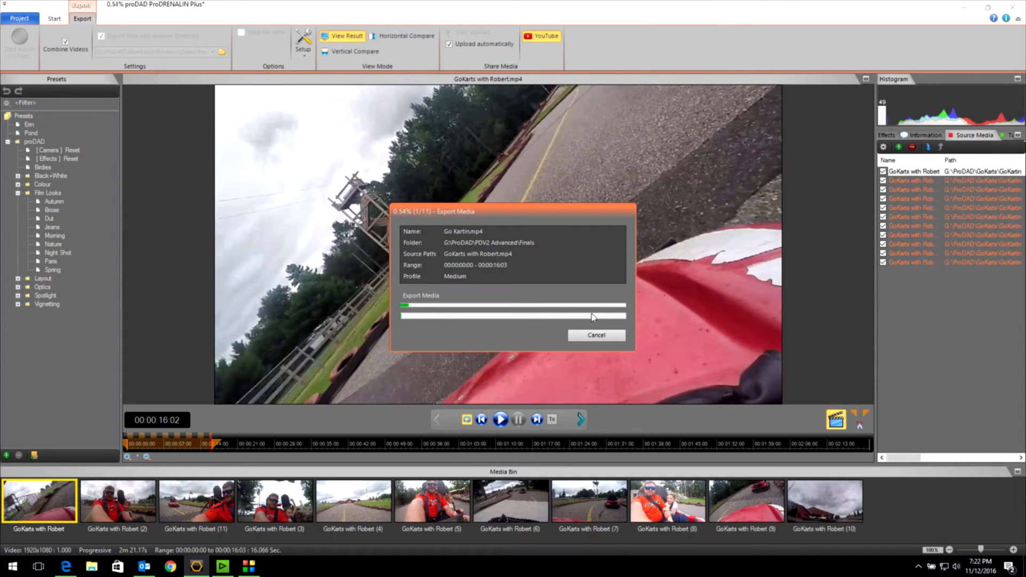
mouse_move(441, 345)
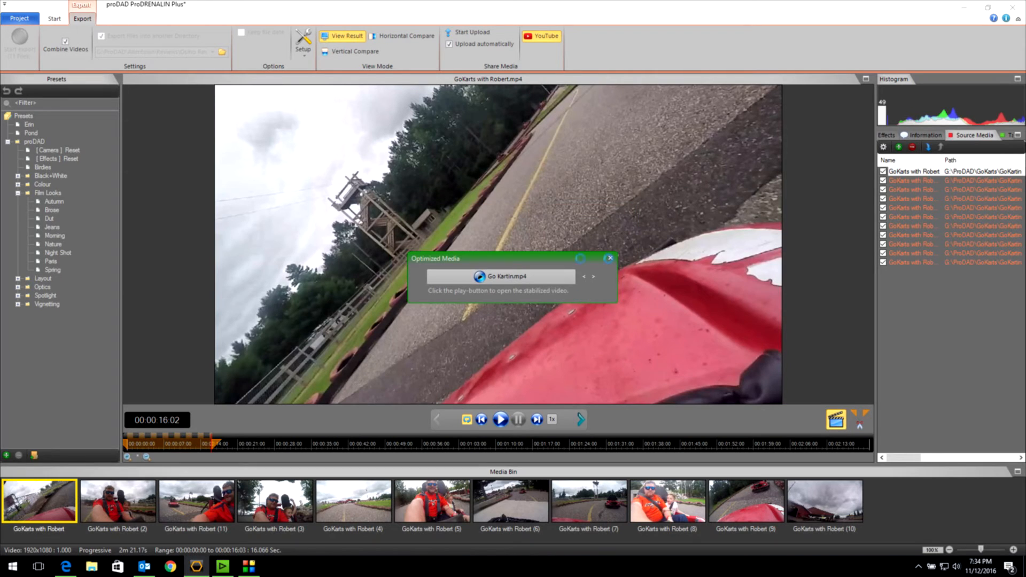
mouse_move(328, 271)
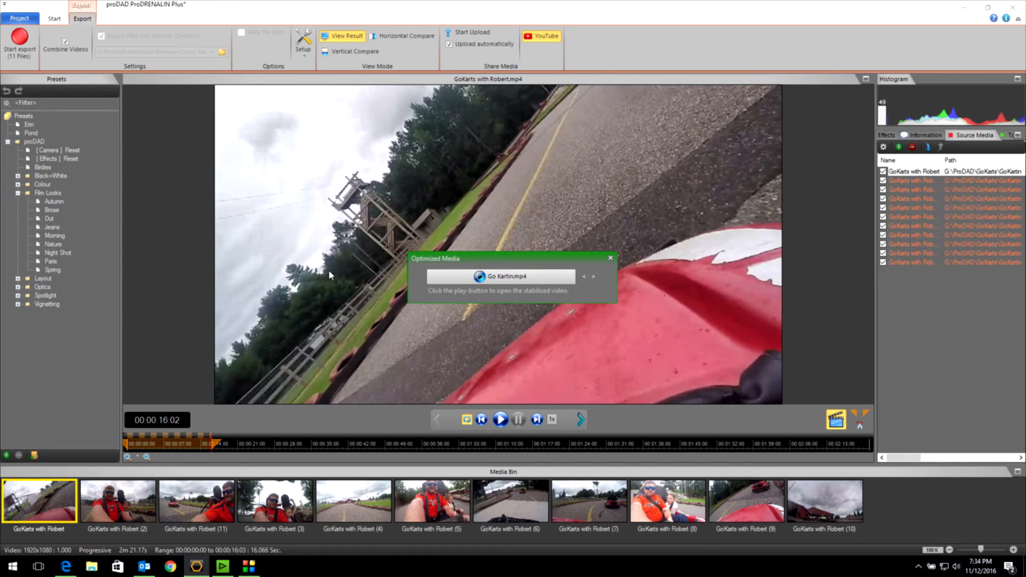
After Go Kartin.mp4 finishes exporting, begin its 840 MB upload to YouTube
left_click(545, 36)
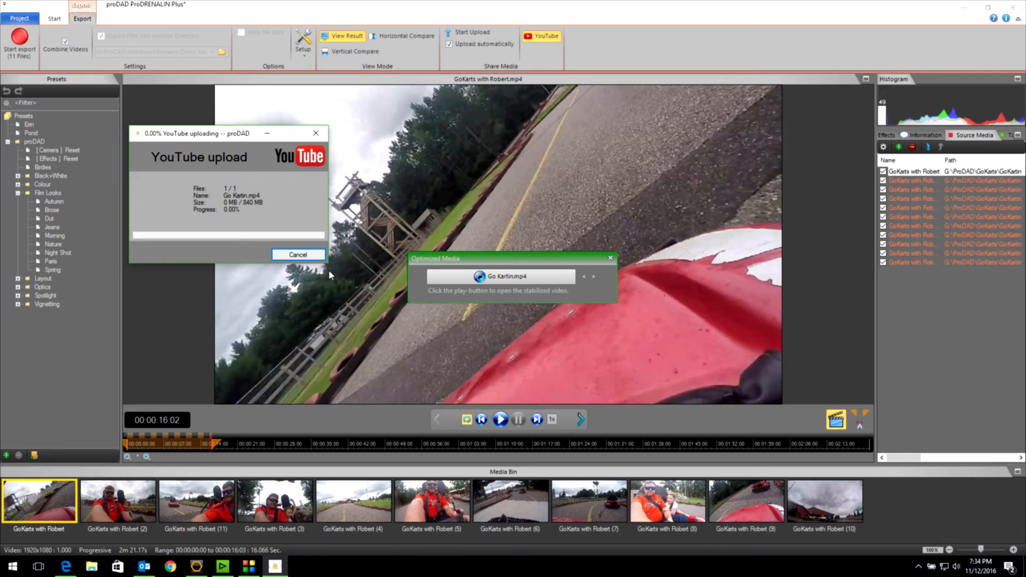
mouse_move(182, 203)
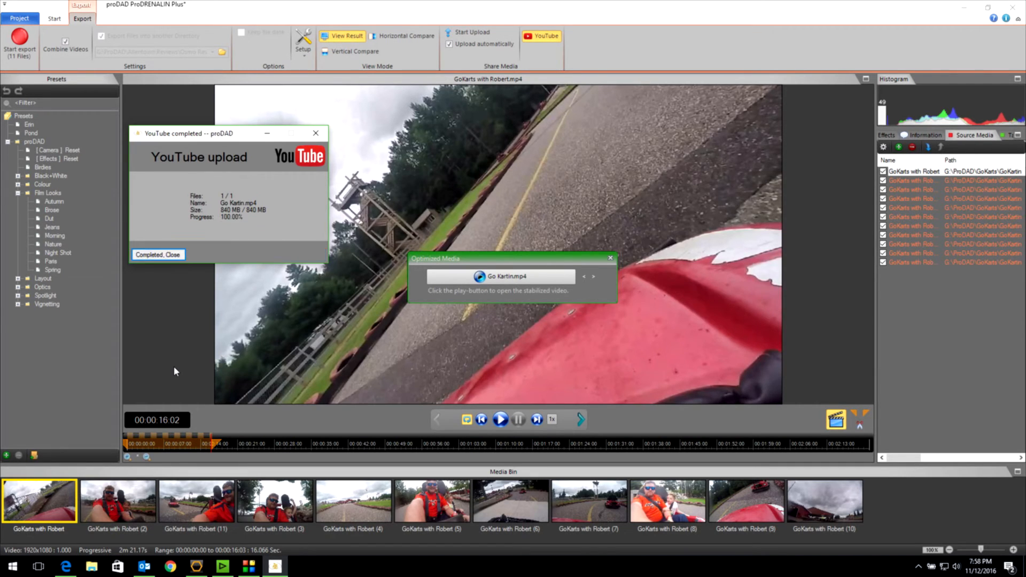
mouse_move(157, 364)
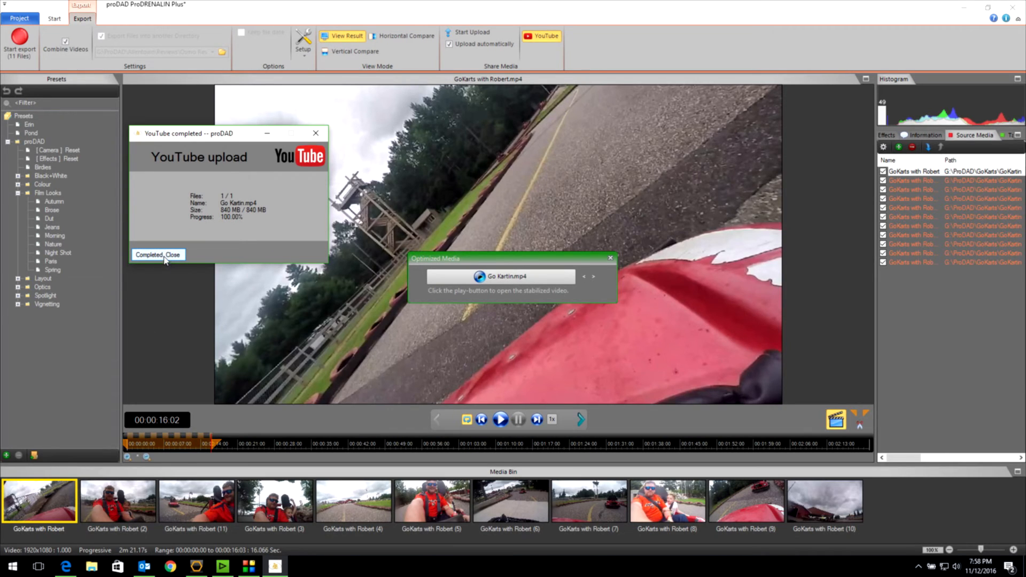
Close the completed Go Kartin.mp4 upload window and launch the web browser from the taskbar
left_click(158, 255)
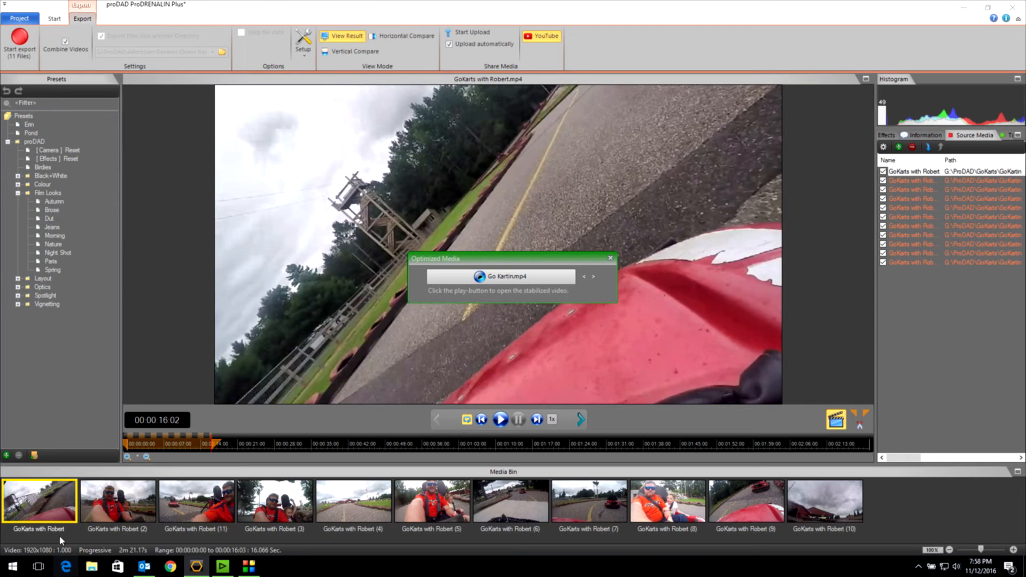
left_click(65, 567)
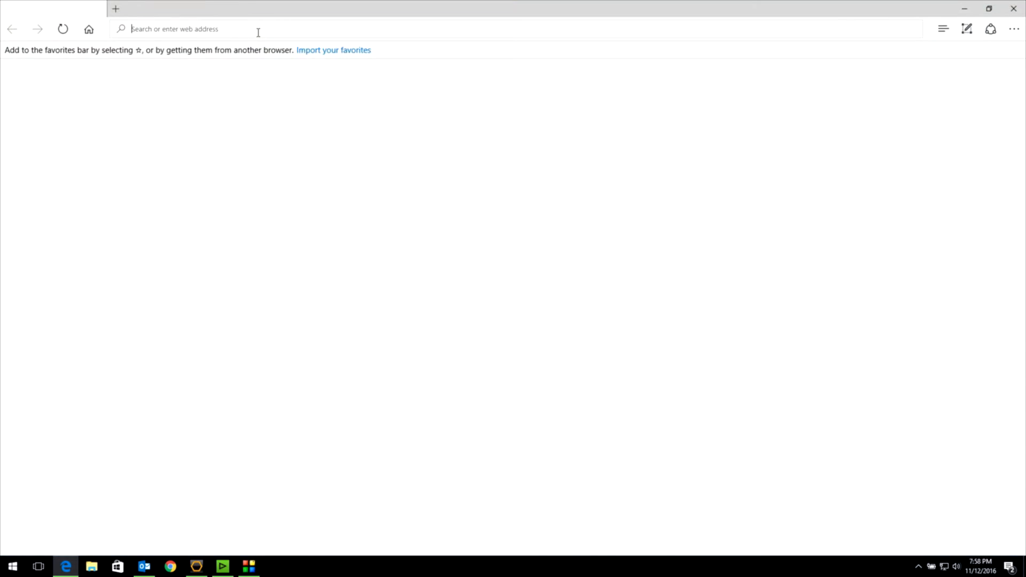
Go to youtube.com, reach the channel's Video Manager and start editing the Go Kartin video
type("youtube.com")
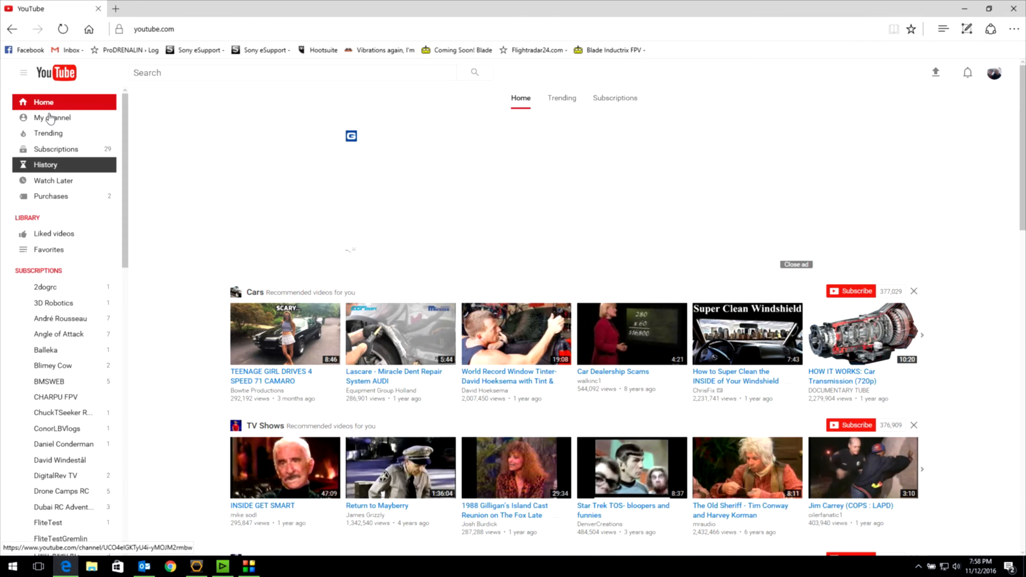
left_click(52, 118)
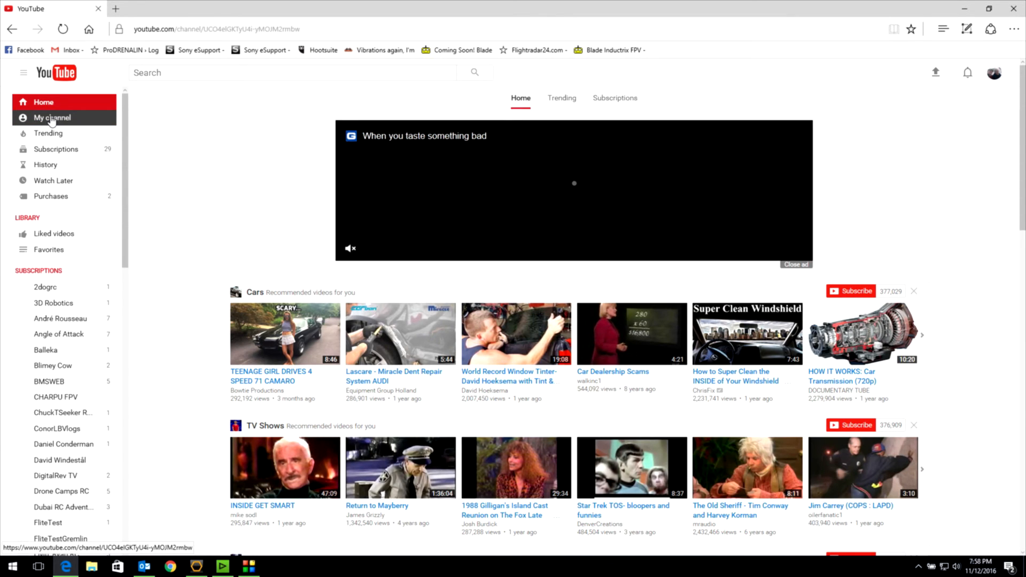
left_click(51, 117)
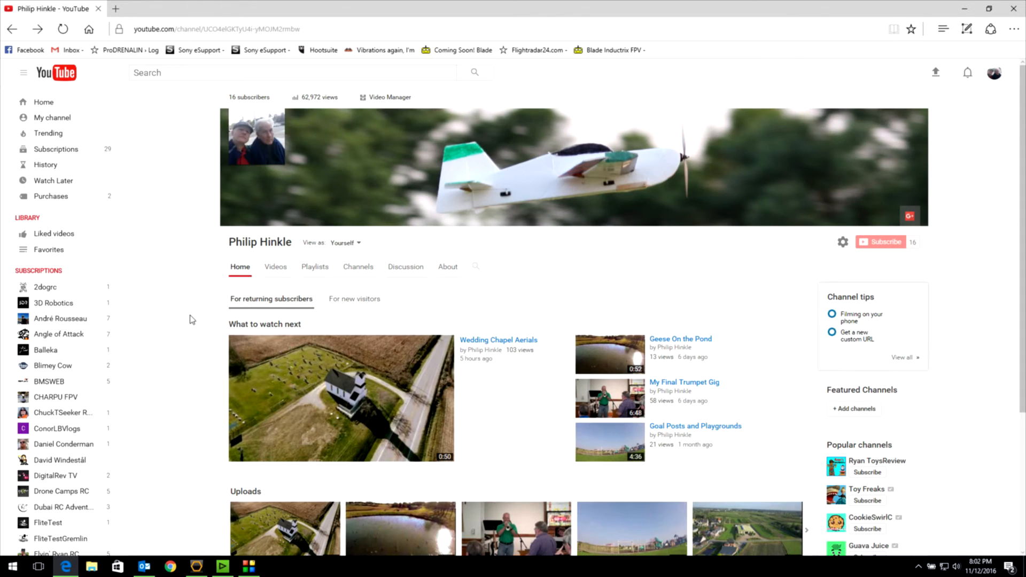
mouse_move(473, 419)
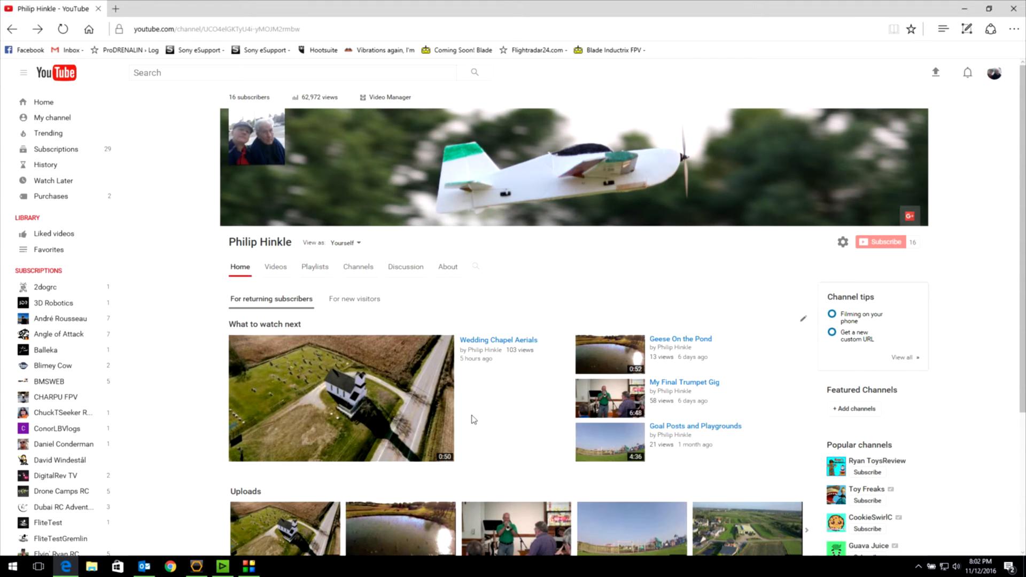
mouse_move(384, 103)
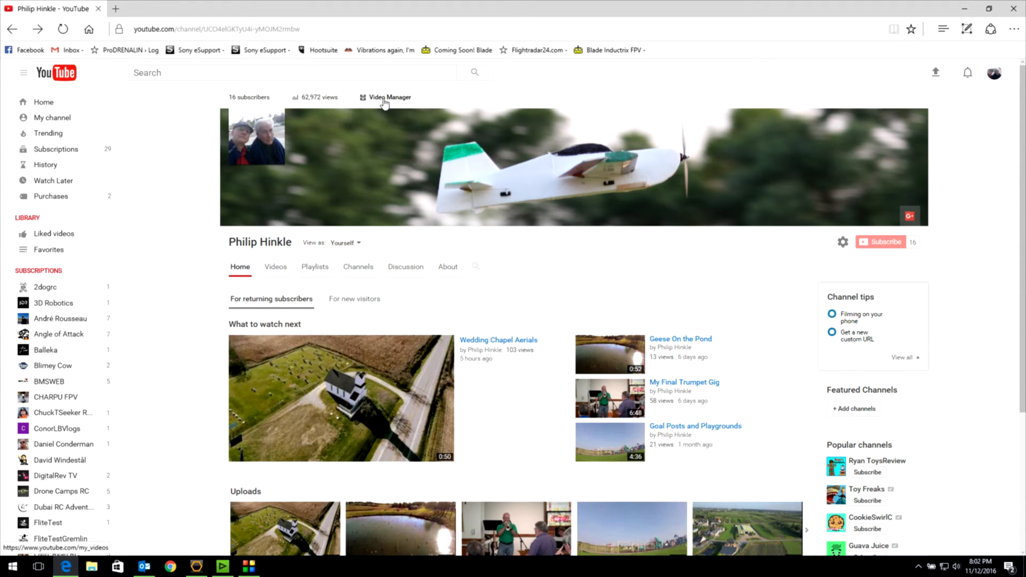
left_click(390, 97)
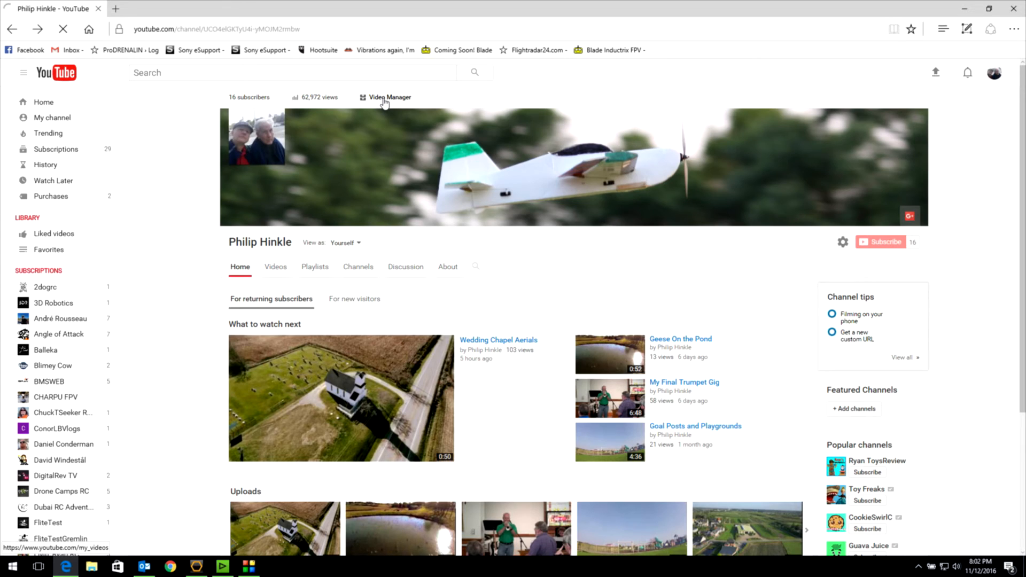
left_click(390, 97)
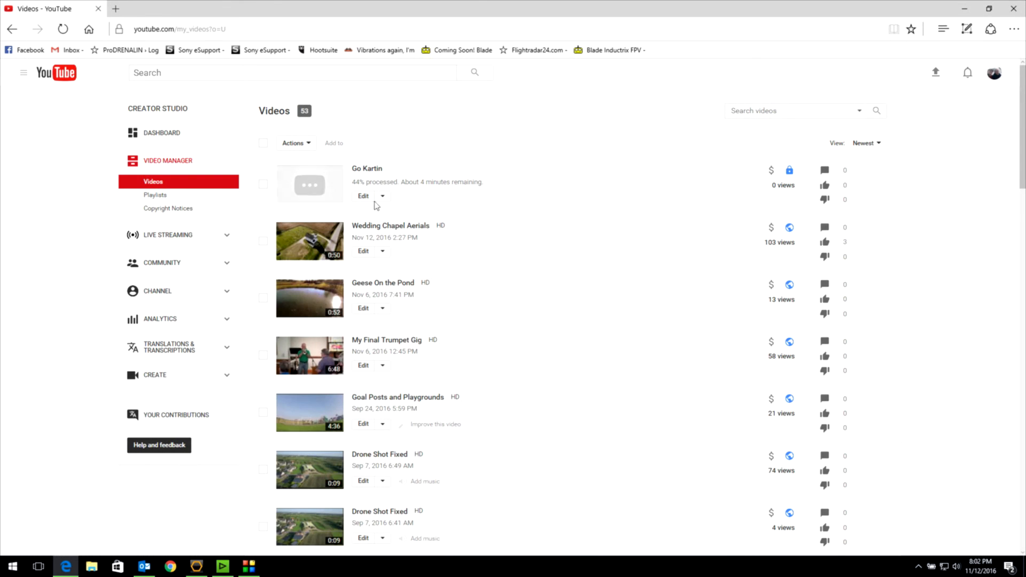
mouse_move(380, 183)
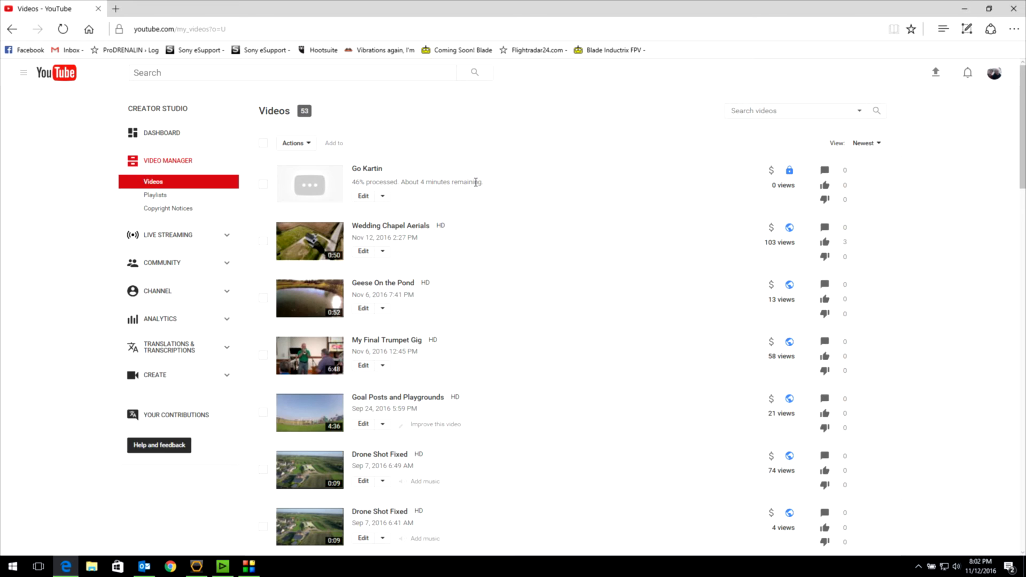
left_click(363, 197)
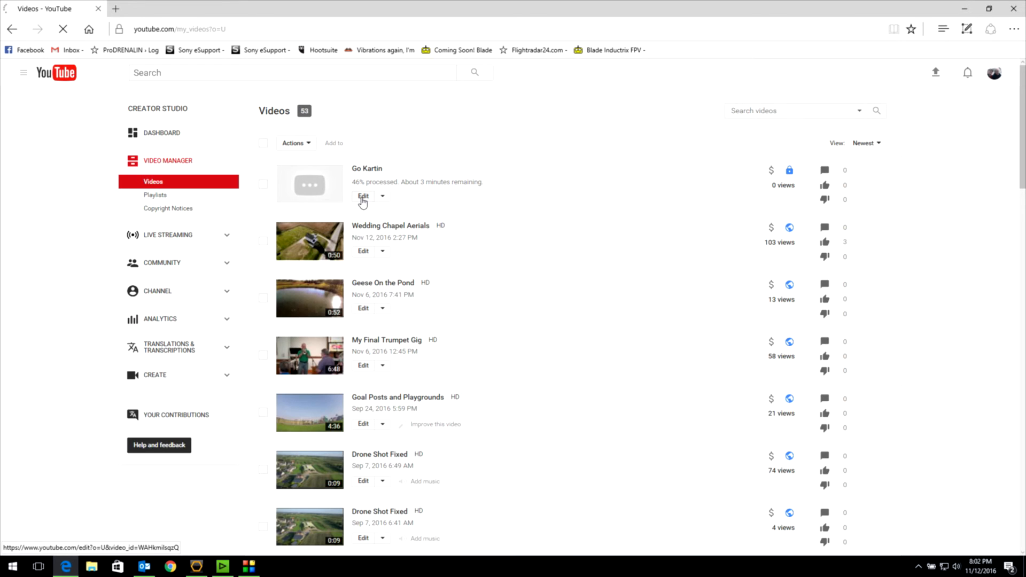
left_click(363, 195)
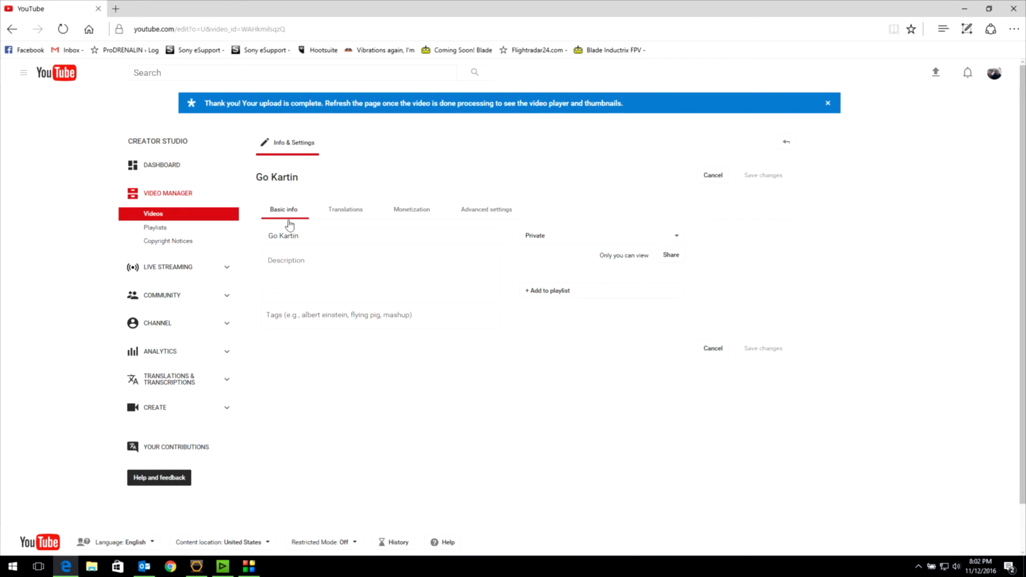
Enter the description "Go Kart fun with Robert in Wisconsin Dells" for the Go Kartin video
left_click(323, 271)
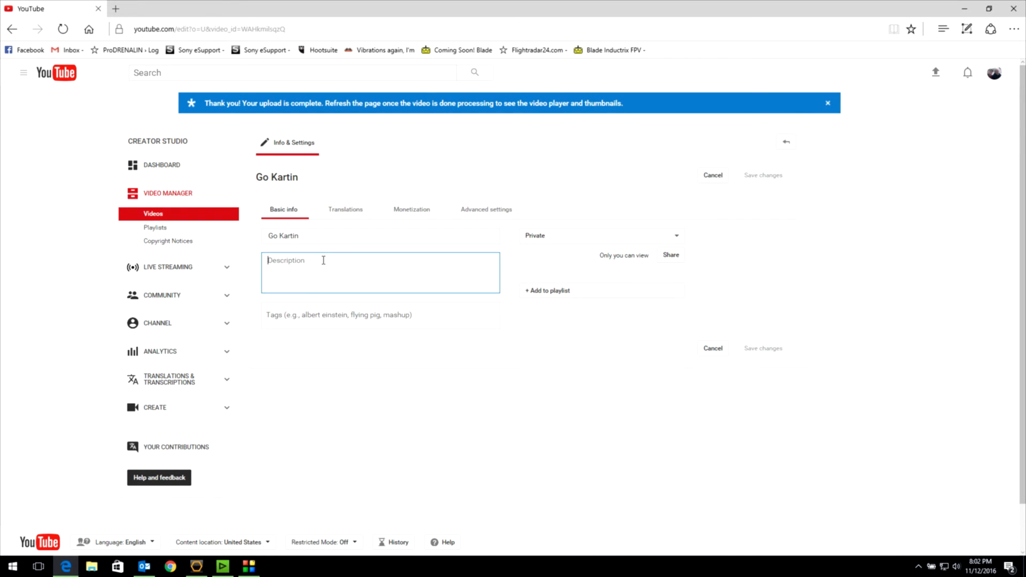
type("Go Kart fun with")
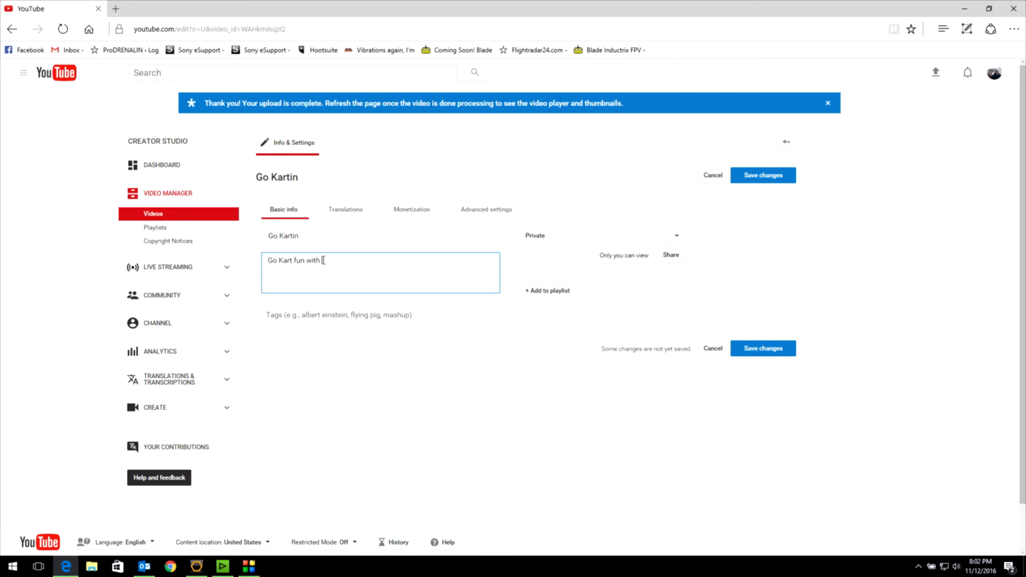
type("Robert in W")
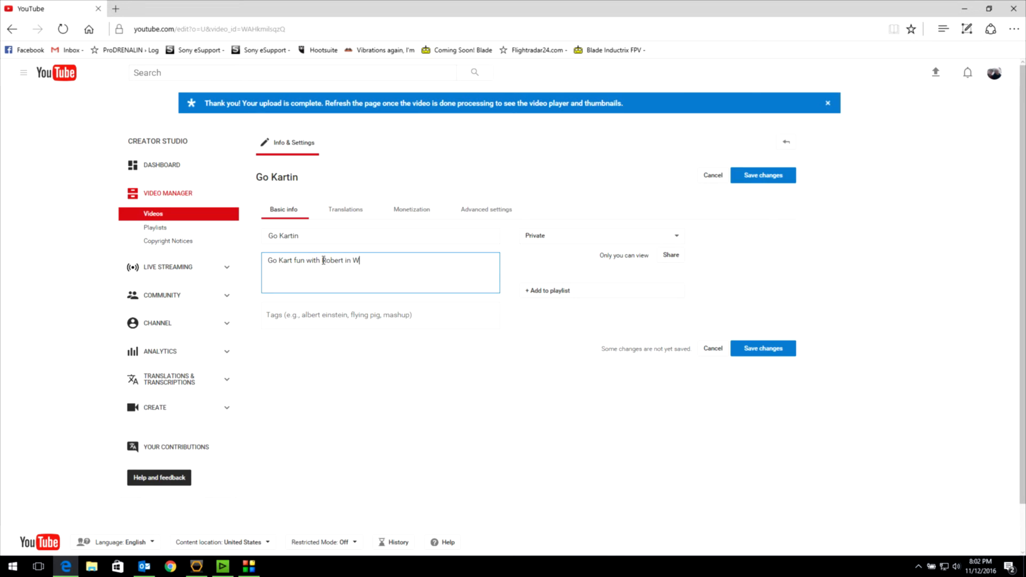
type("isconsin D")
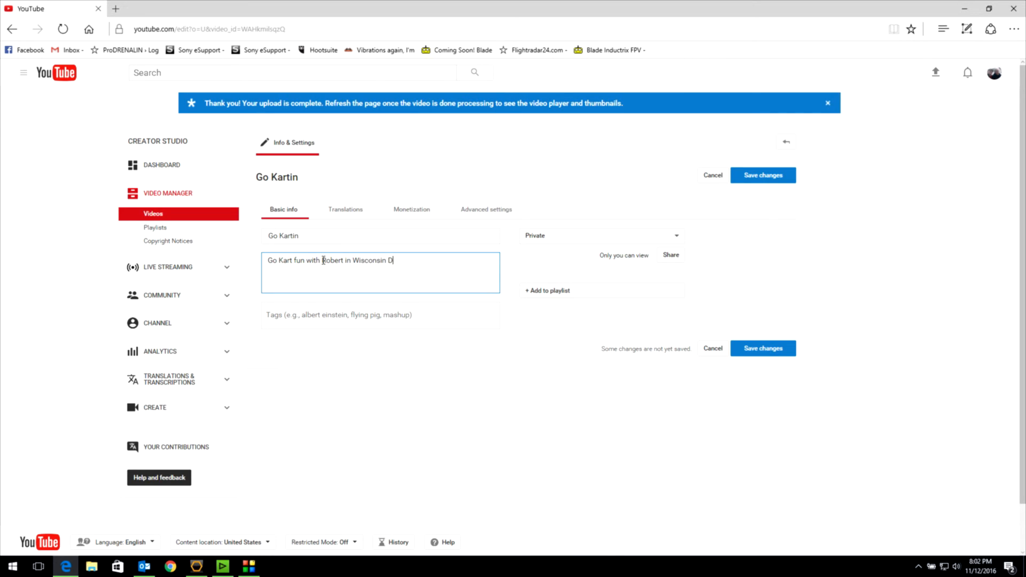
type("ells")
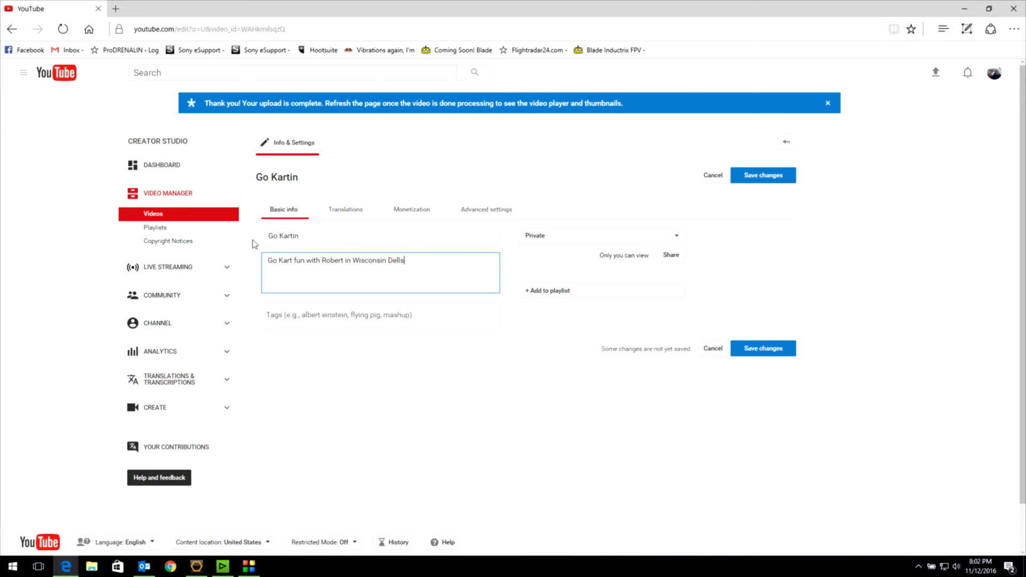
Review the Advanced settings, return to Basic info, and switch back to ProDRENALIN Plus
left_click(486, 209)
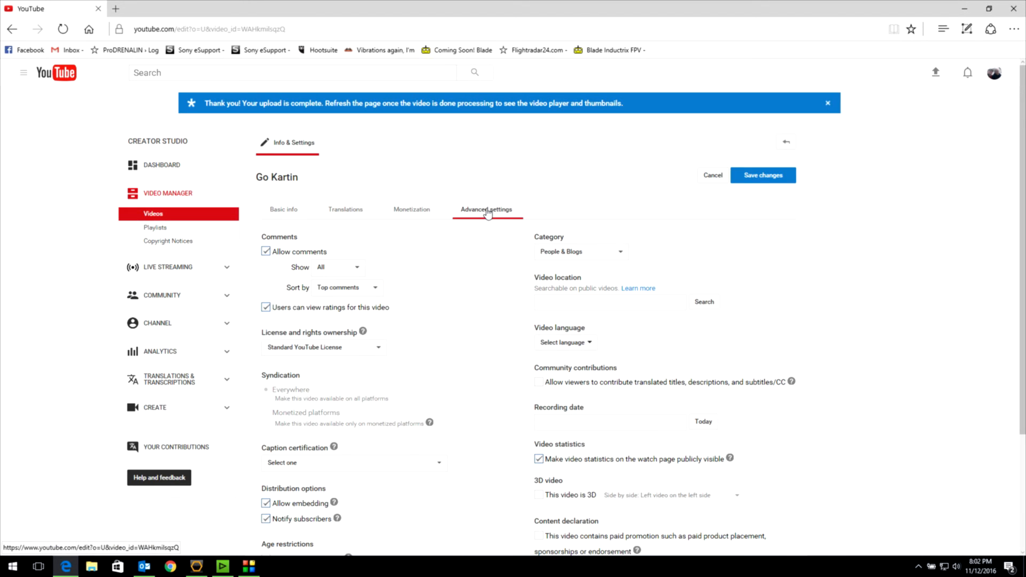
left_click(283, 210)
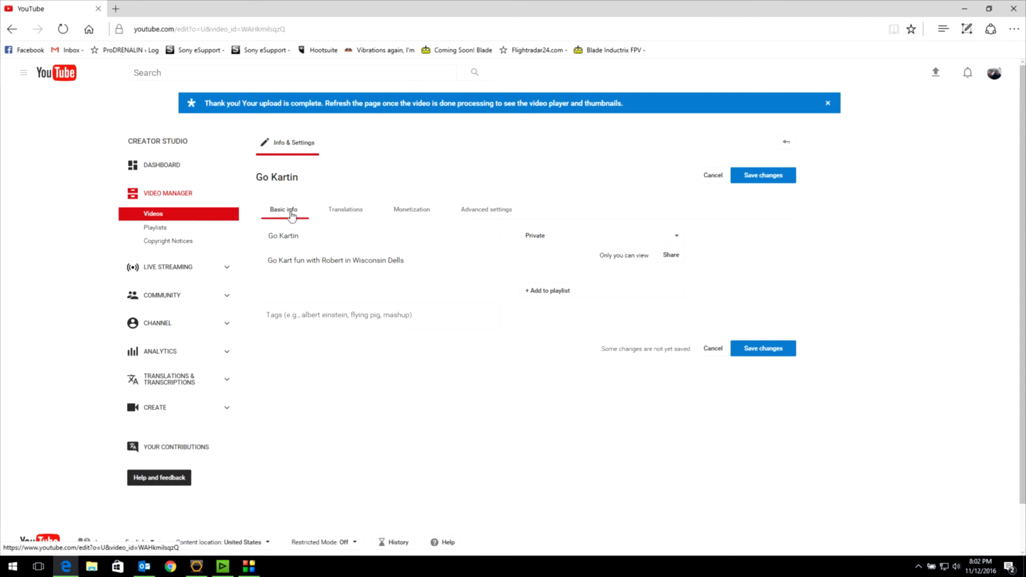
mouse_move(319, 520)
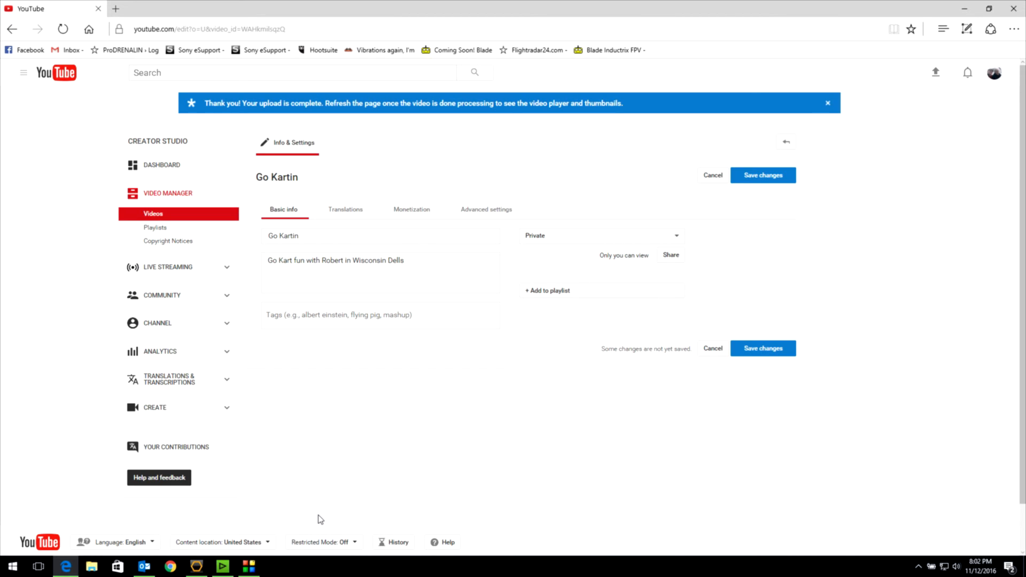
mouse_move(317, 185)
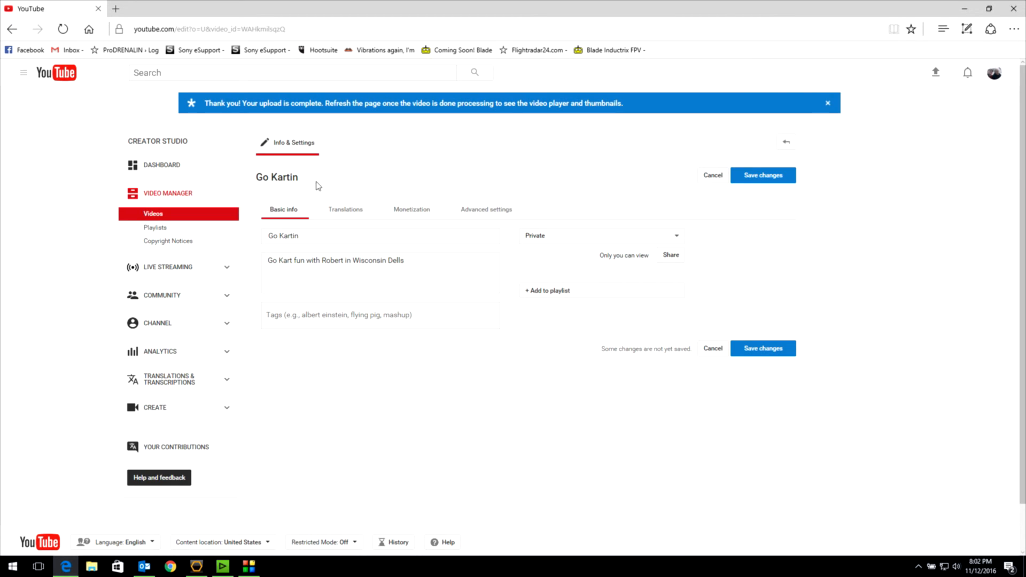
mouse_move(546, 132)
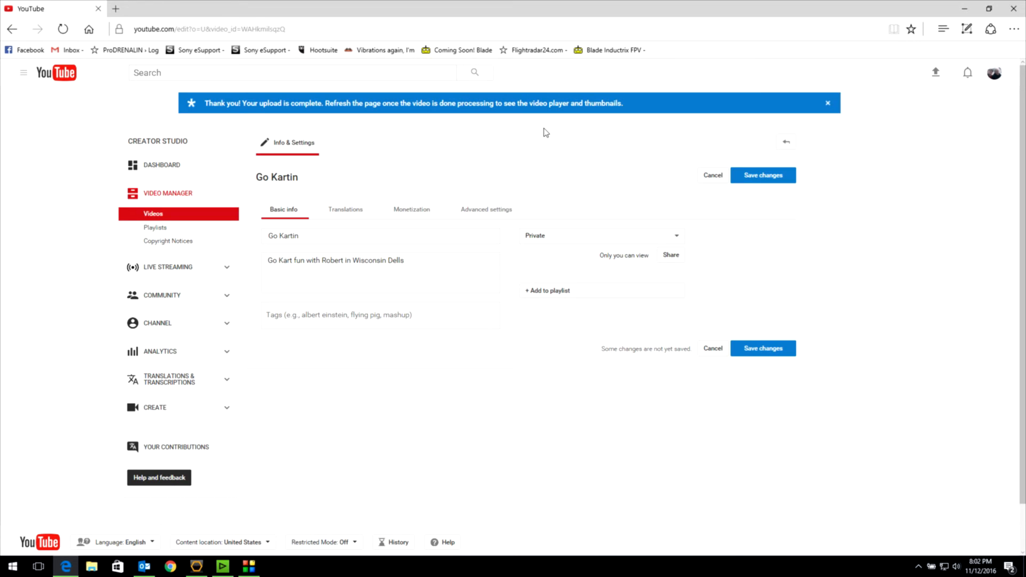
mouse_move(543, 360)
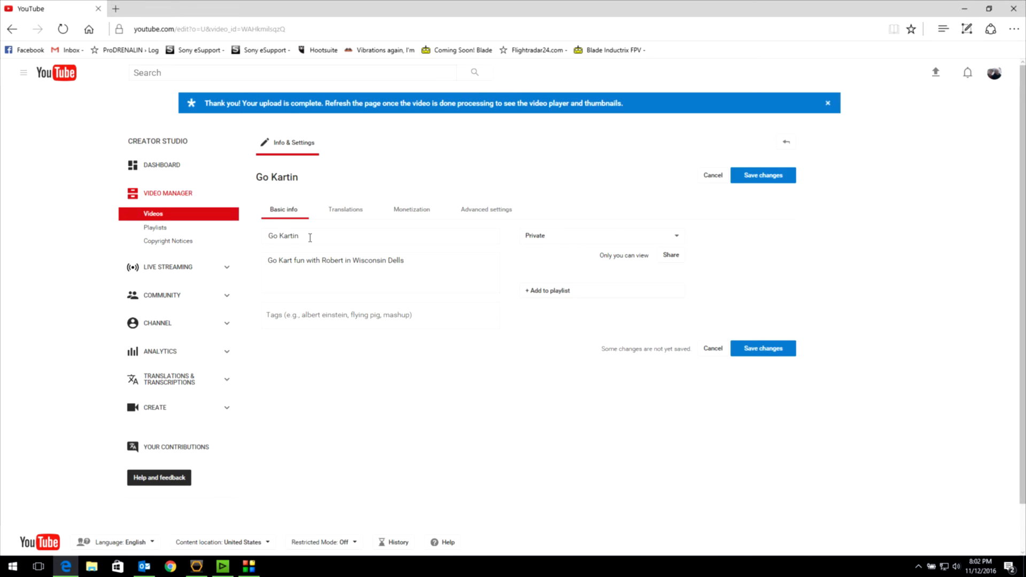
left_click(247, 566)
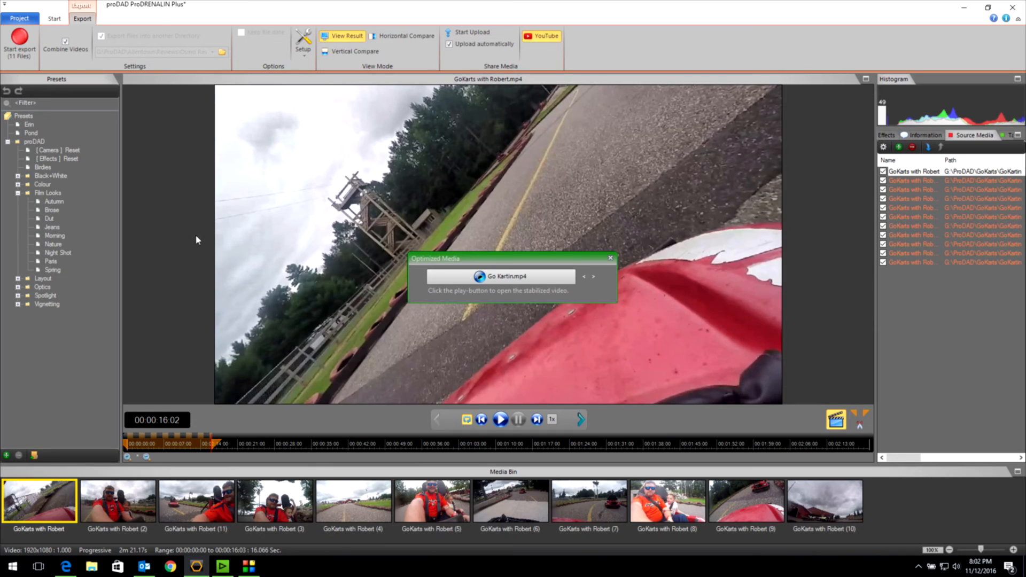
Reach the Project menu and choose Save project as for the GoKarts project
left_click(53, 19)
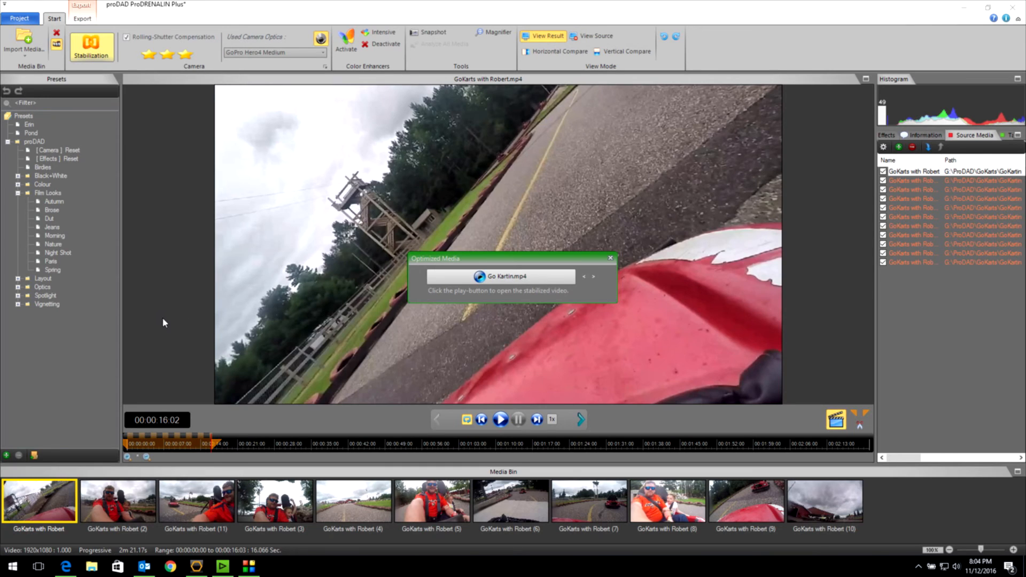
mouse_move(173, 311)
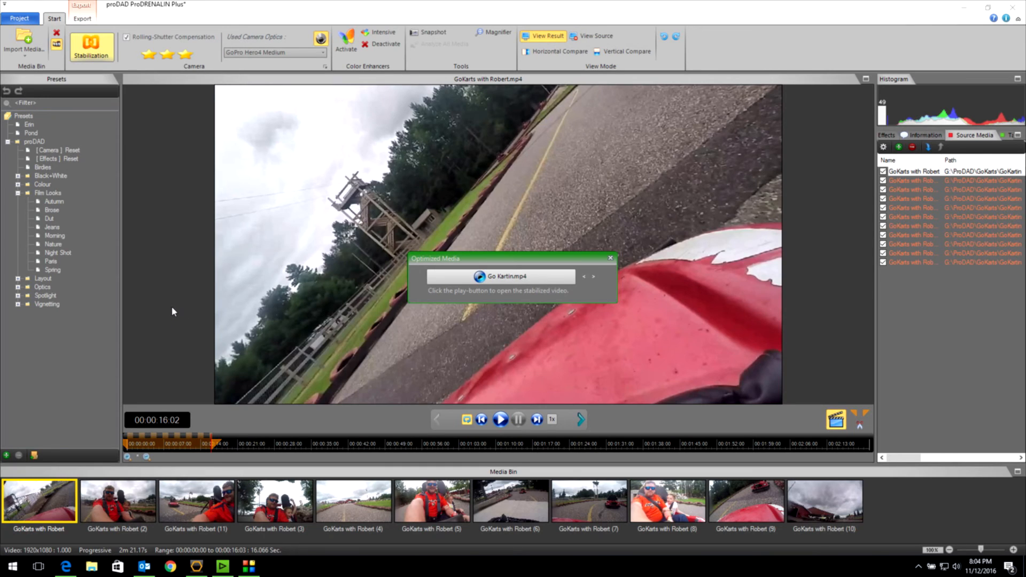
mouse_move(47, 118)
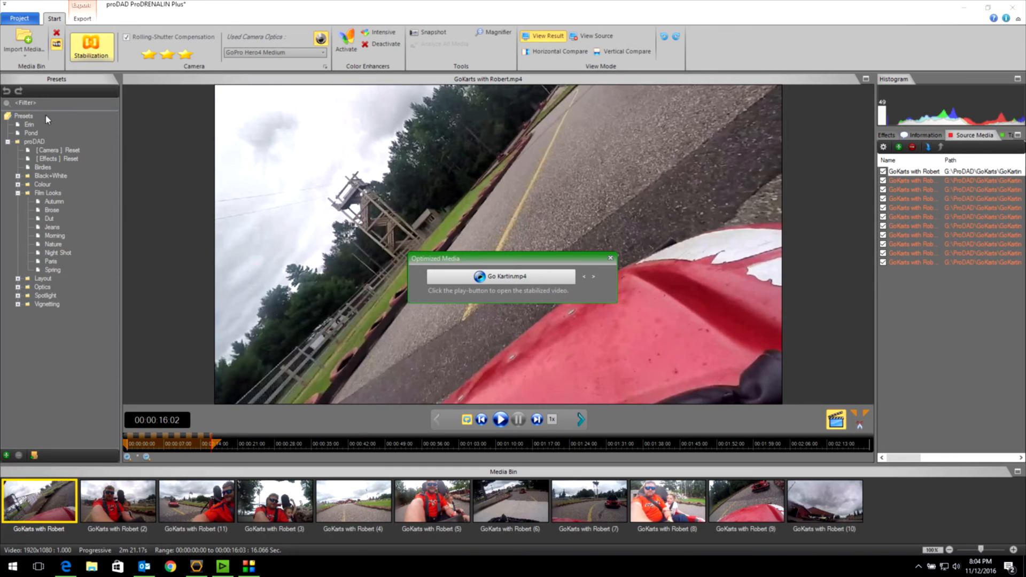
left_click(19, 18)
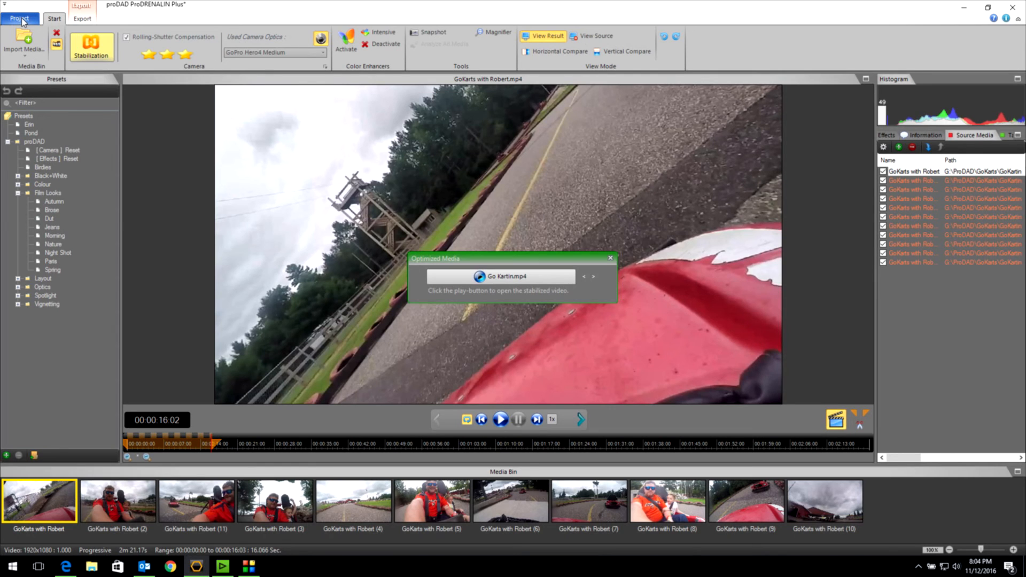
left_click(19, 18)
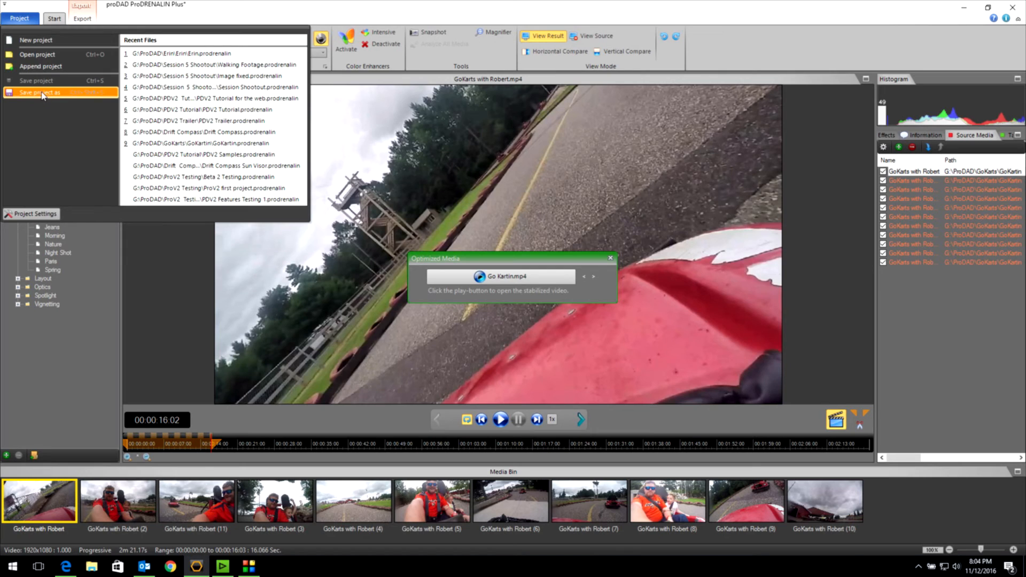
left_click(40, 92)
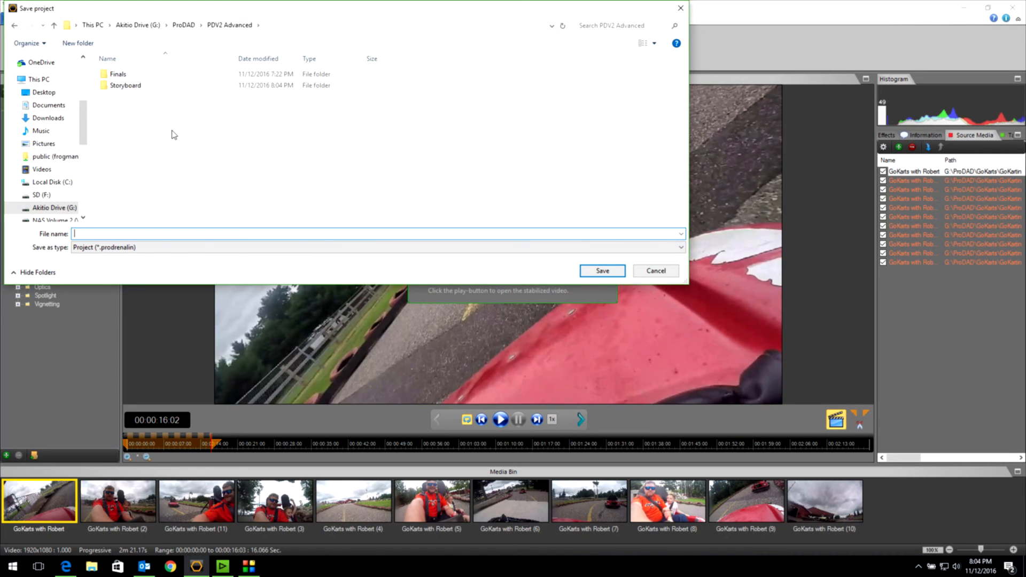
mouse_move(159, 231)
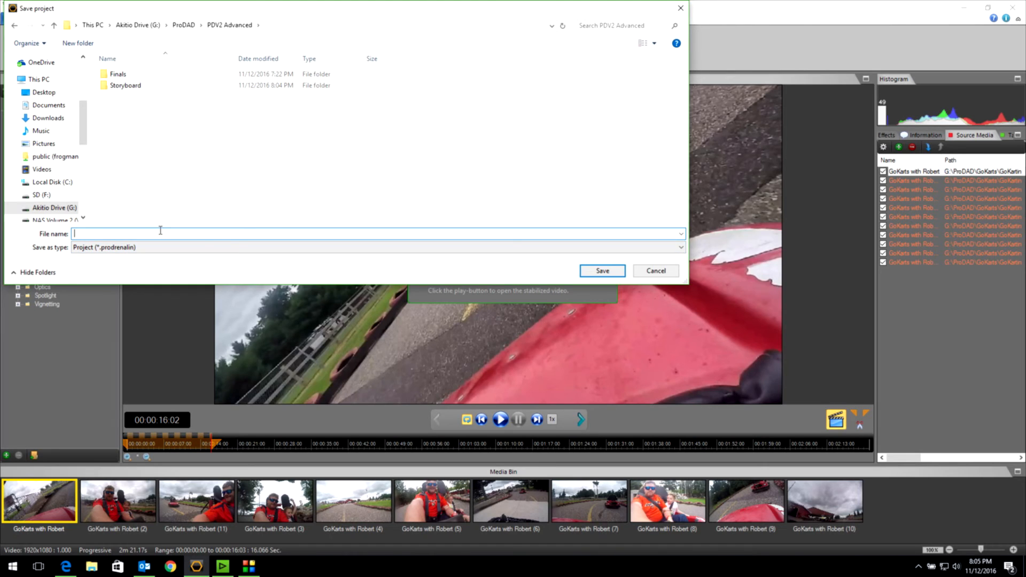
Save the project as Storyboard Project in PDV2 Advanced and dismiss the optimized media notice
type("Storyboard Project")
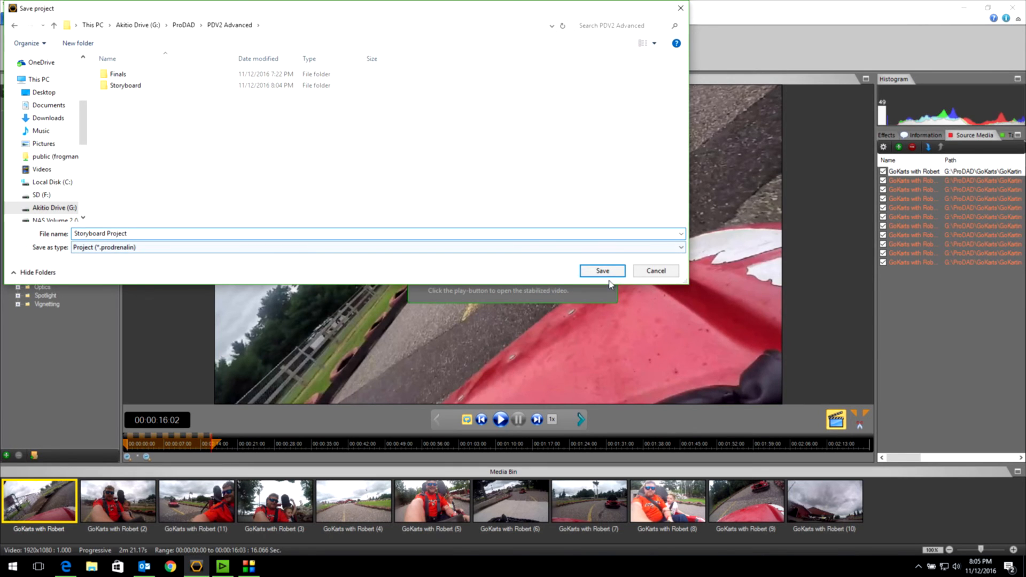
left_click(601, 270)
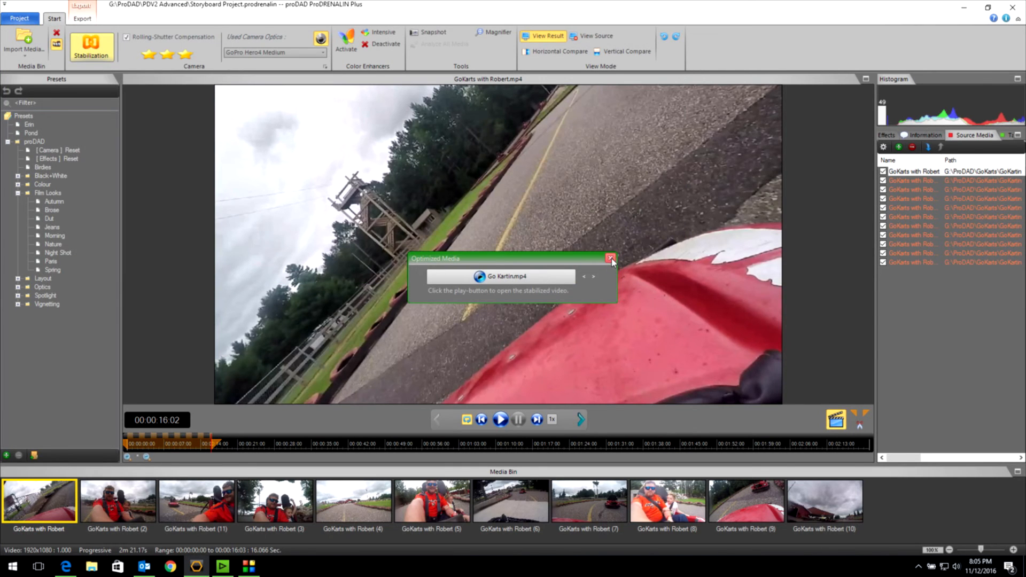
left_click(609, 258)
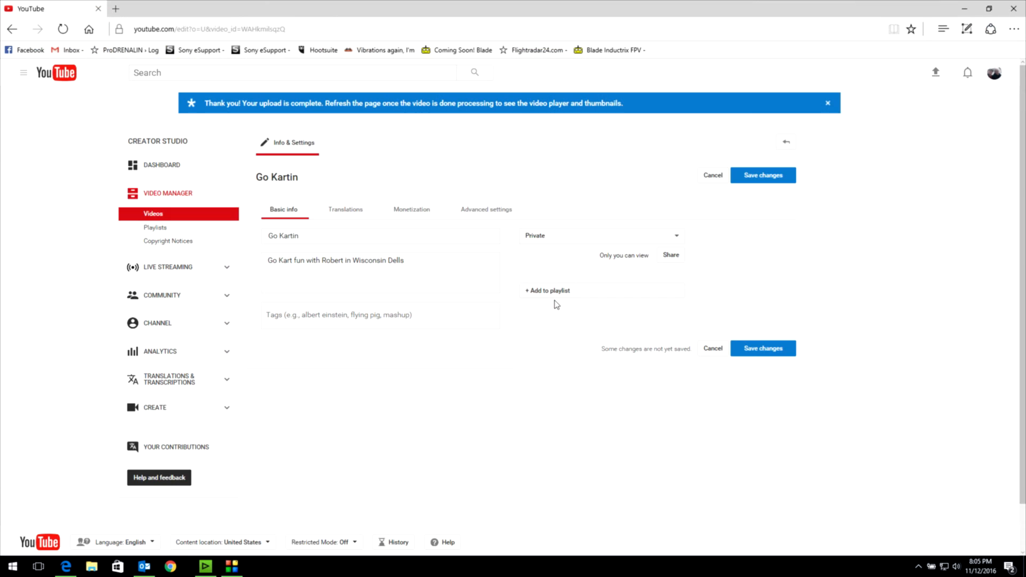
Minimize the browser and launch ProDRENALIN Plus again from the Start menu
left_click(224, 567)
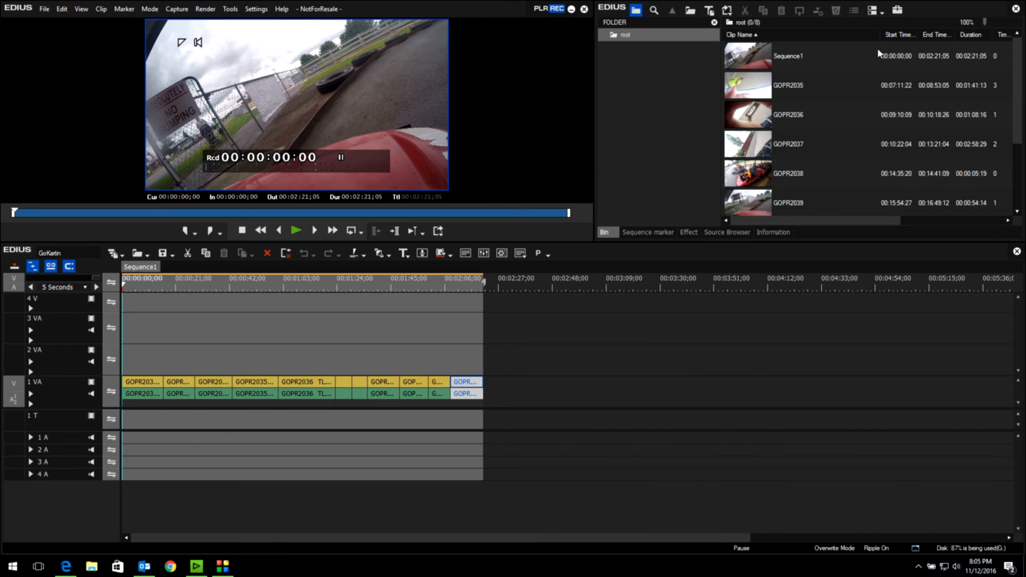
left_click(12, 567)
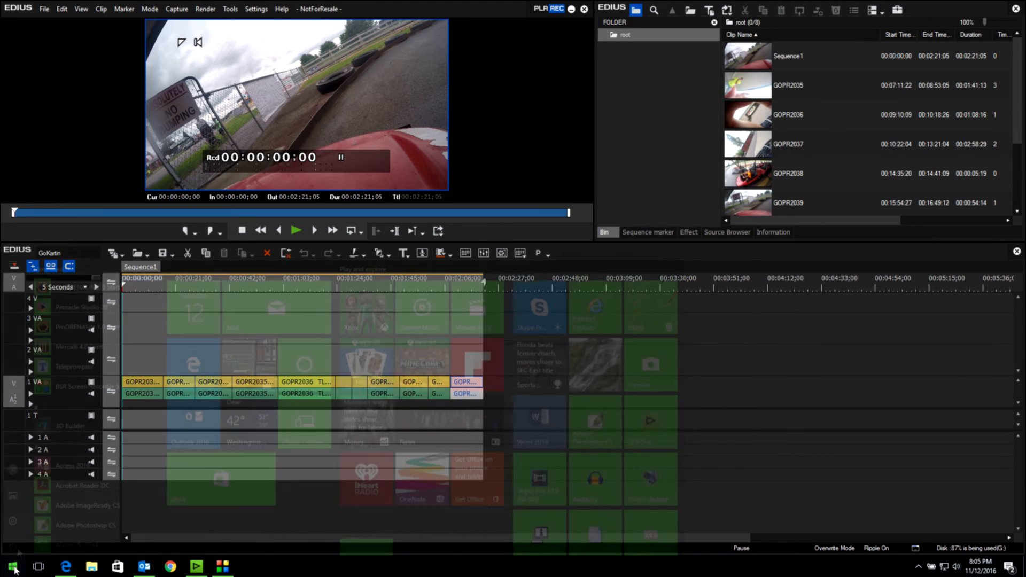
left_click(12, 567)
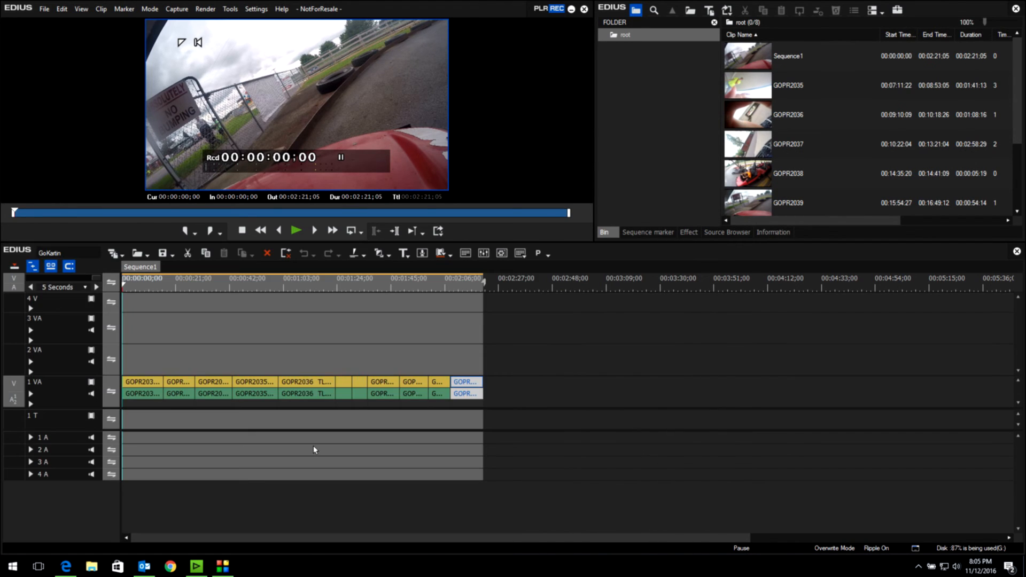
mouse_move(313, 451)
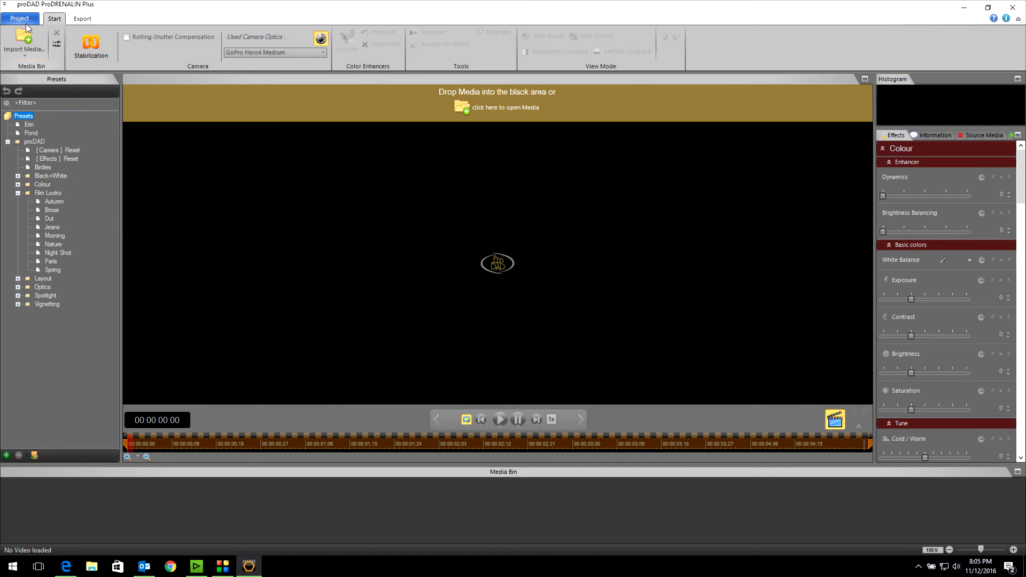
Open Storyboard Project.prodrenalin from PDV2 Advanced via Project > Open project
left_click(19, 19)
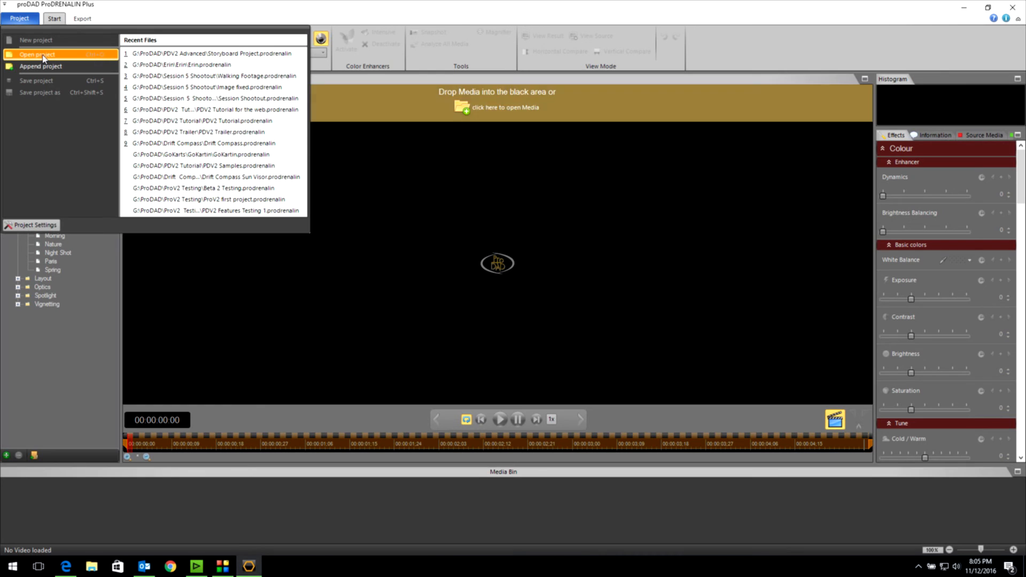
mouse_move(185, 120)
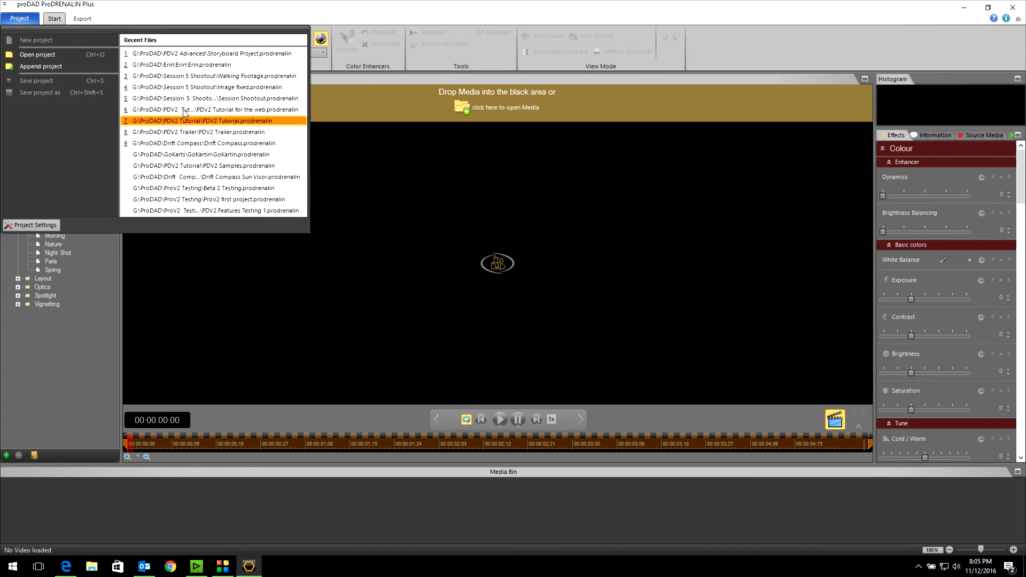
left_click(37, 54)
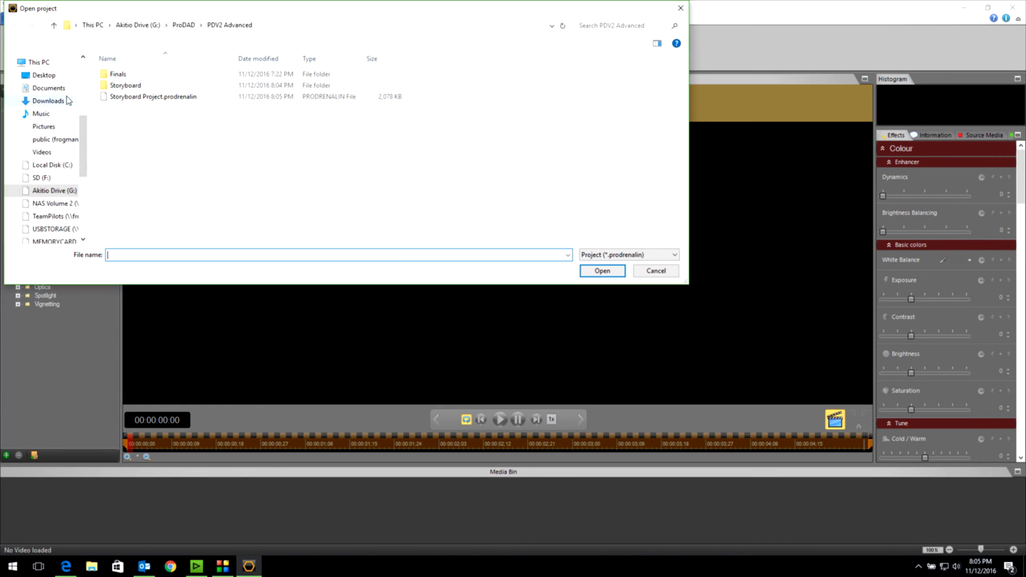
mouse_move(154, 96)
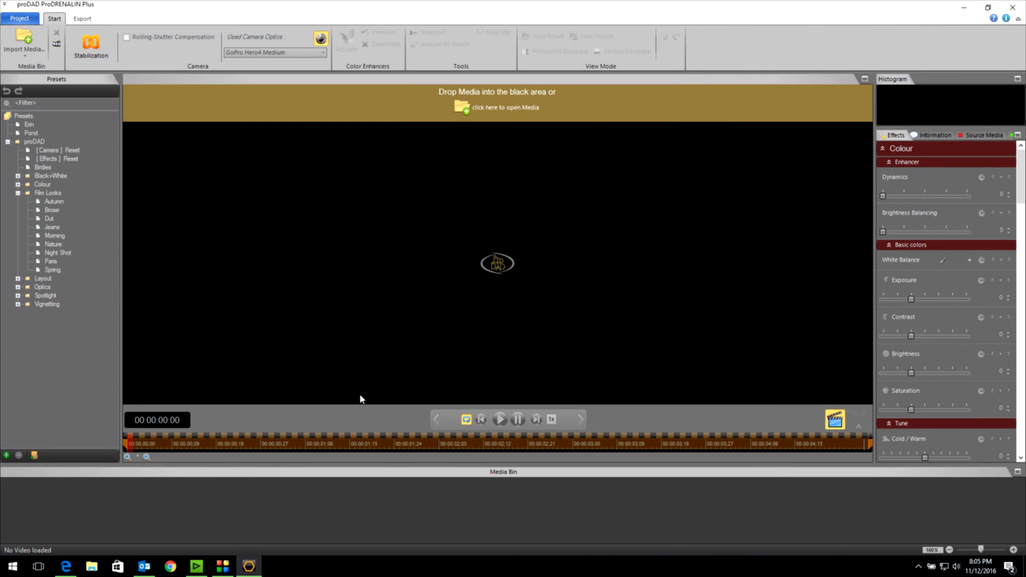
left_click(24, 116)
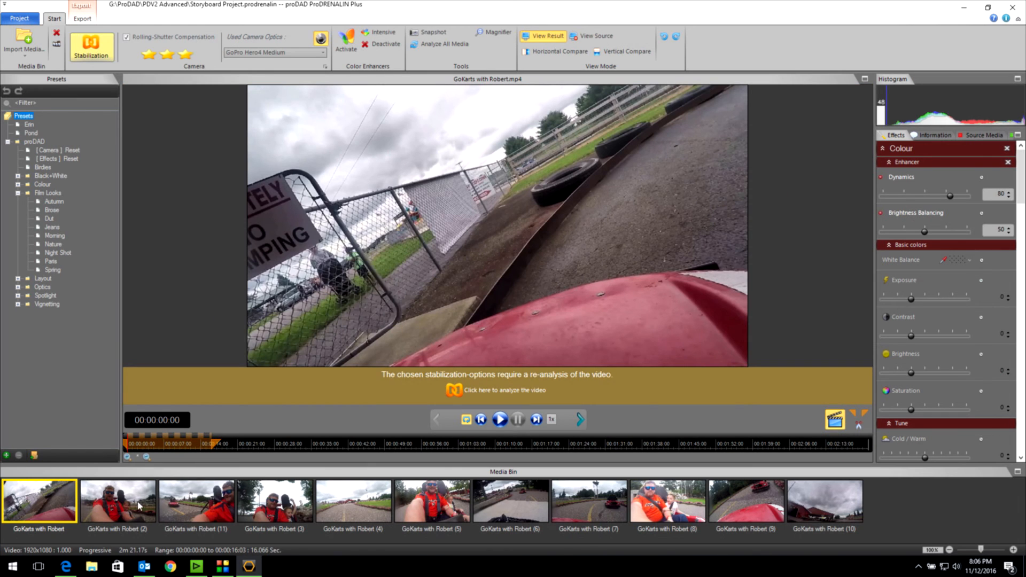
mouse_move(532, 504)
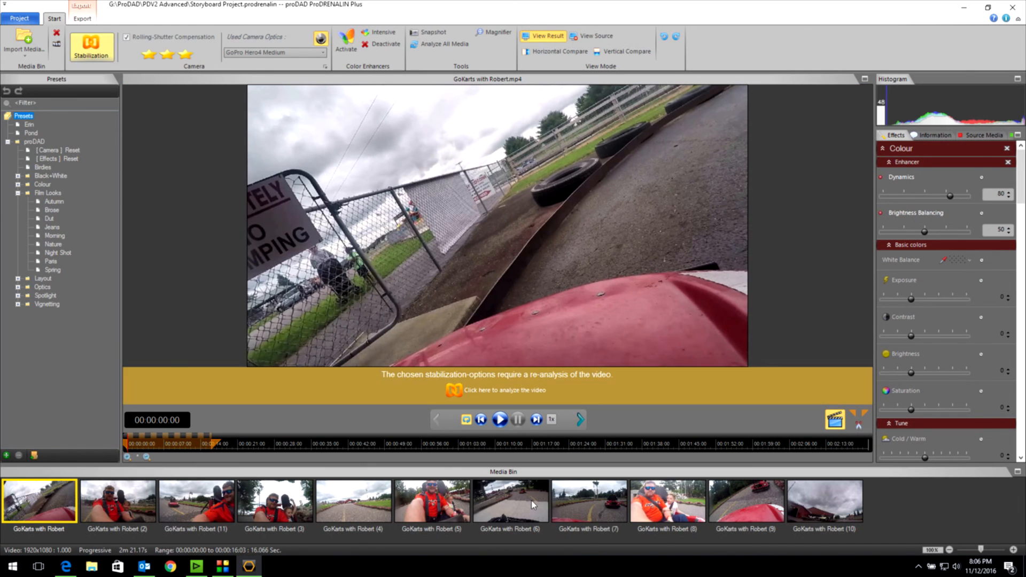
mouse_move(619, 207)
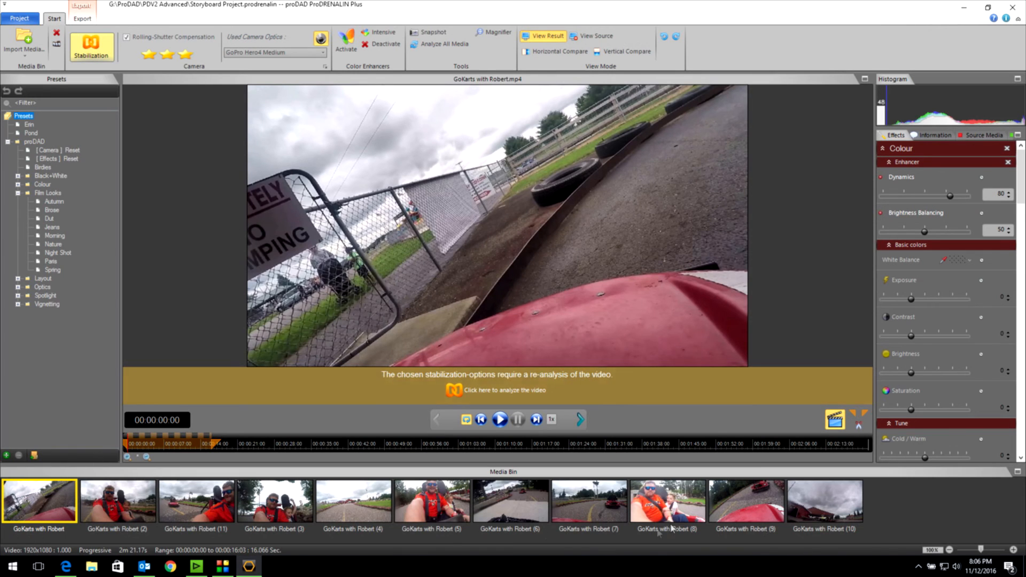
mouse_move(118, 512)
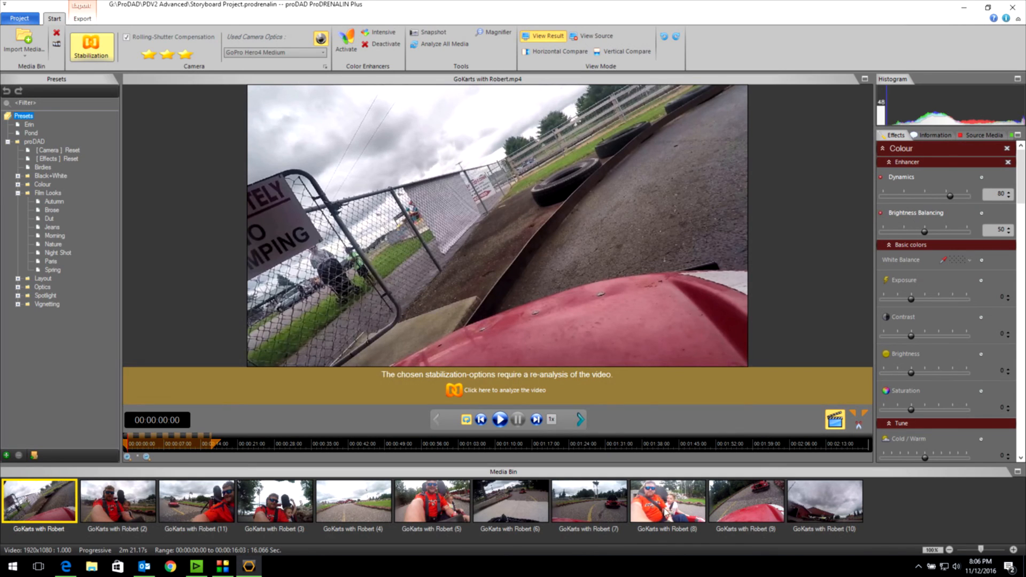
mouse_move(243, 519)
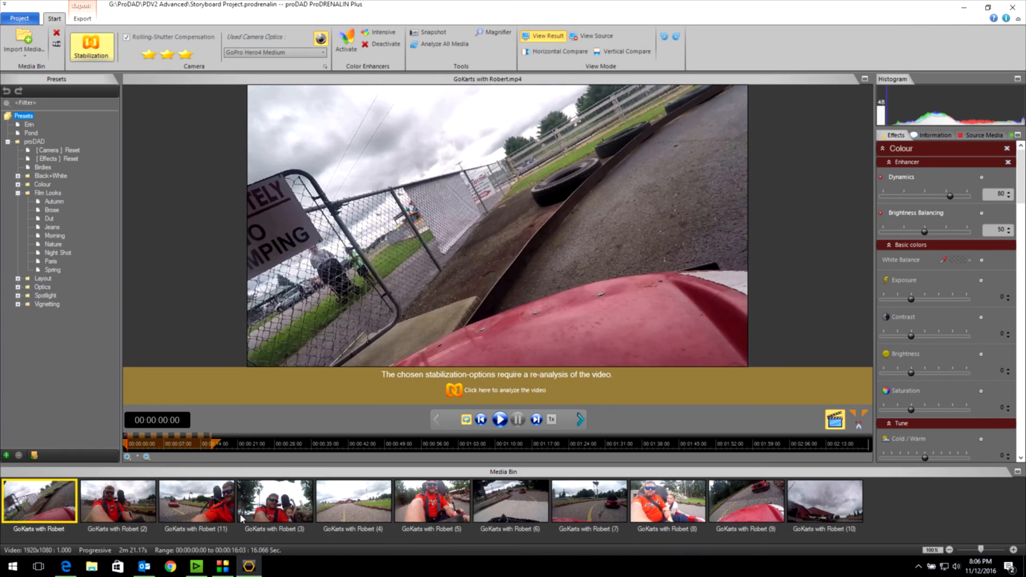
mouse_move(43, 424)
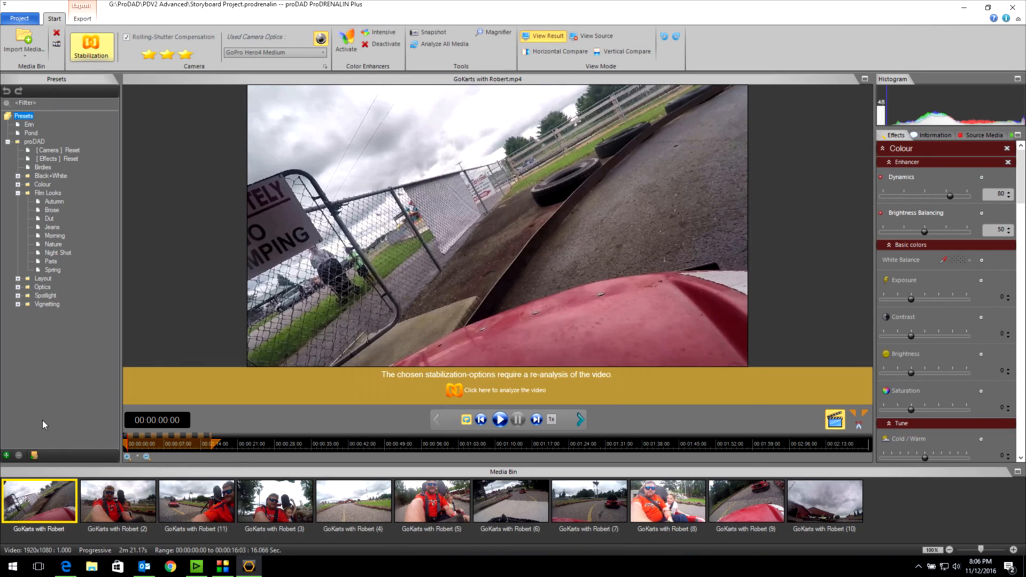
mouse_move(725, 516)
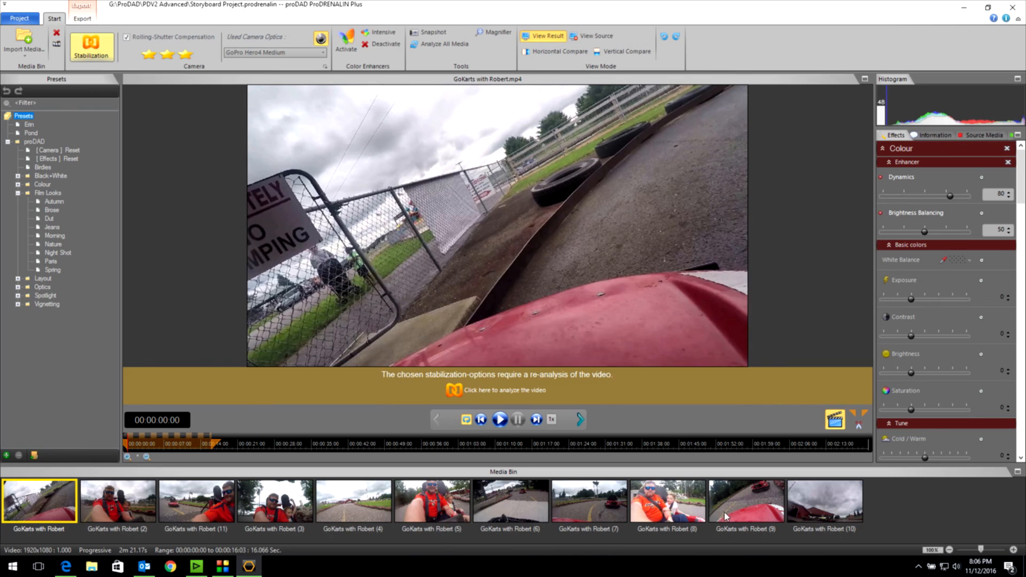
mouse_move(171, 263)
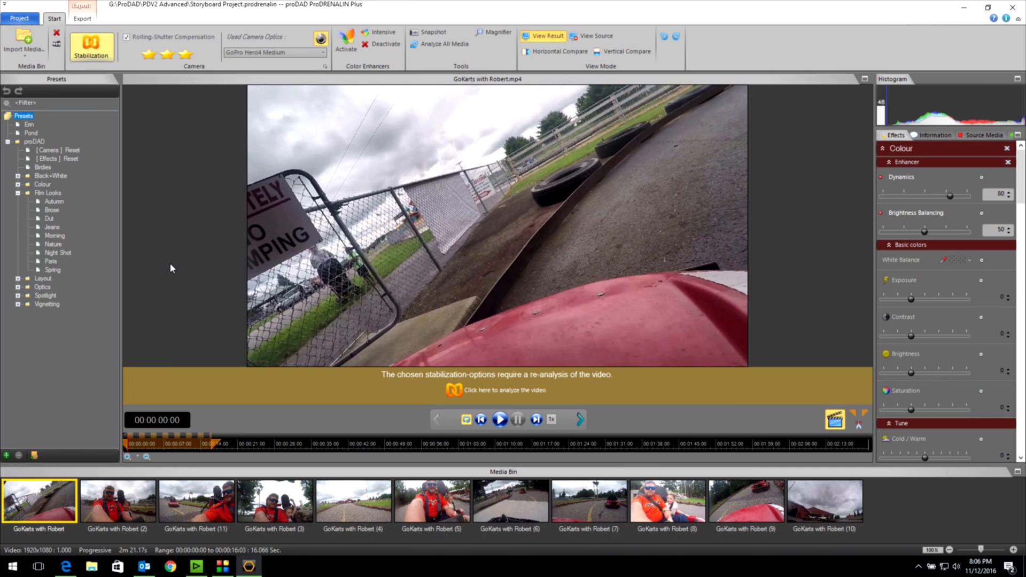
mouse_move(101, 424)
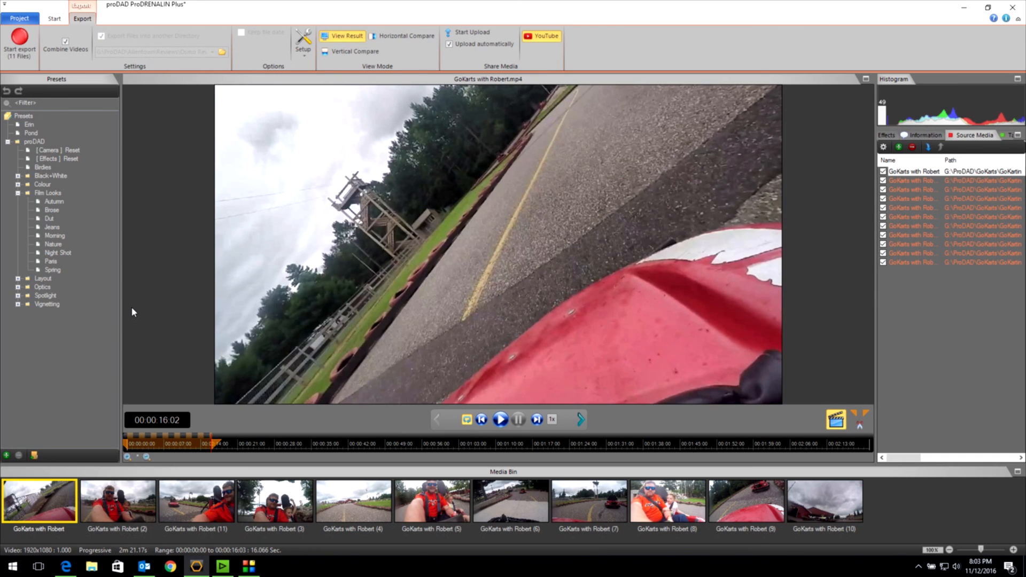
Switch from Export back to the Start tools showing GoPro Hero4 Medium optics and stabilization
left_click(53, 18)
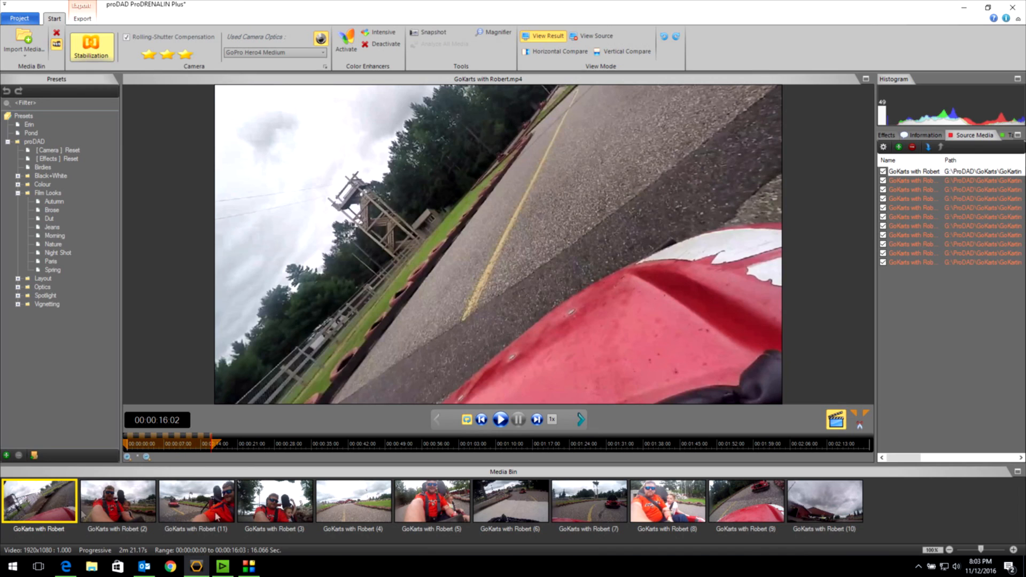
mouse_move(156, 70)
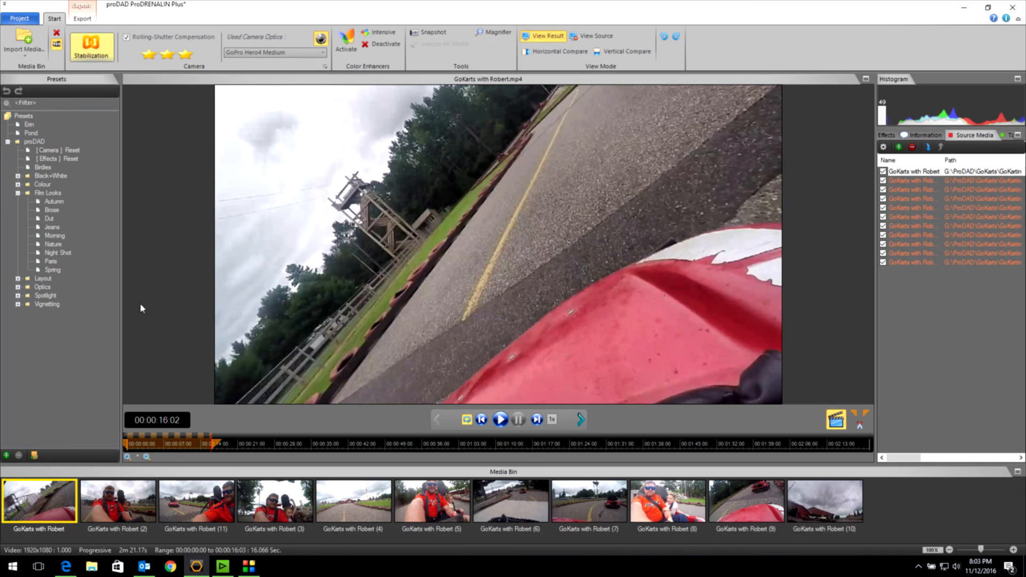
mouse_move(449, 343)
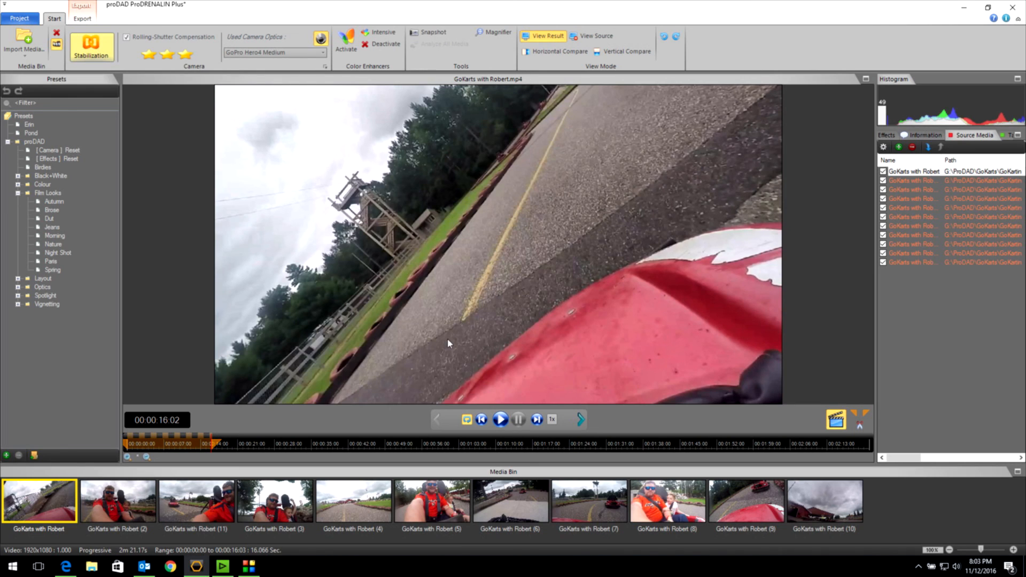